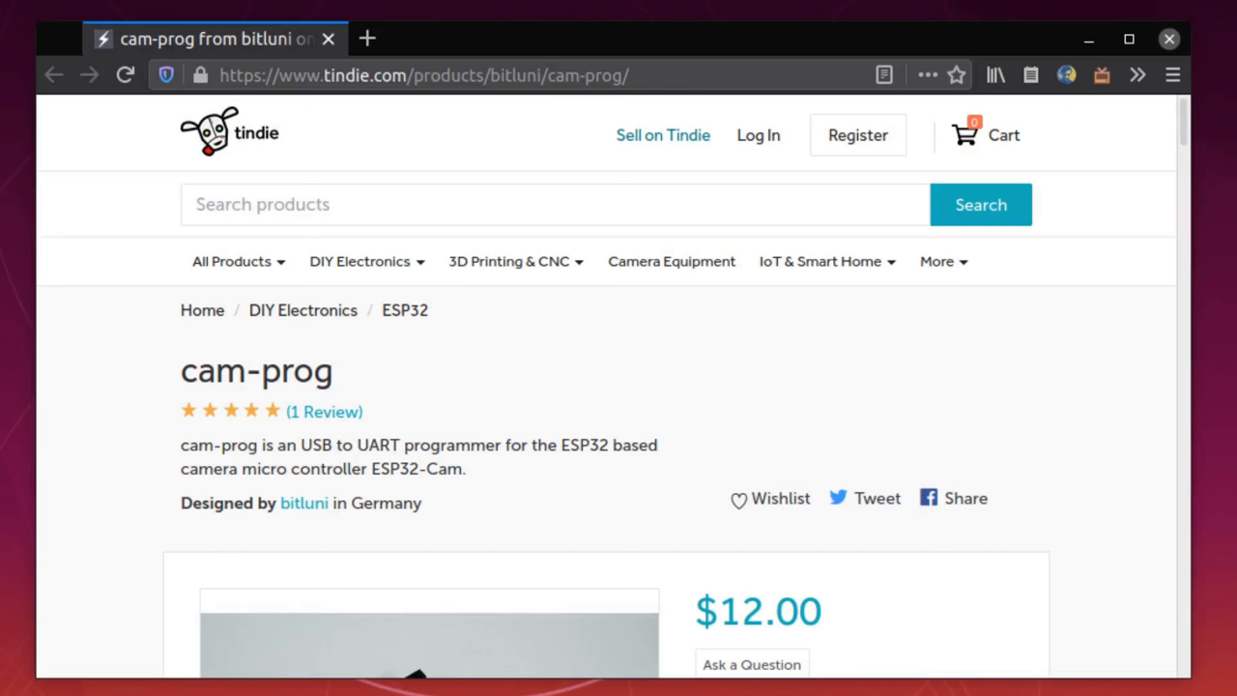
mouse_move(1183, 130)
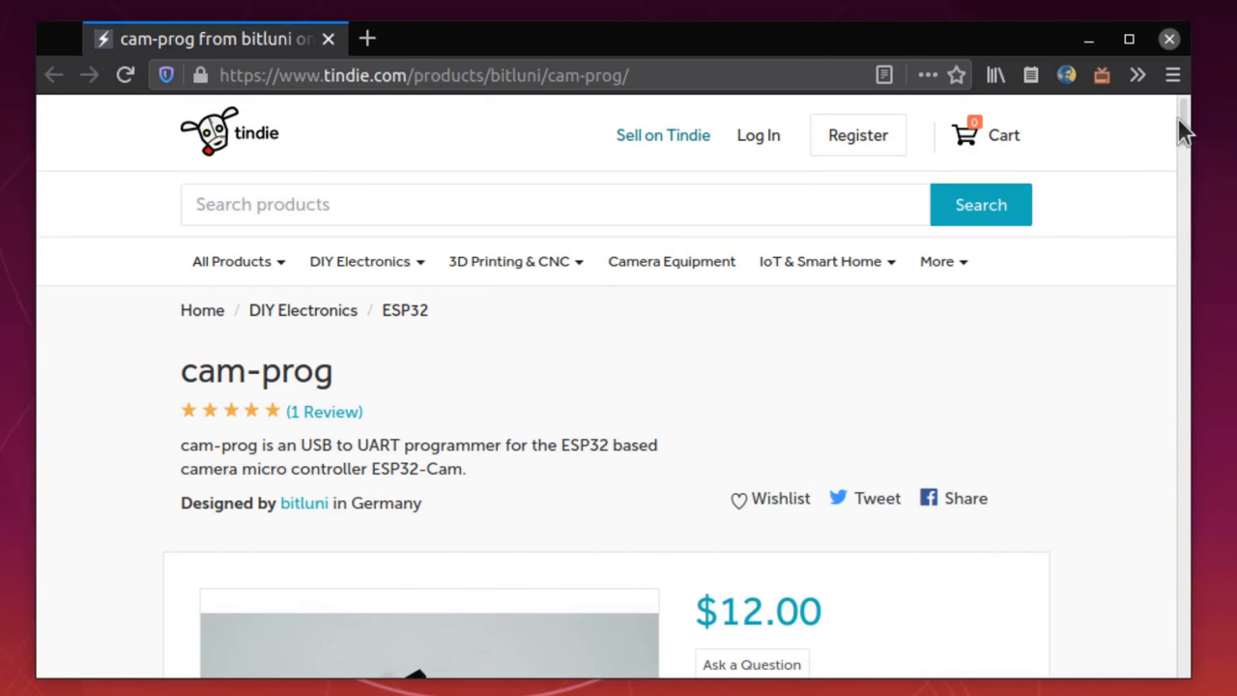
Browse the cam-prog programmer board's other product photos in the Tindie gallery
scroll("down", 3)
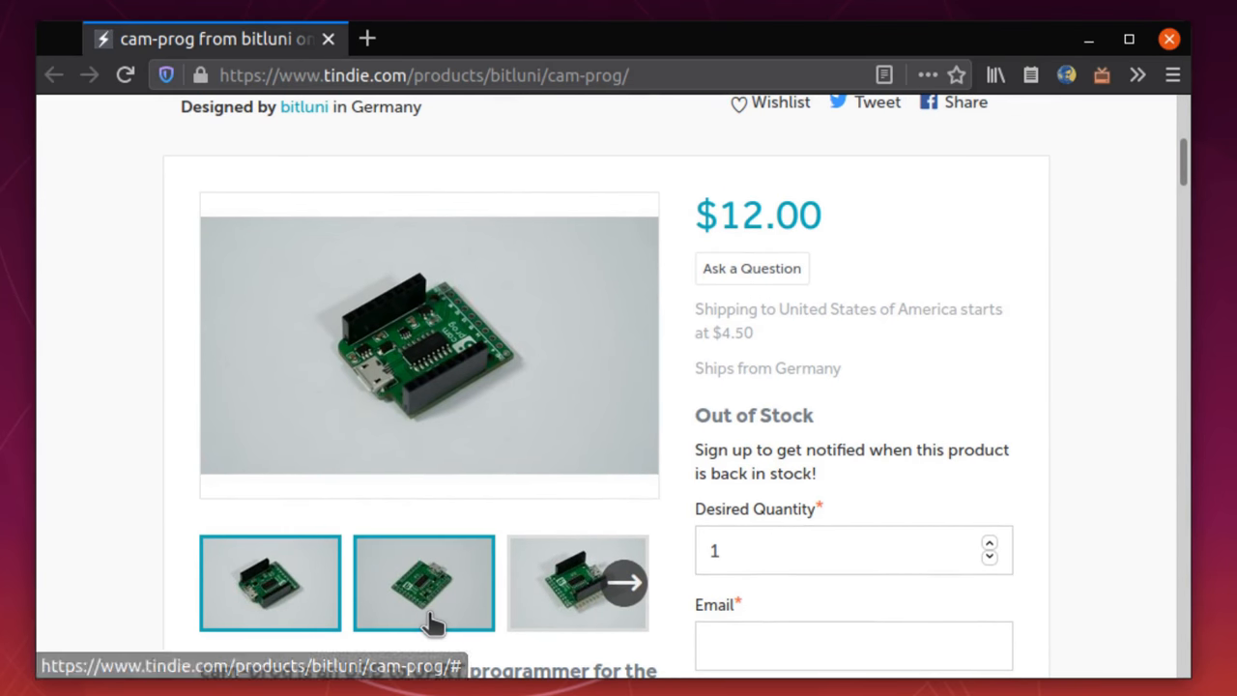
left_click(577, 582)
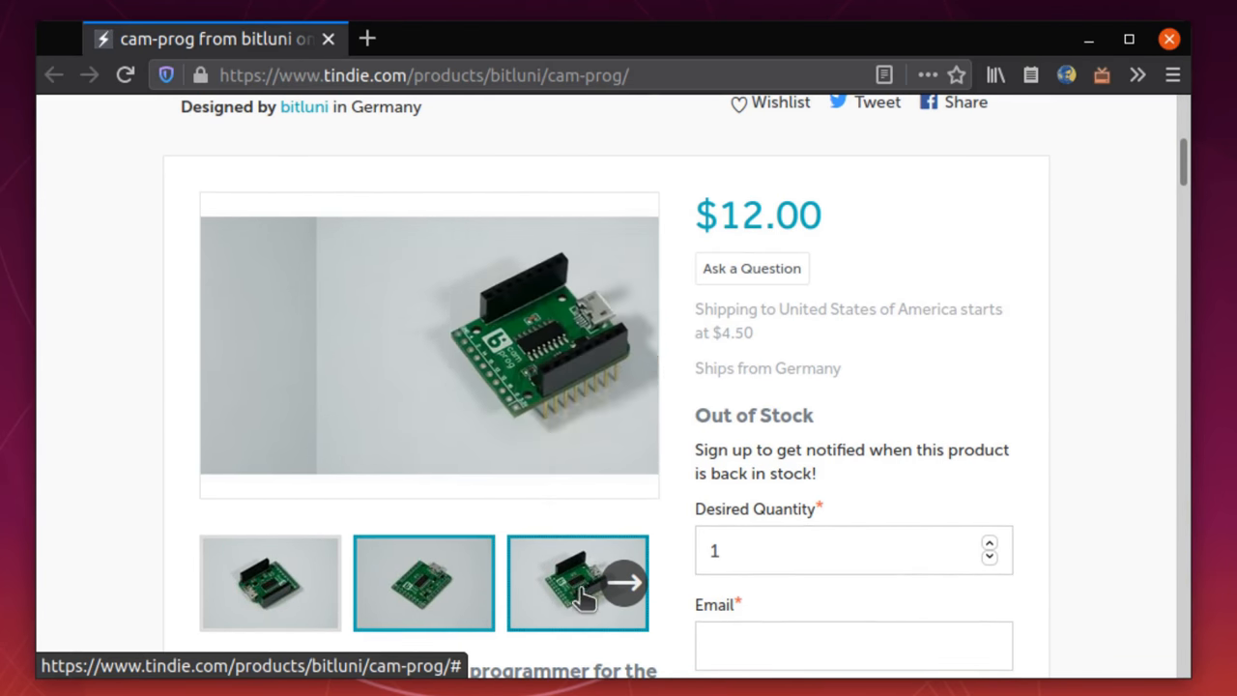
left_click(626, 581)
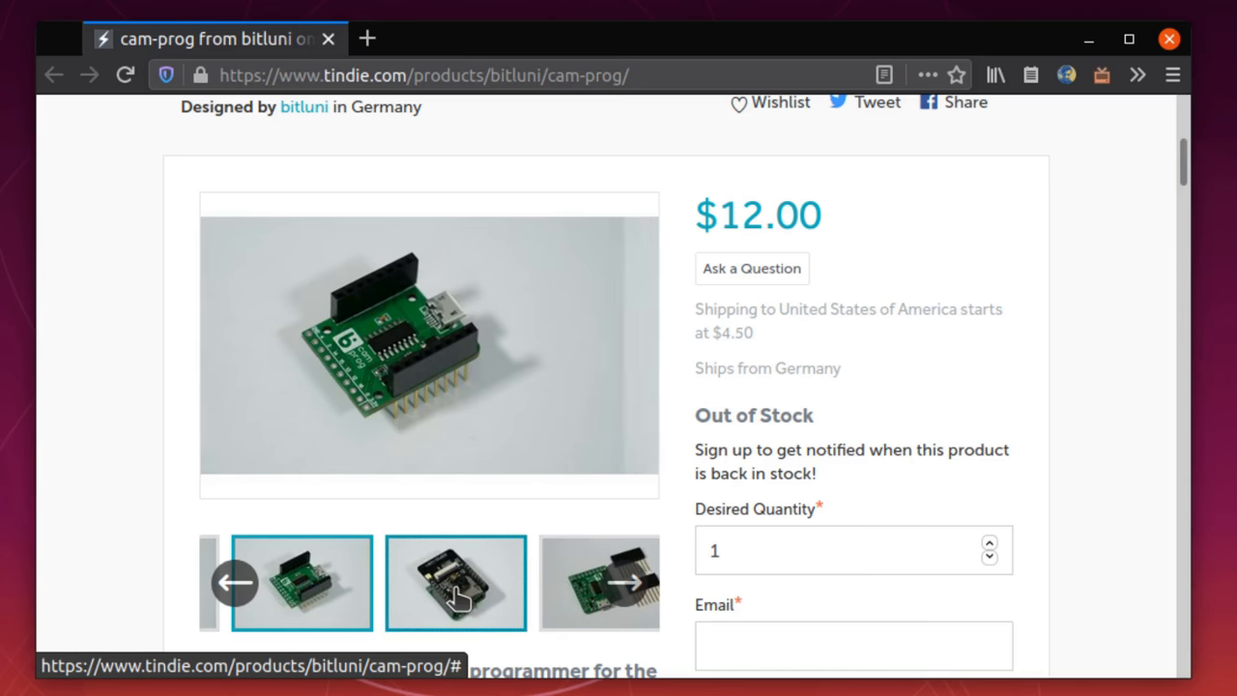
left_click(456, 582)
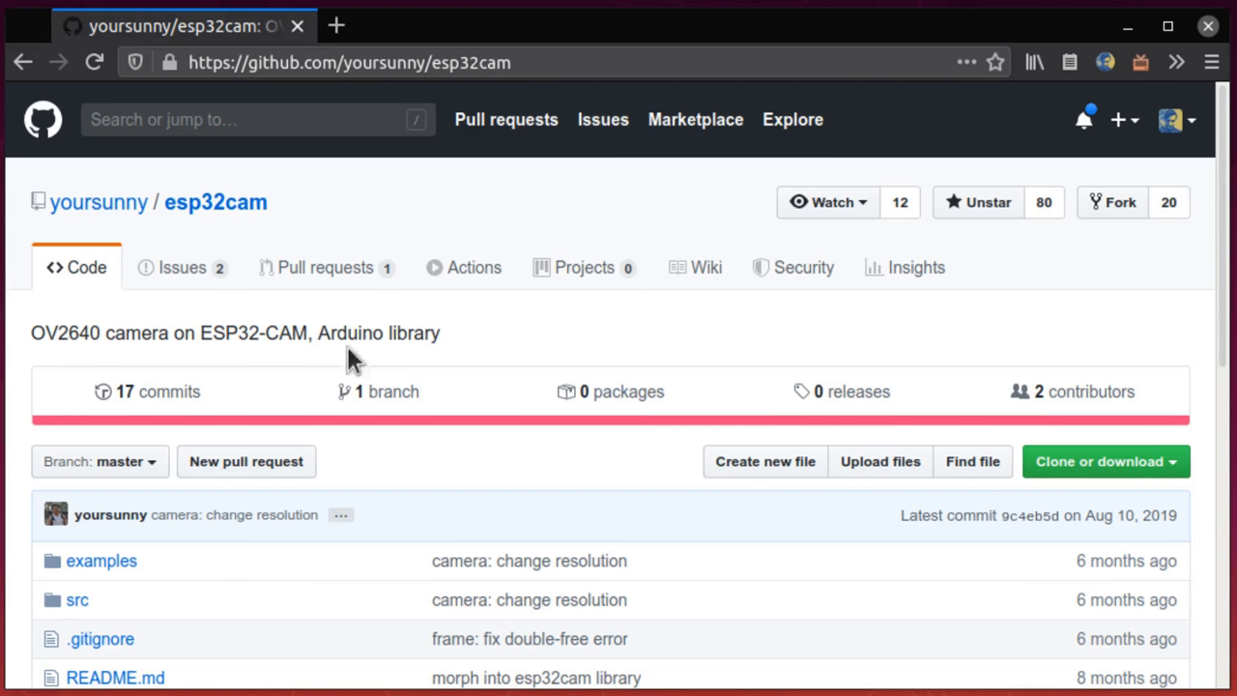
mouse_move(304, 188)
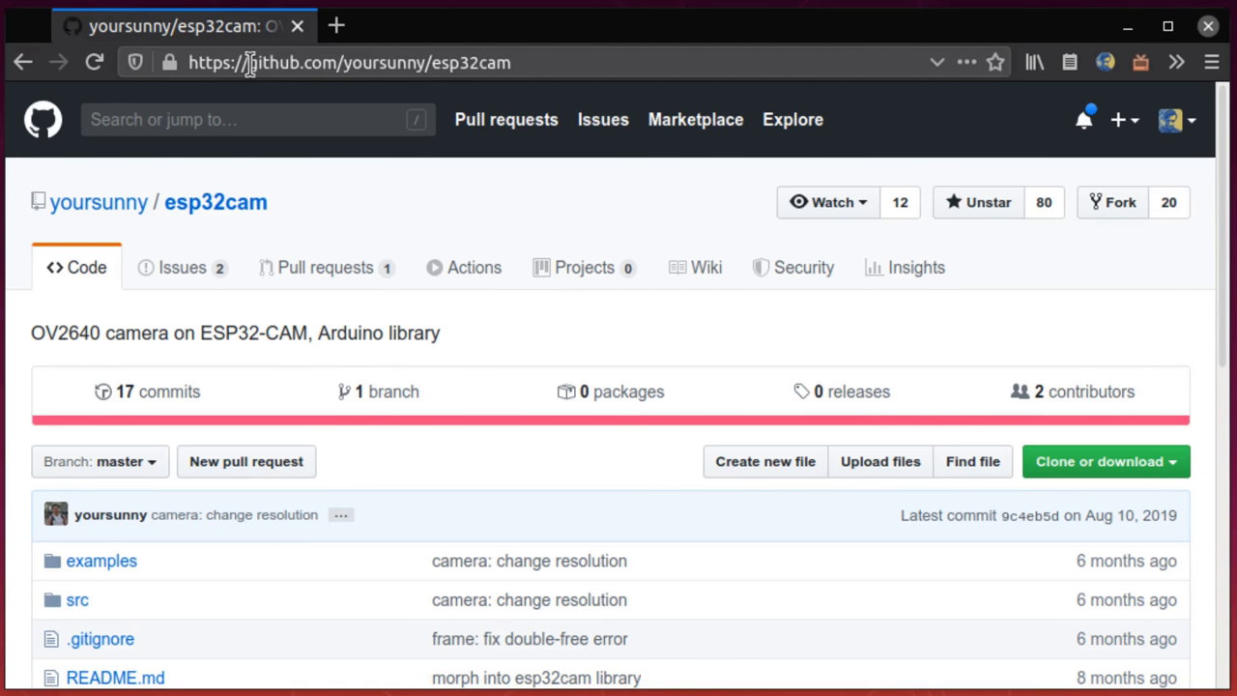
Select the esp32cam repository URL and read the README's ESP32 WROVER board advice
left_click(348, 62)
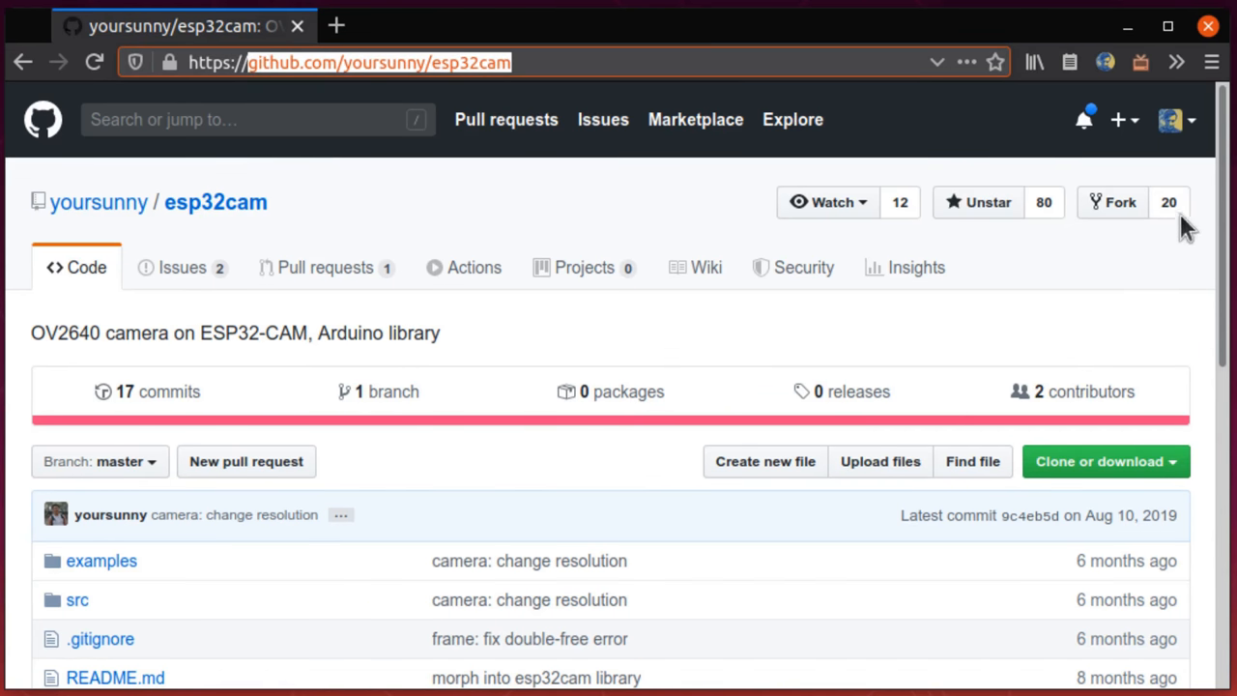
scroll("down", 3)
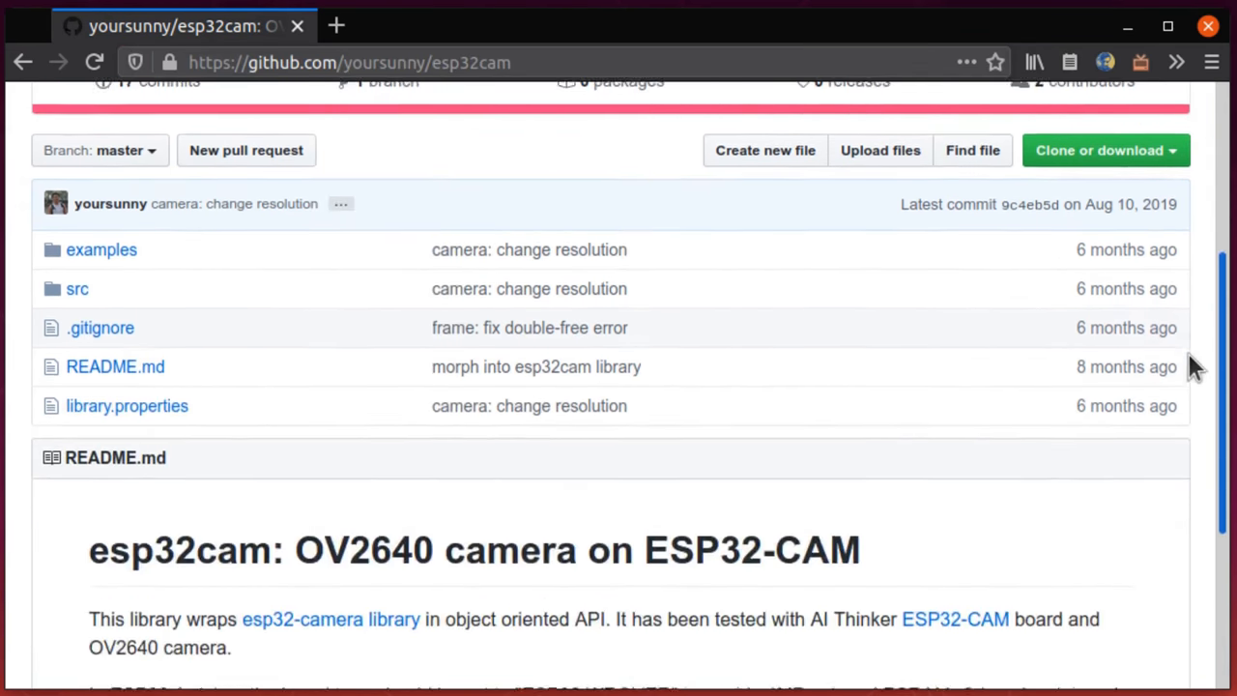
scroll("down", 3)
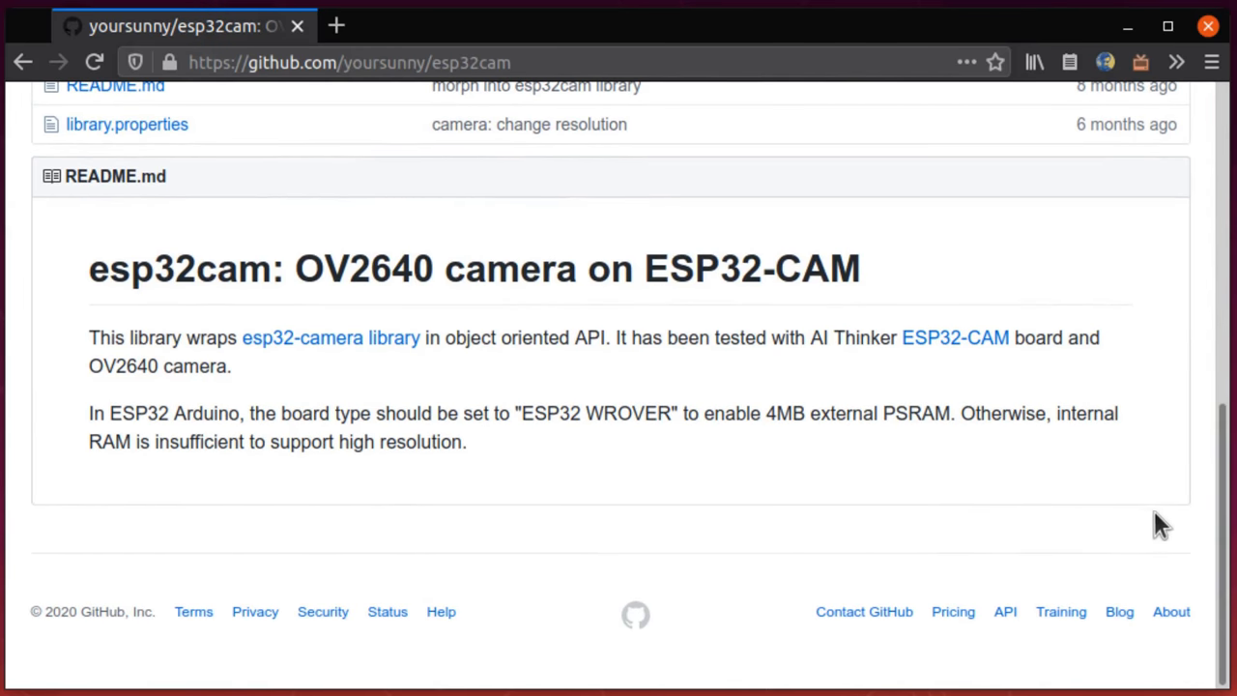
mouse_move(1092, 513)
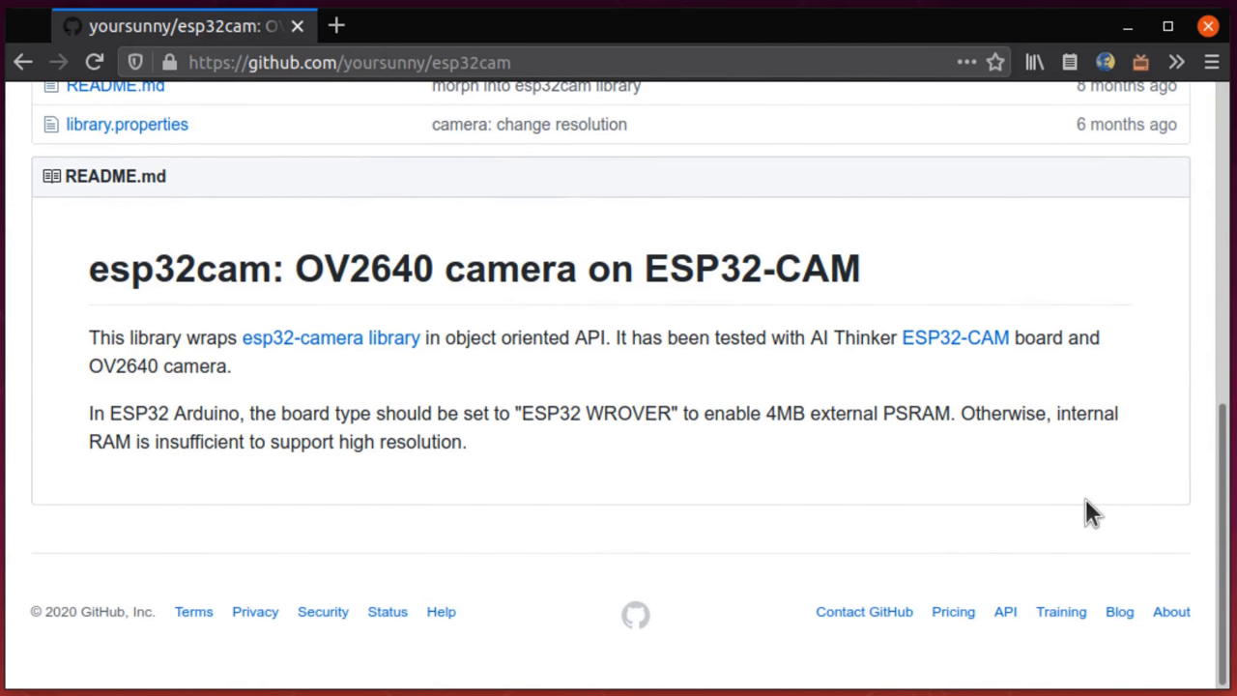
mouse_move(1111, 510)
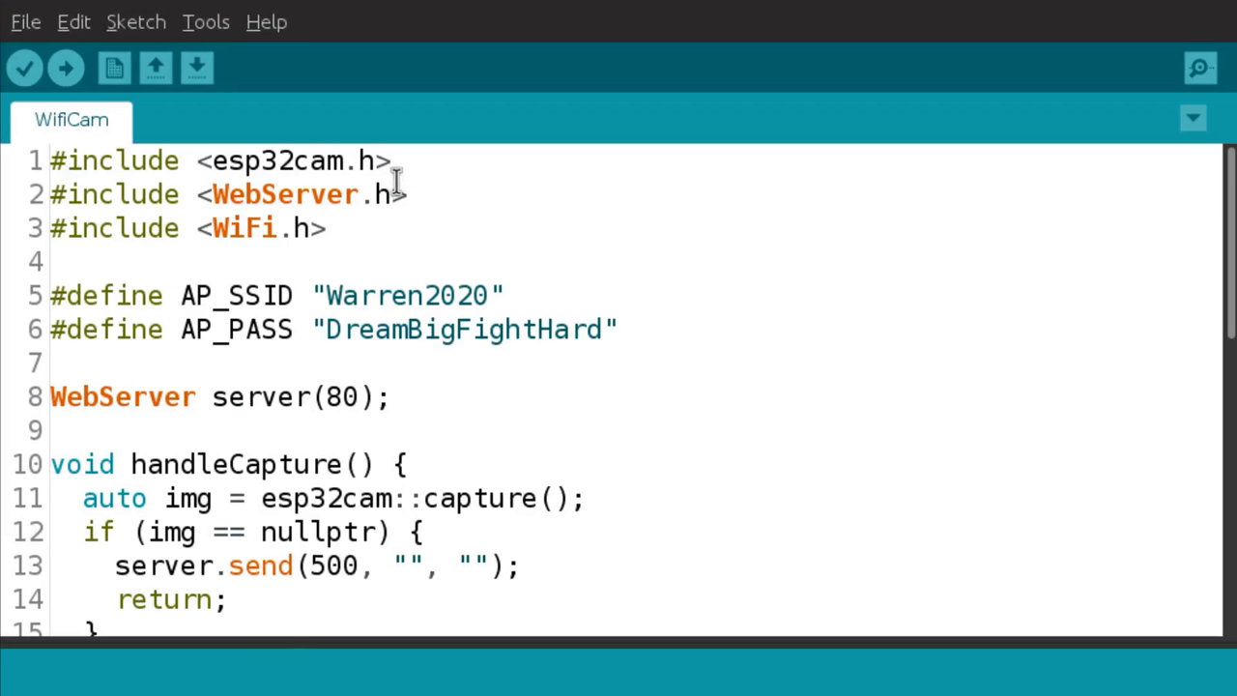
mouse_move(372, 161)
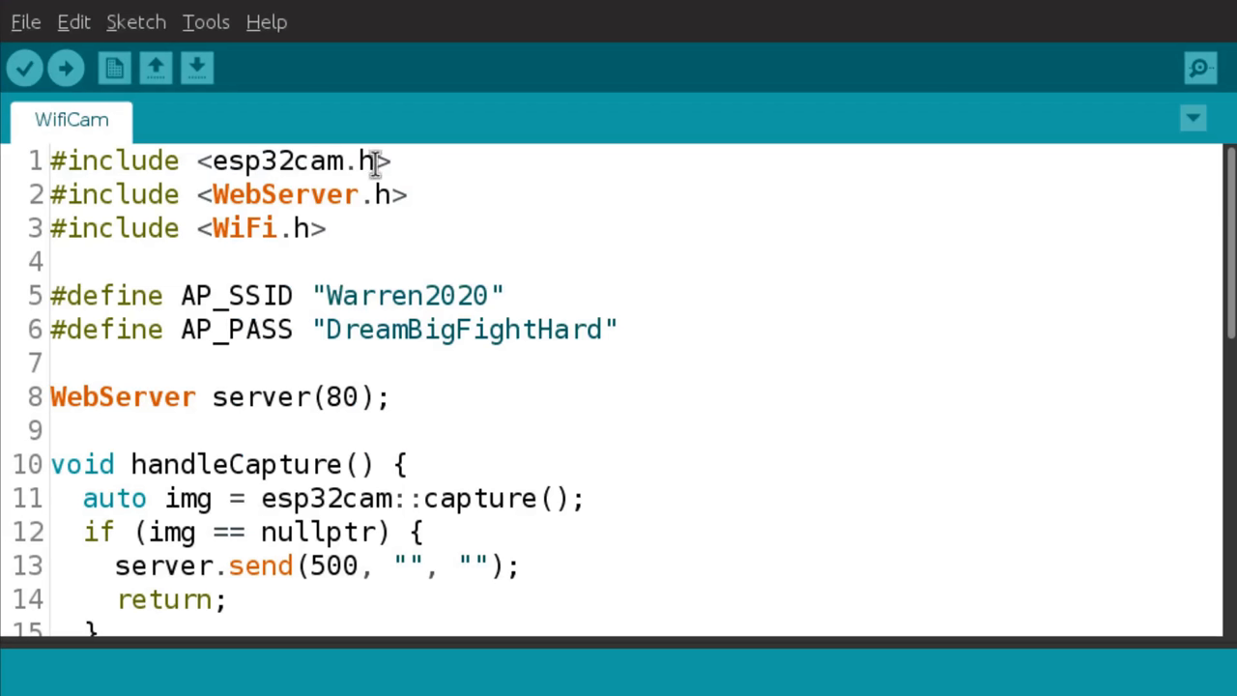
mouse_move(396, 160)
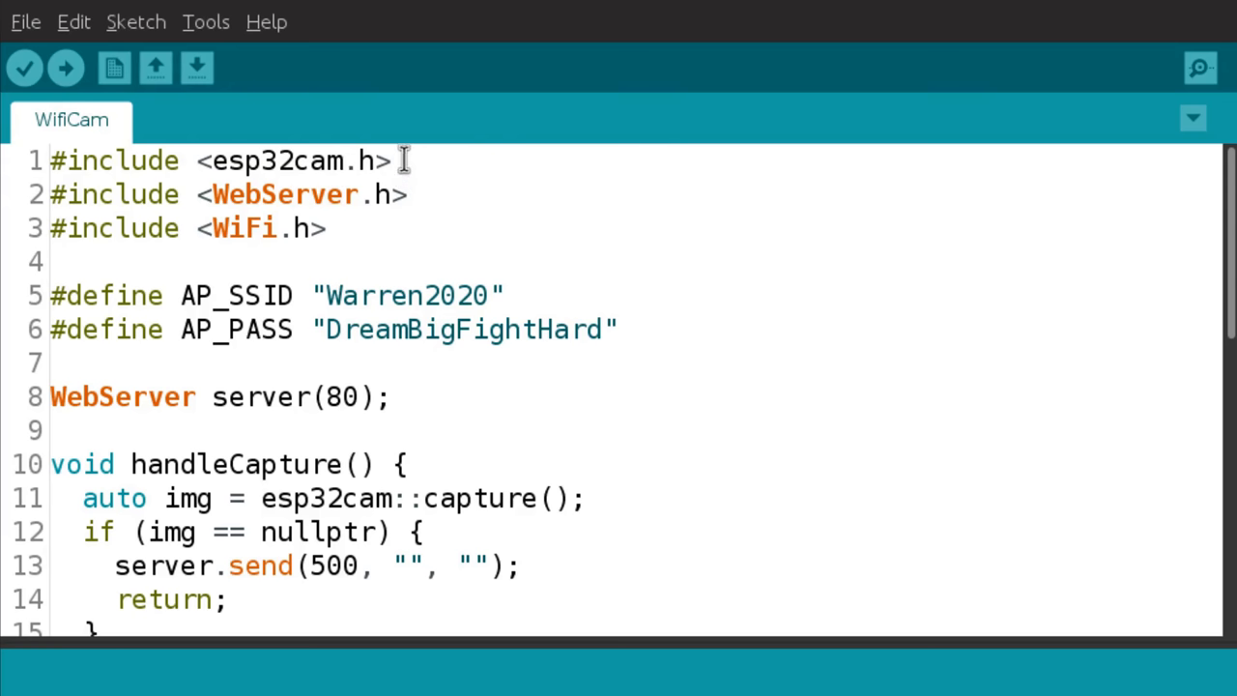
mouse_move(510, 252)
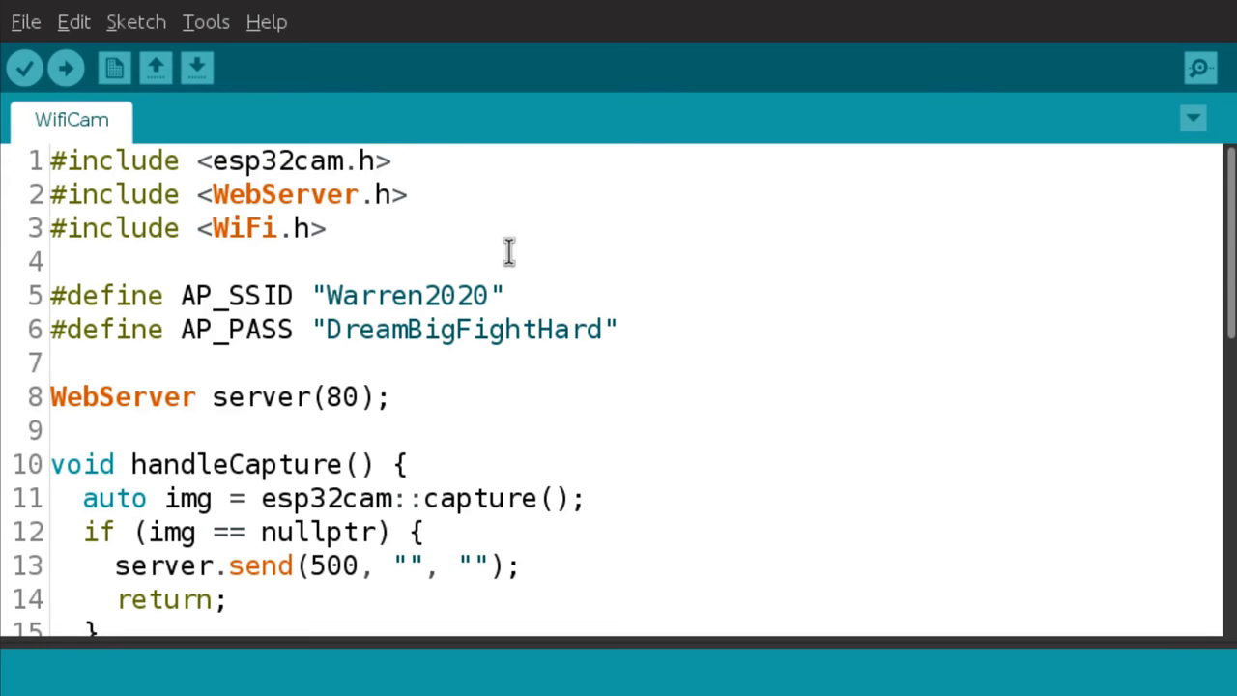
mouse_move(517, 229)
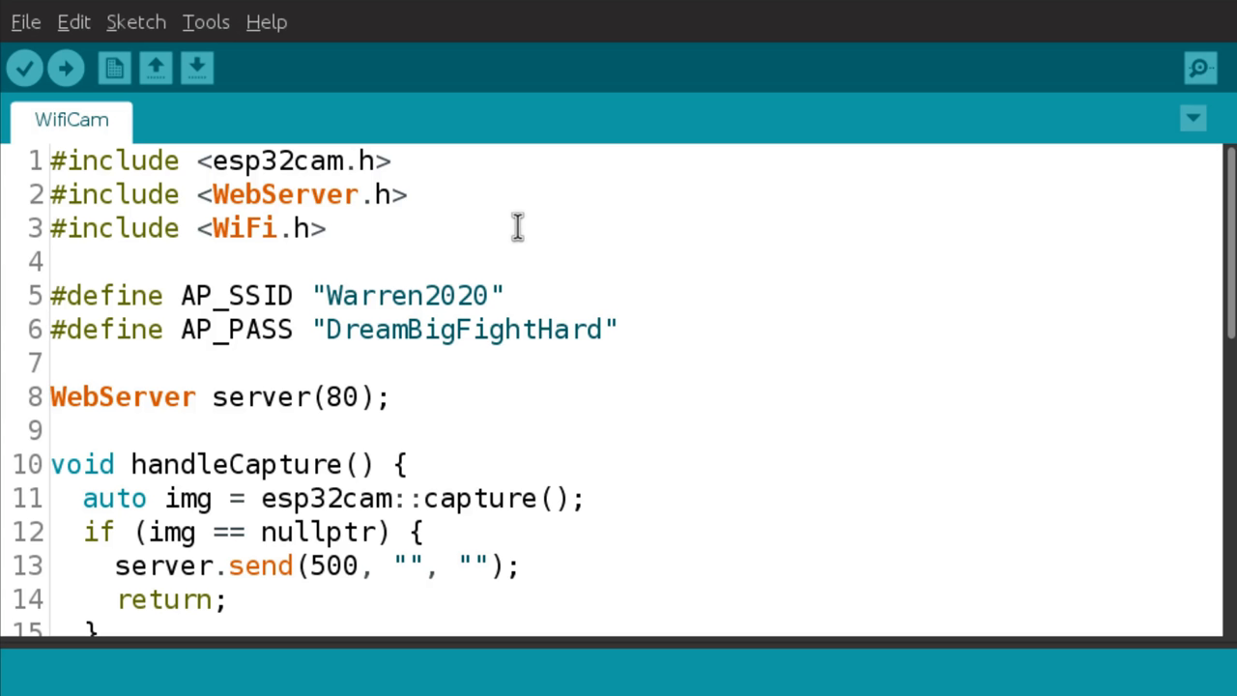
mouse_move(500, 230)
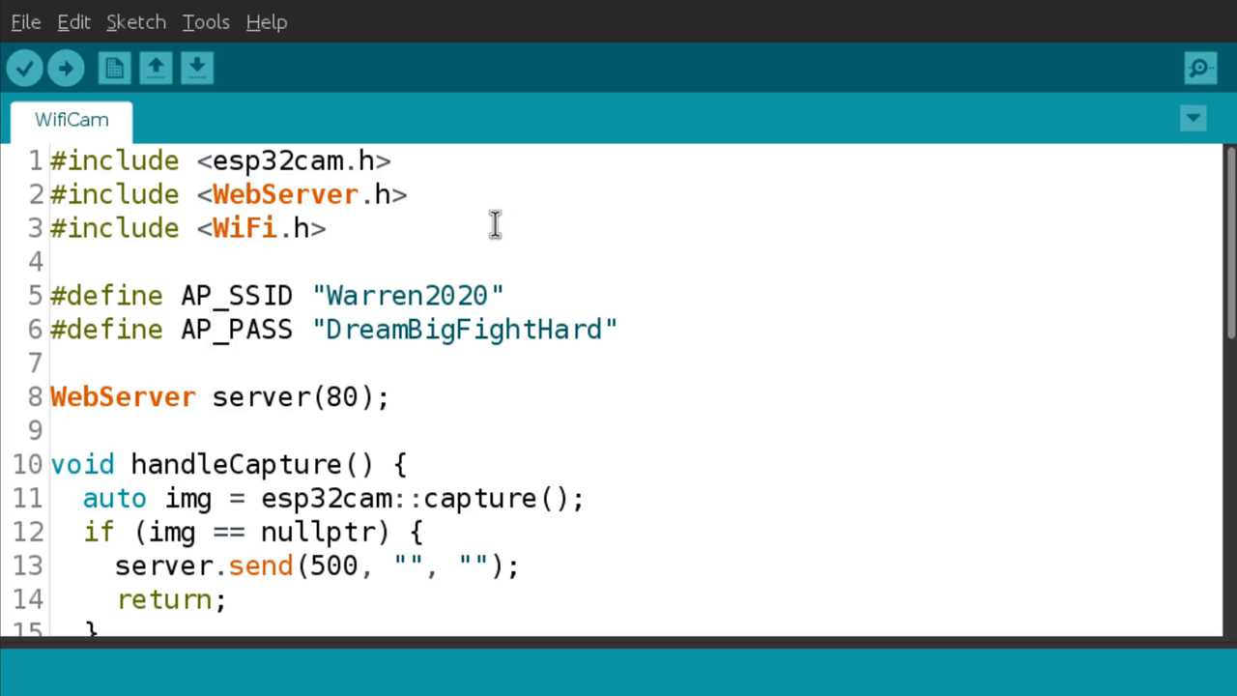
mouse_move(463, 188)
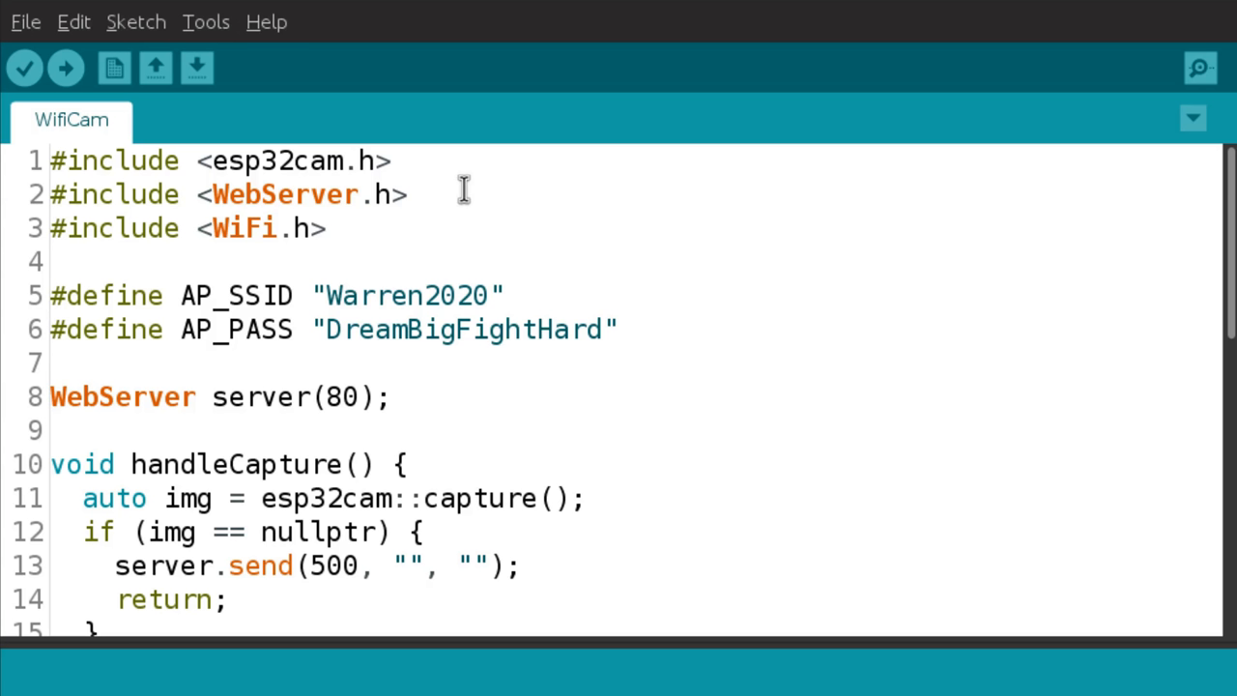
mouse_move(394, 232)
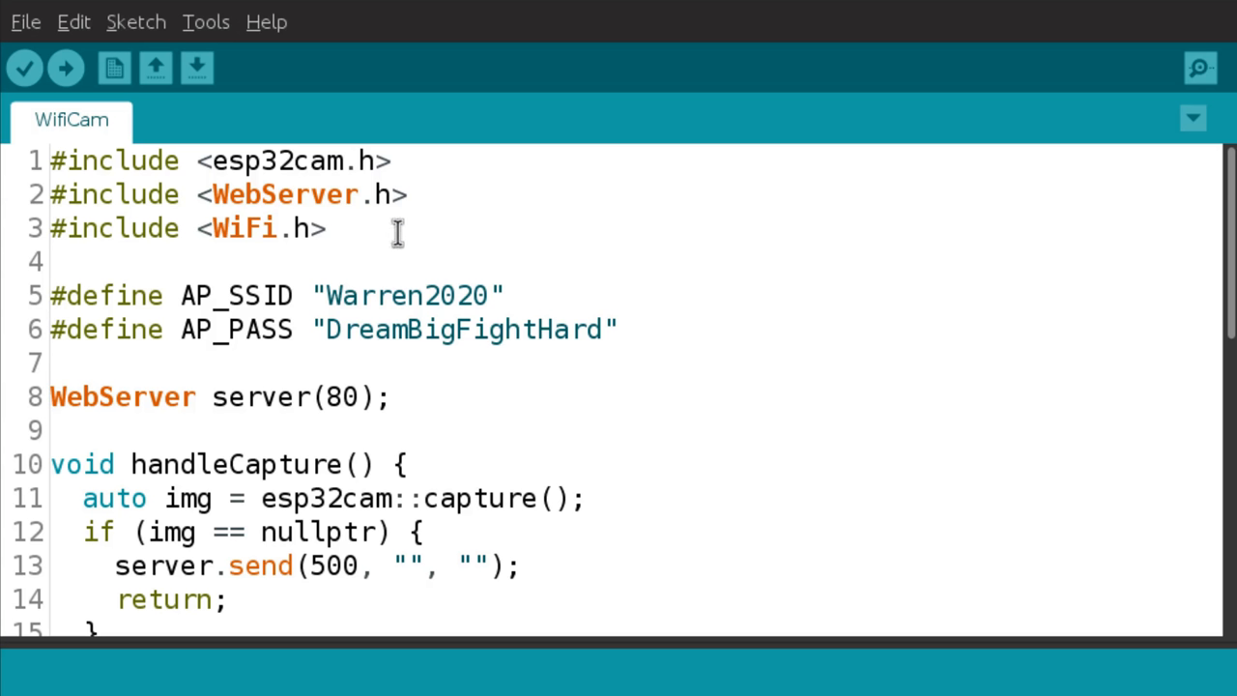
mouse_move(728, 230)
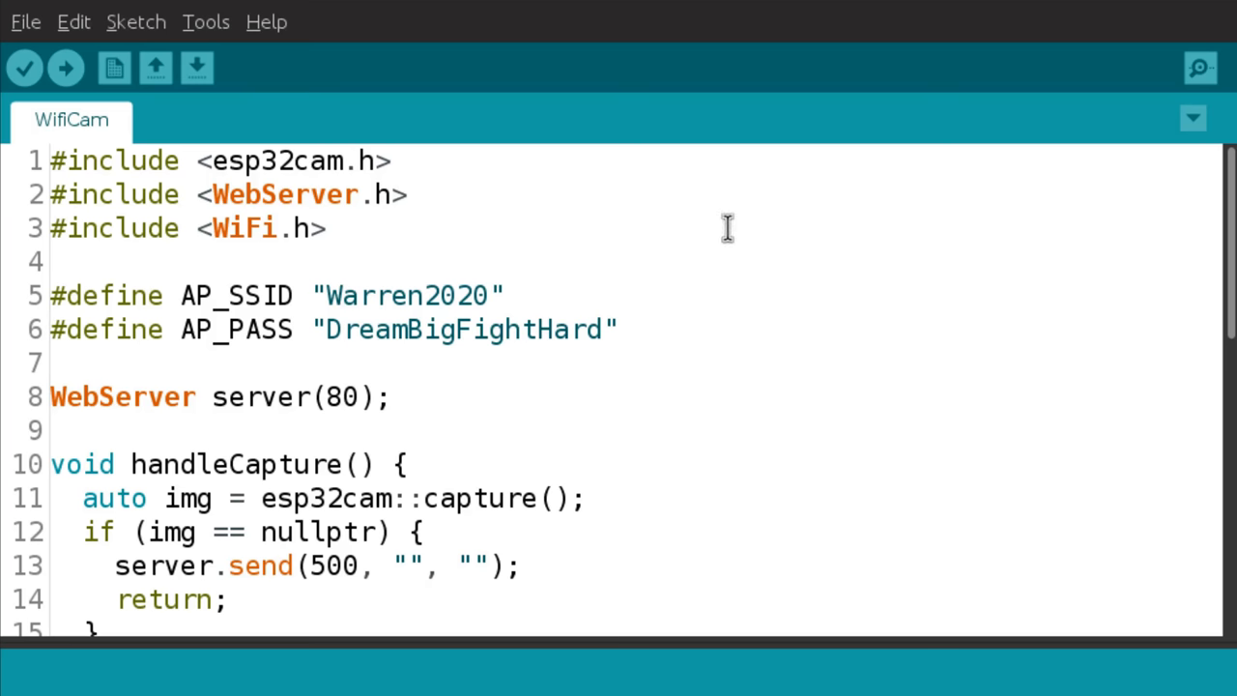
mouse_move(580, 222)
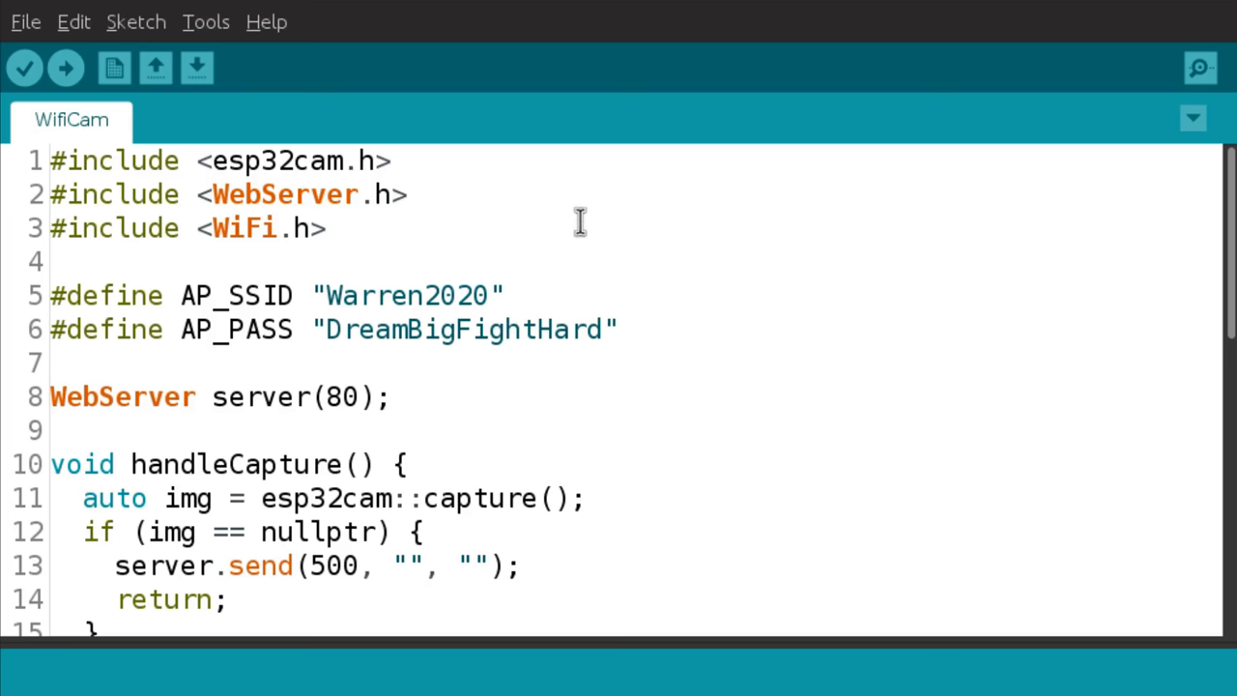
mouse_move(637, 222)
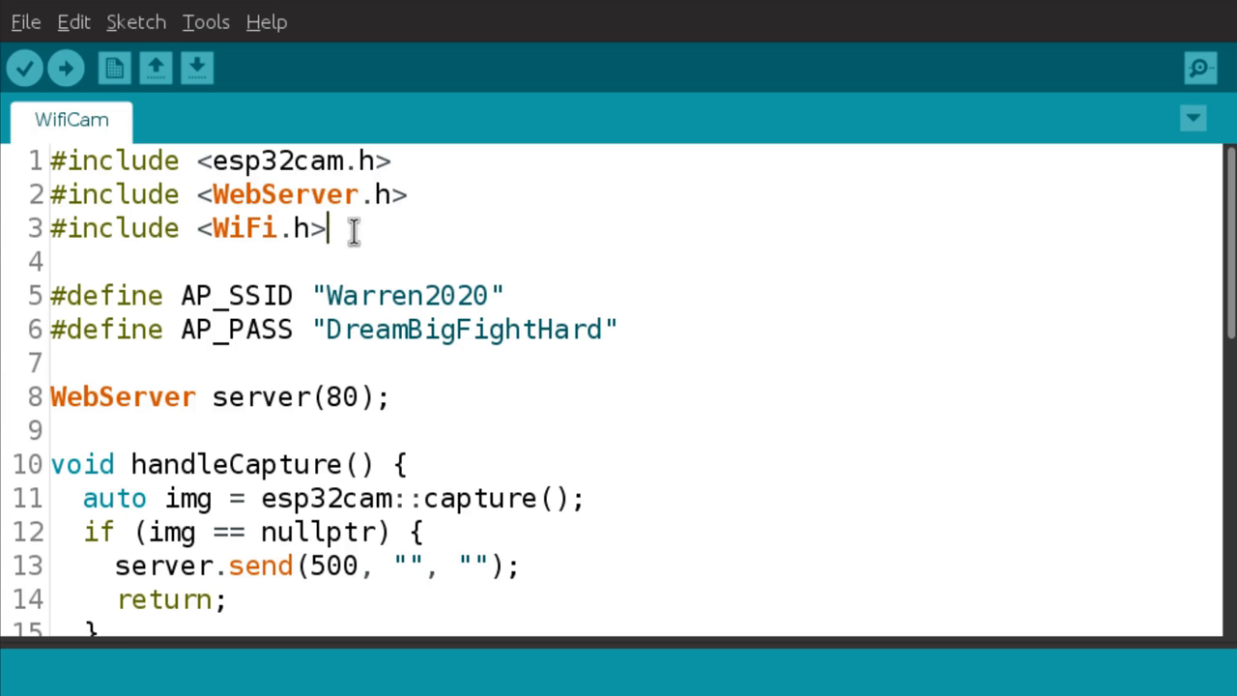
left_click_drag(329, 229, 53, 194)
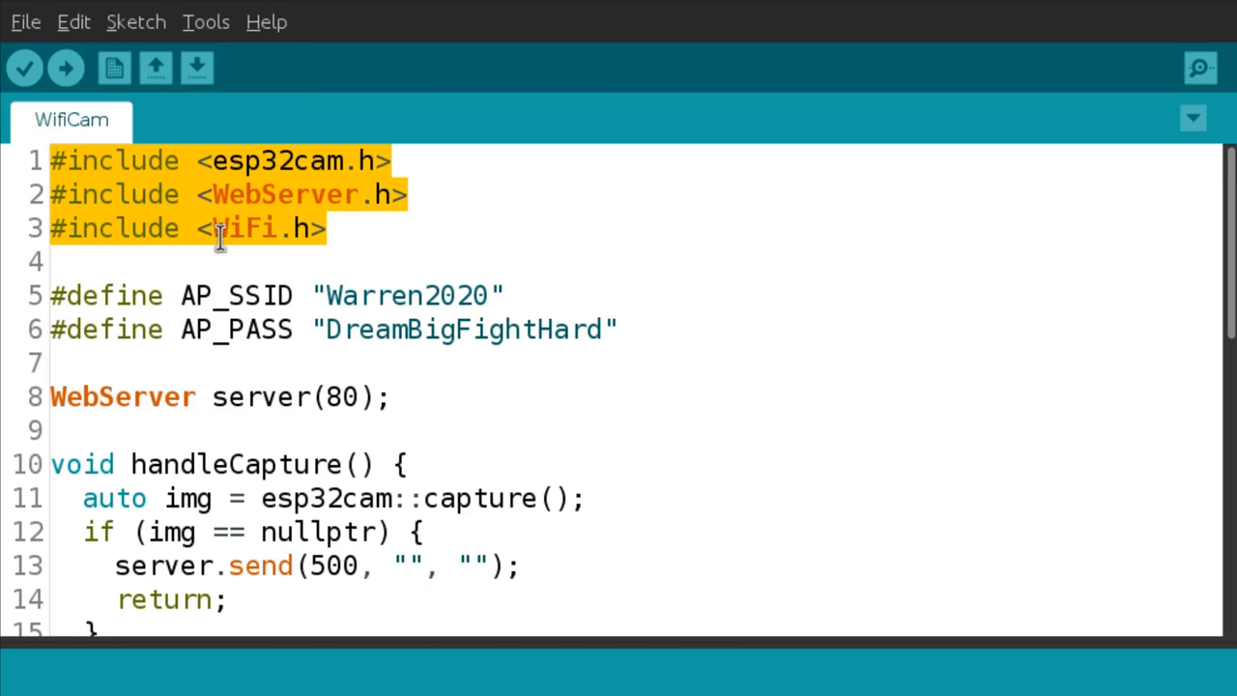
mouse_move(628, 324)
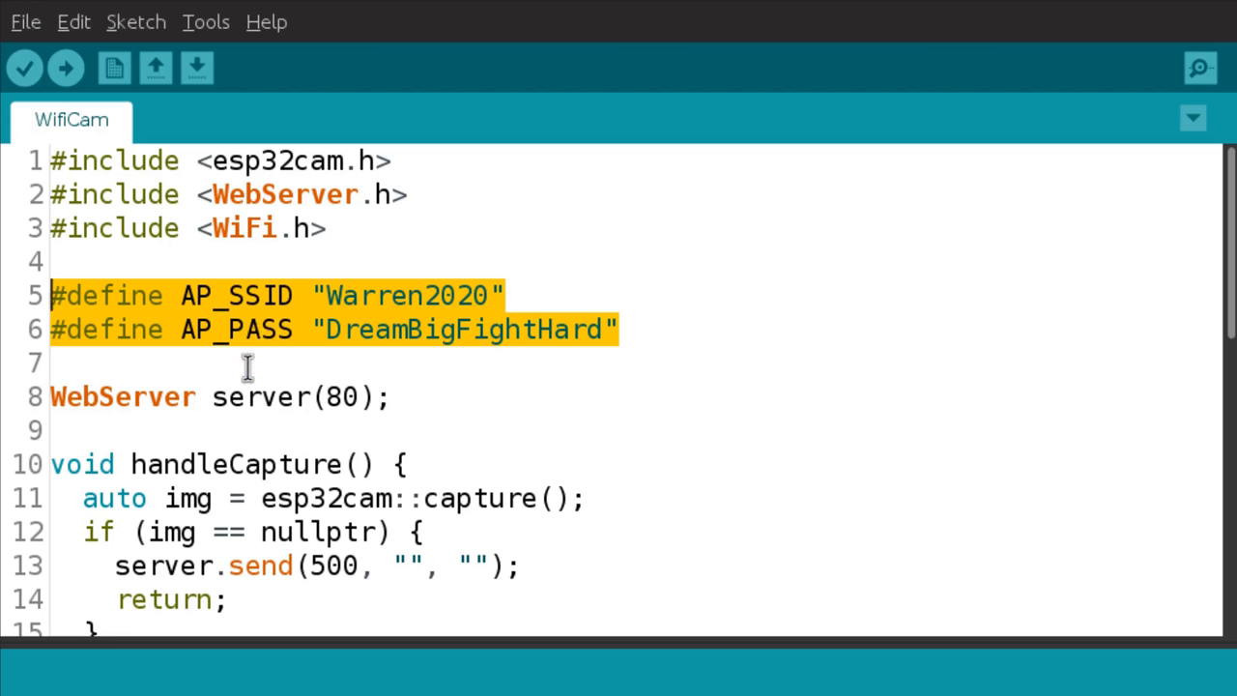
mouse_move(309, 373)
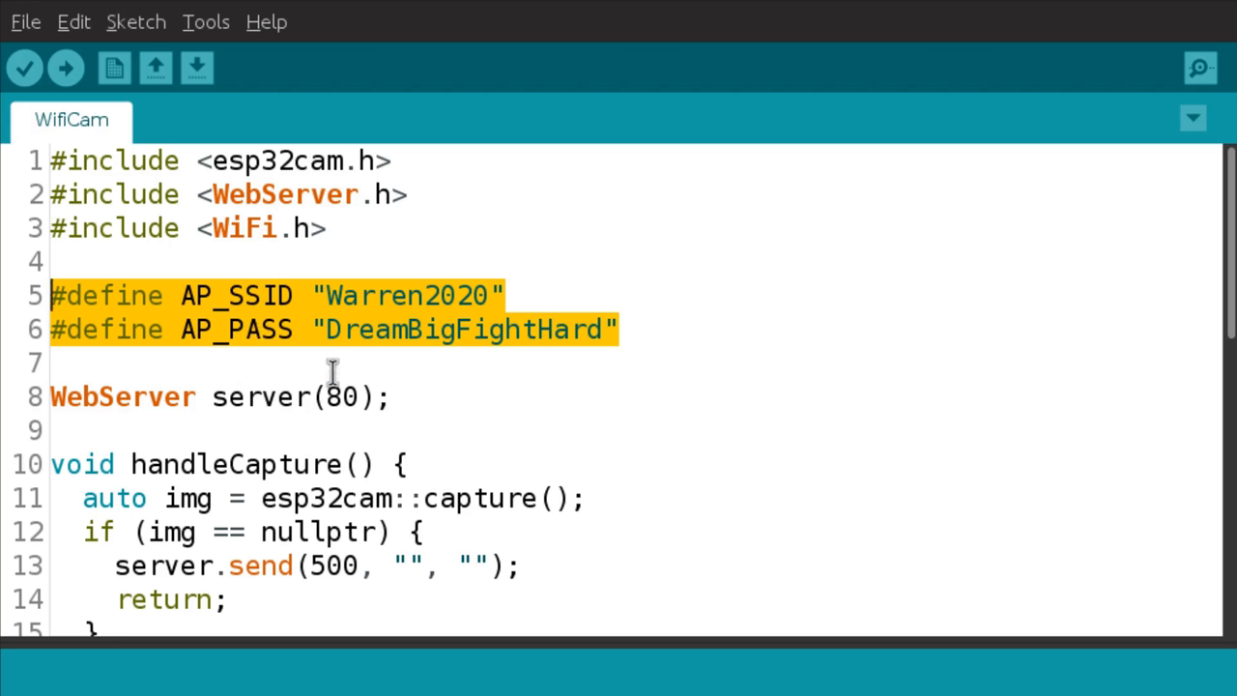
mouse_move(377, 360)
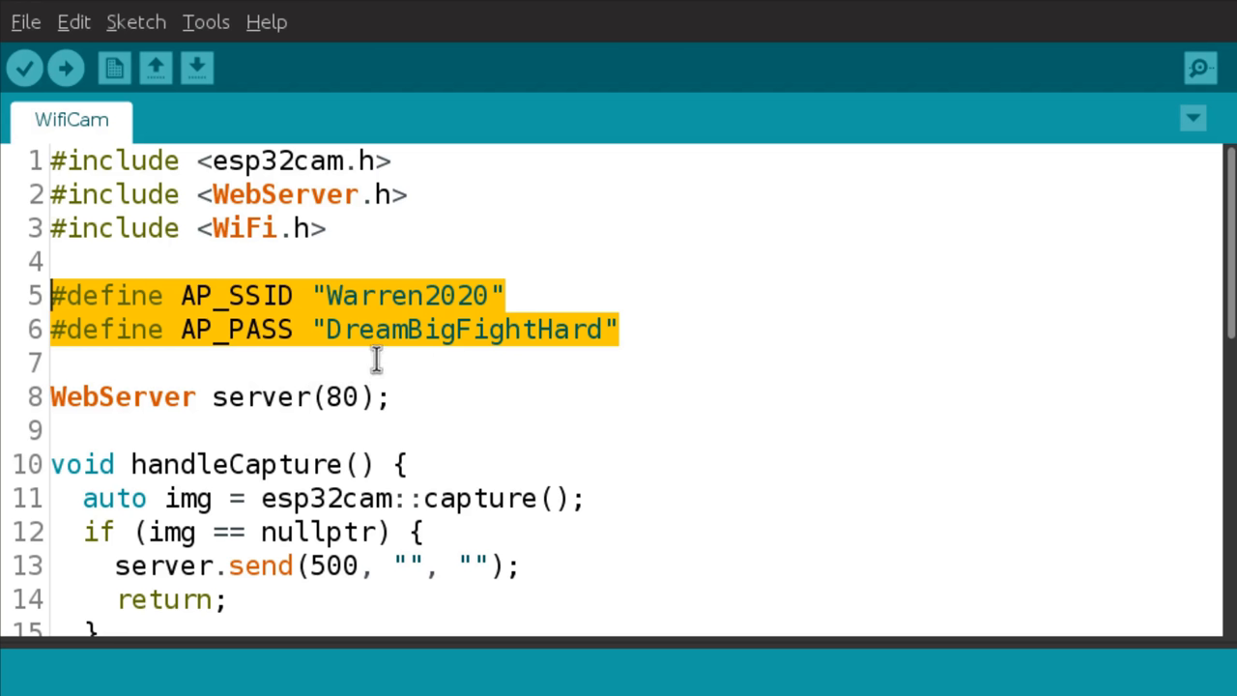
mouse_move(217, 339)
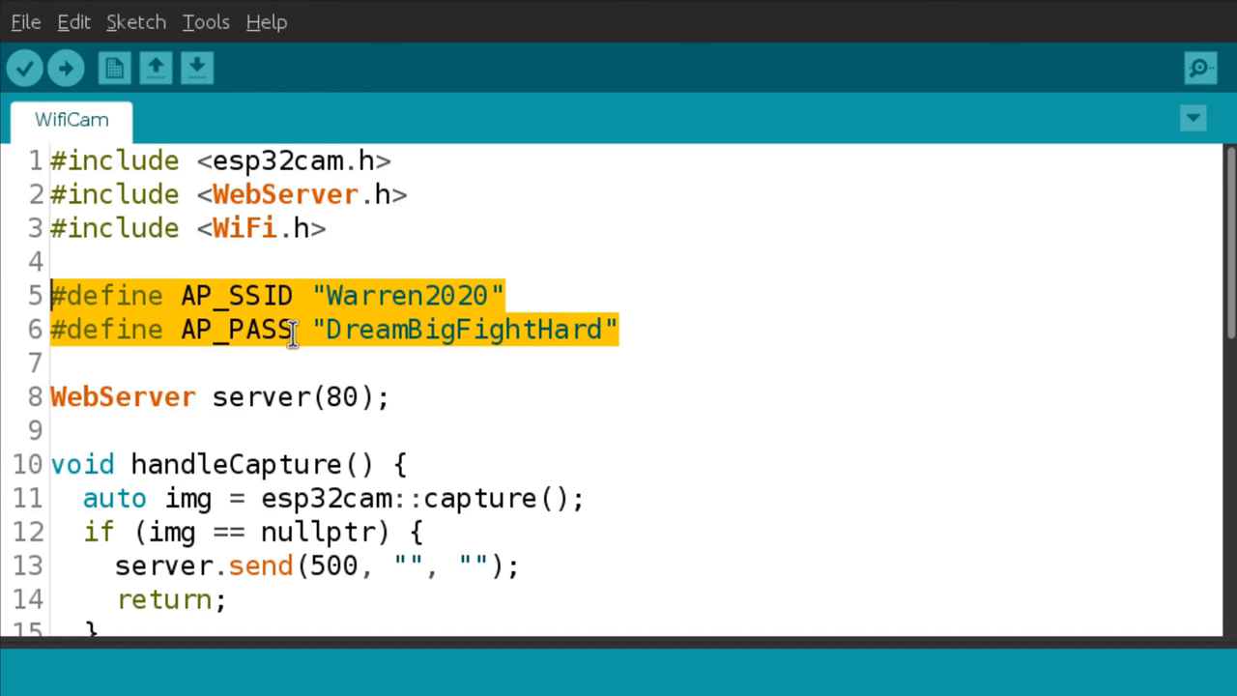
left_click(395, 396)
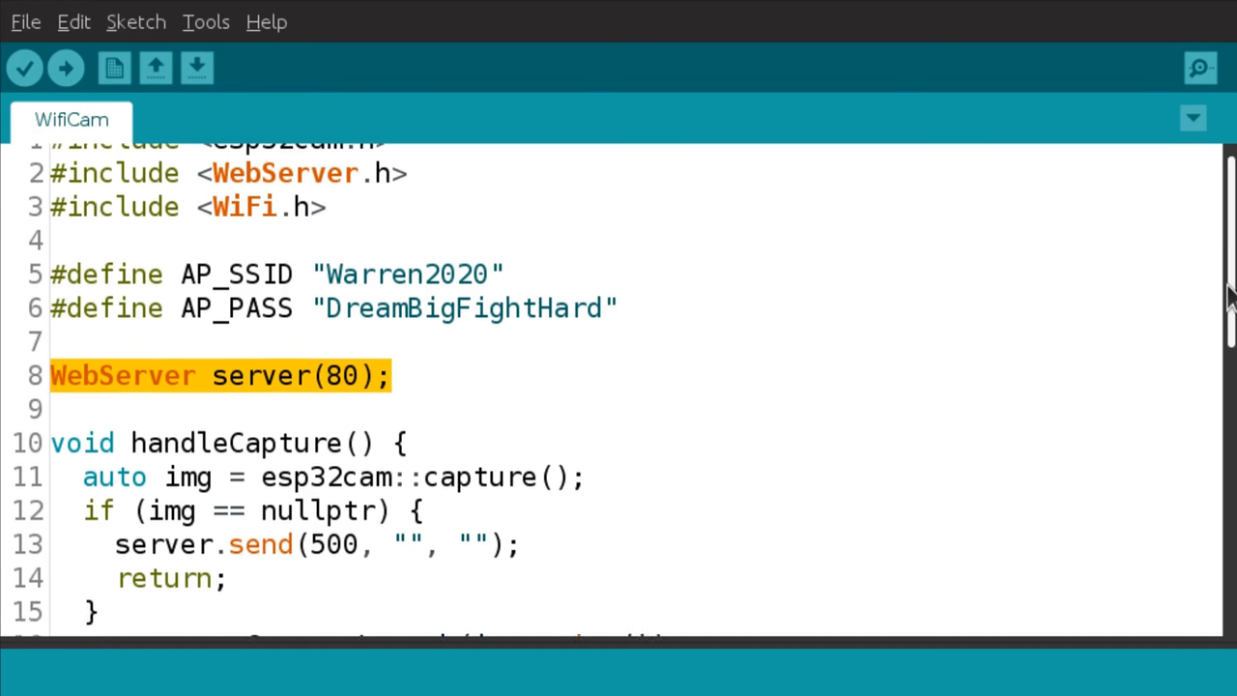
scroll("down", 3)
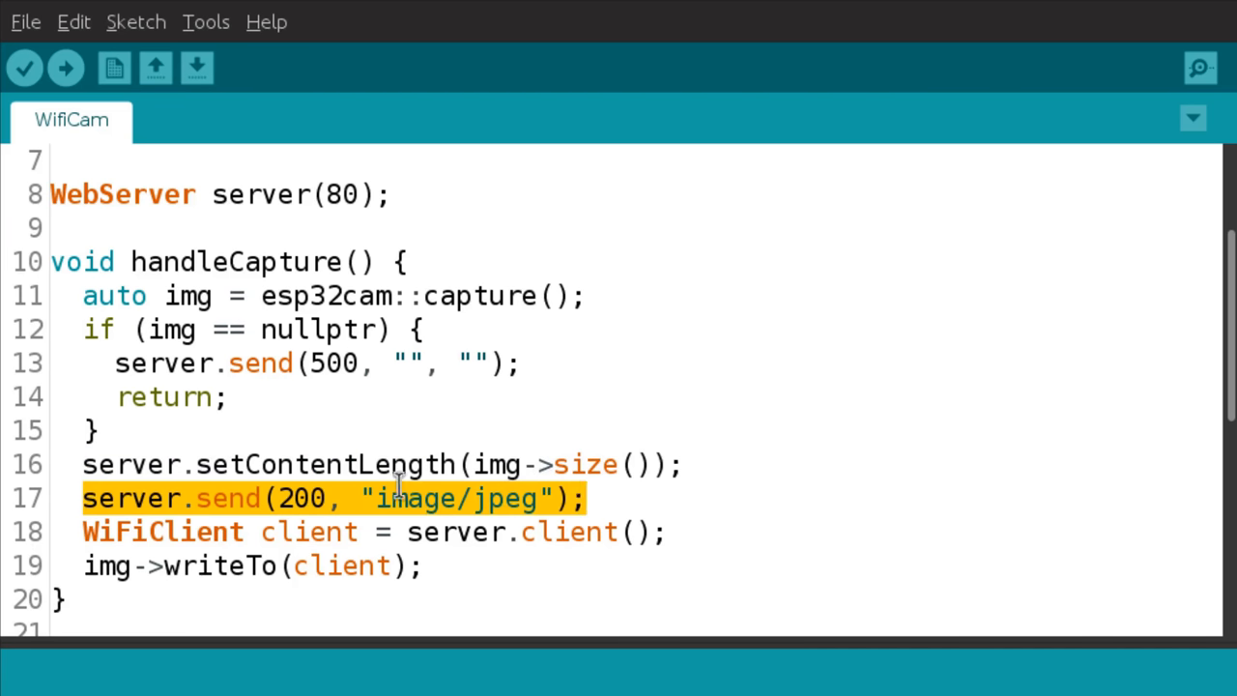
mouse_move(456, 498)
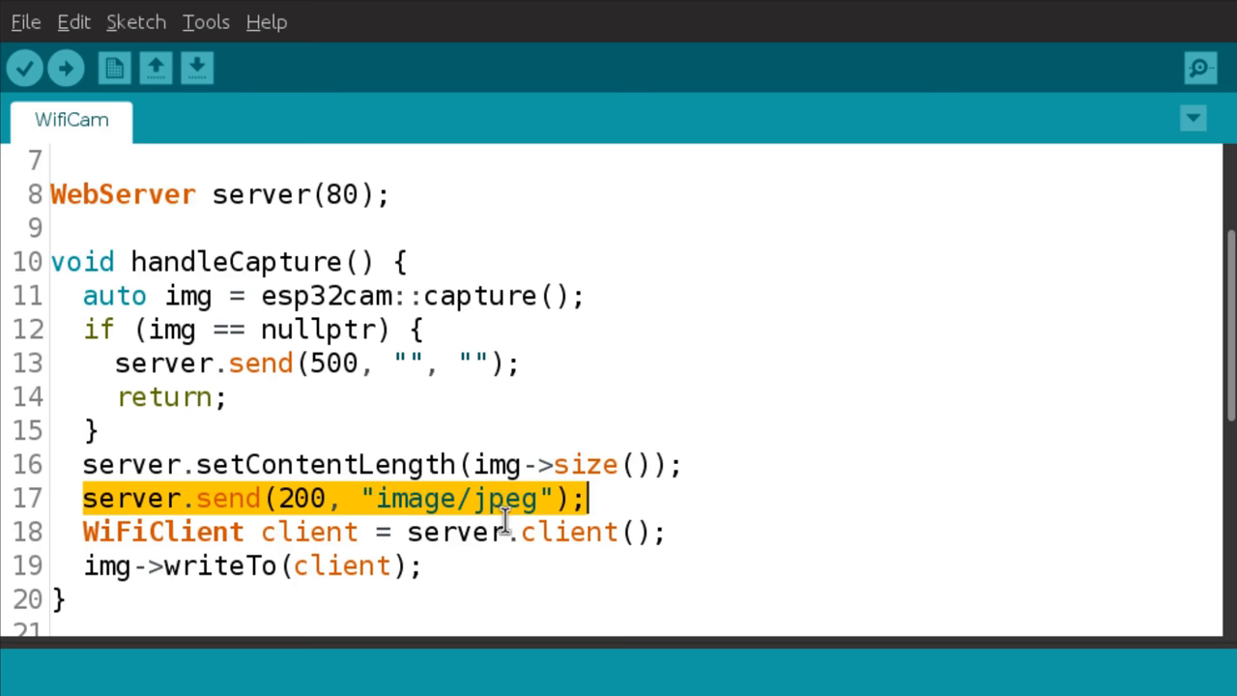
mouse_move(140, 531)
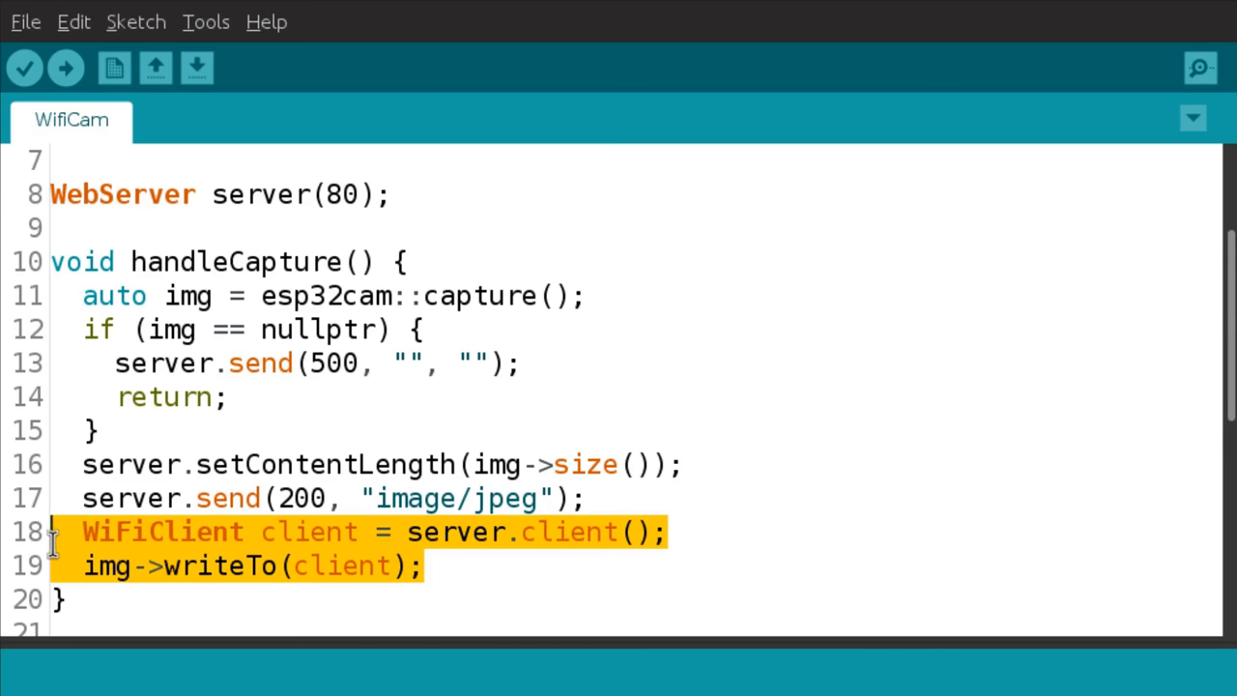
mouse_move(300, 599)
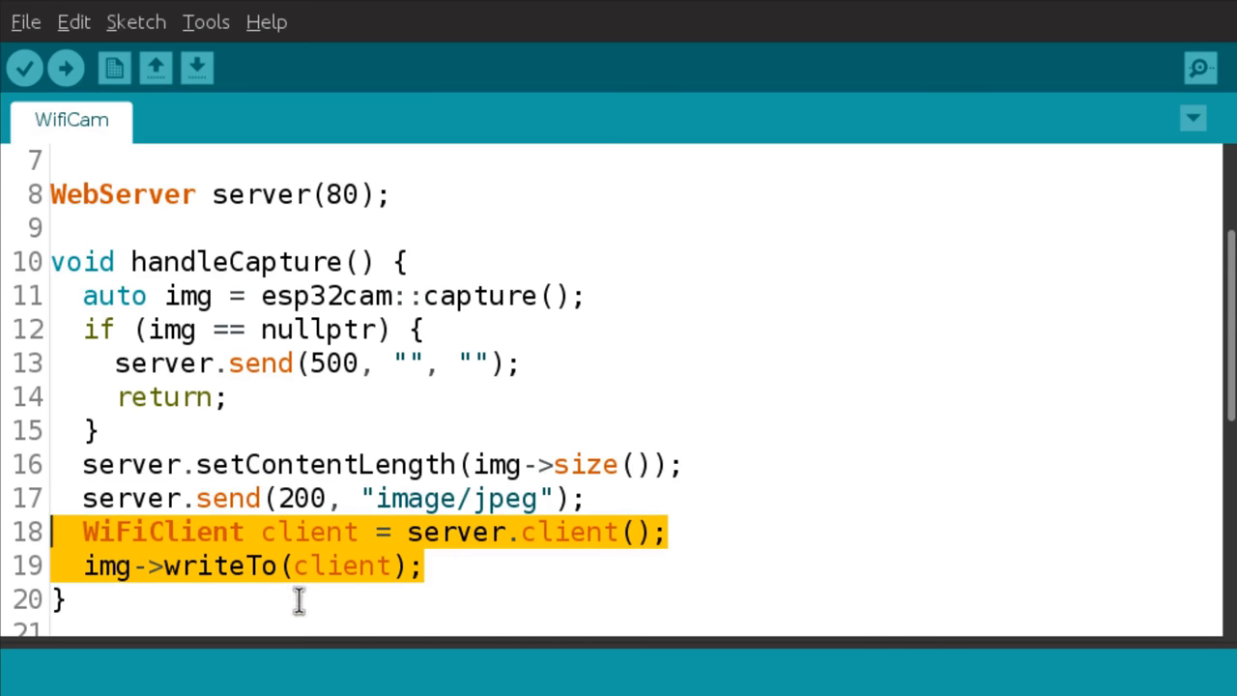
scroll("down", 3)
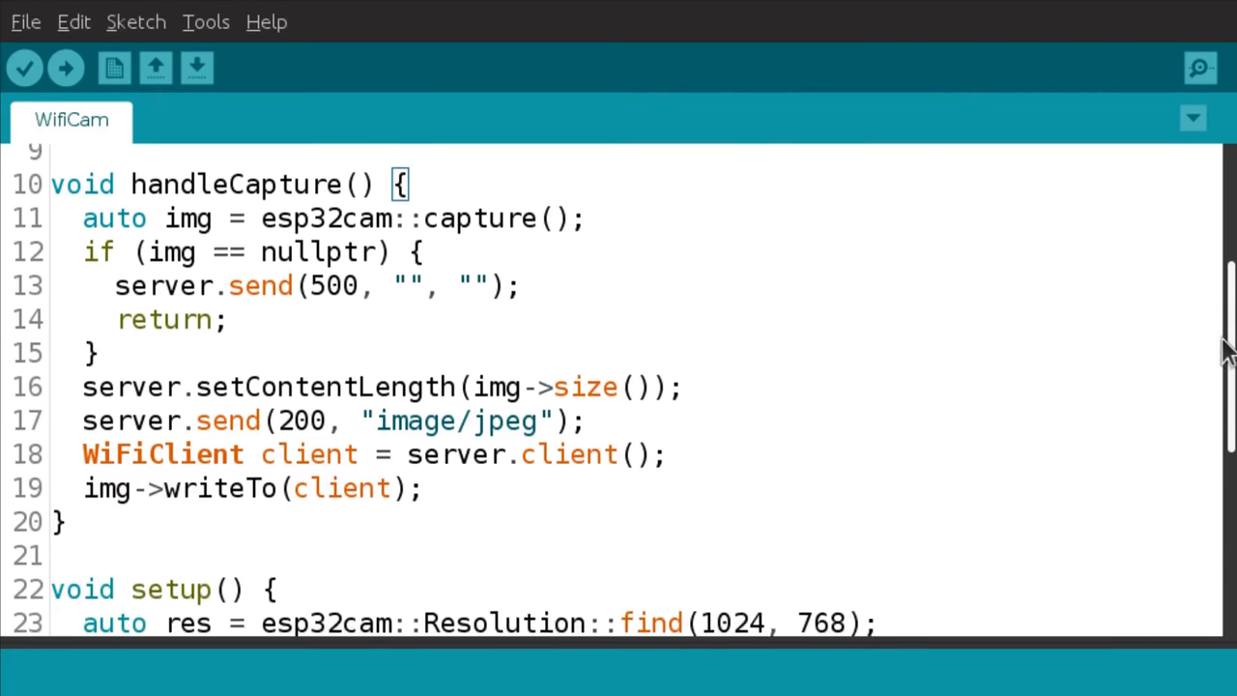
scroll("down", 3)
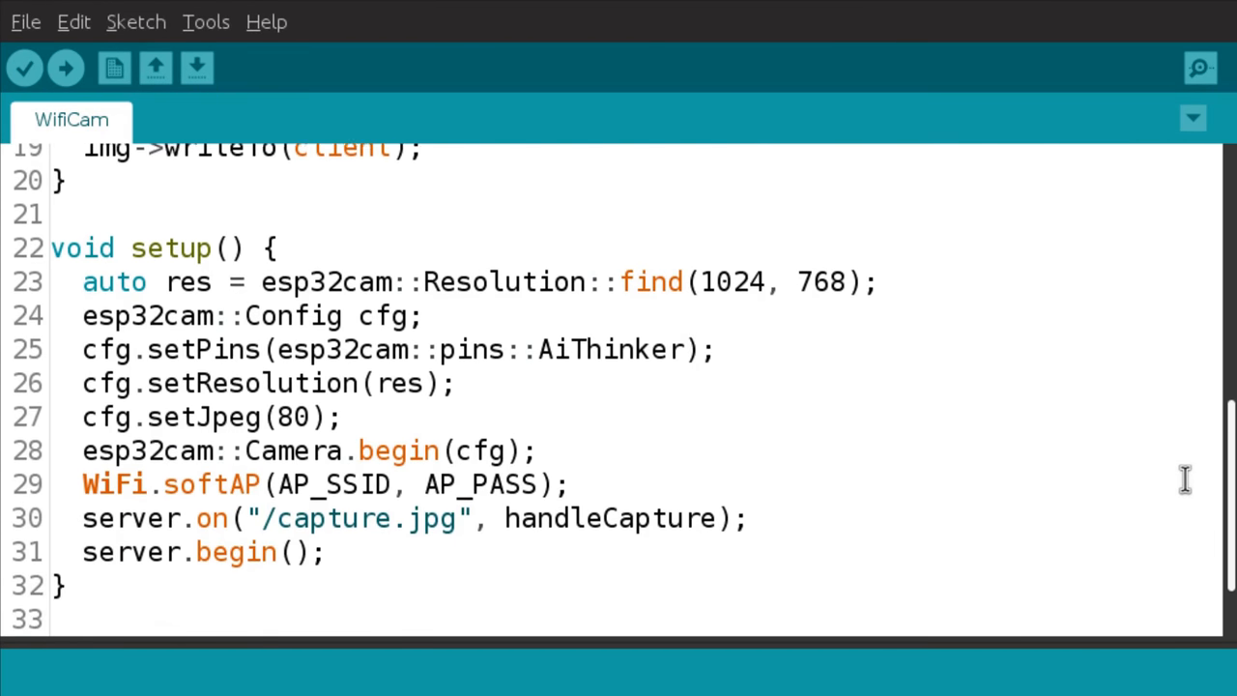
scroll("down", 3)
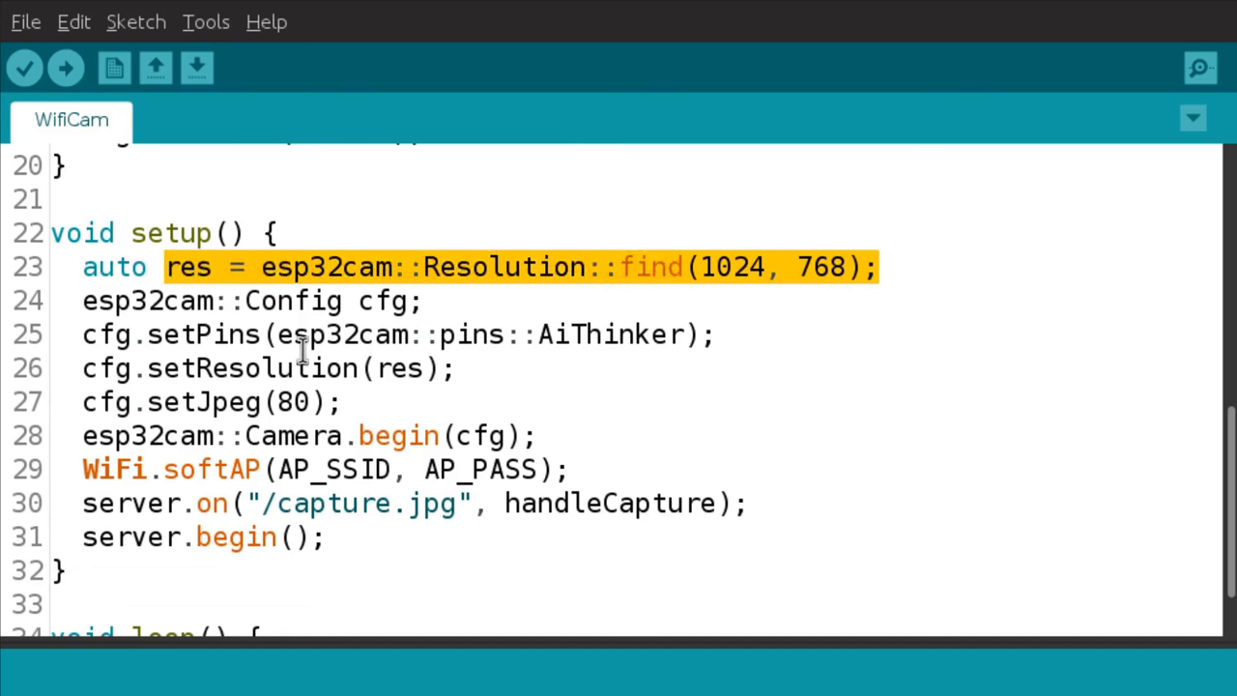
left_click_drag(277, 335, 586, 335)
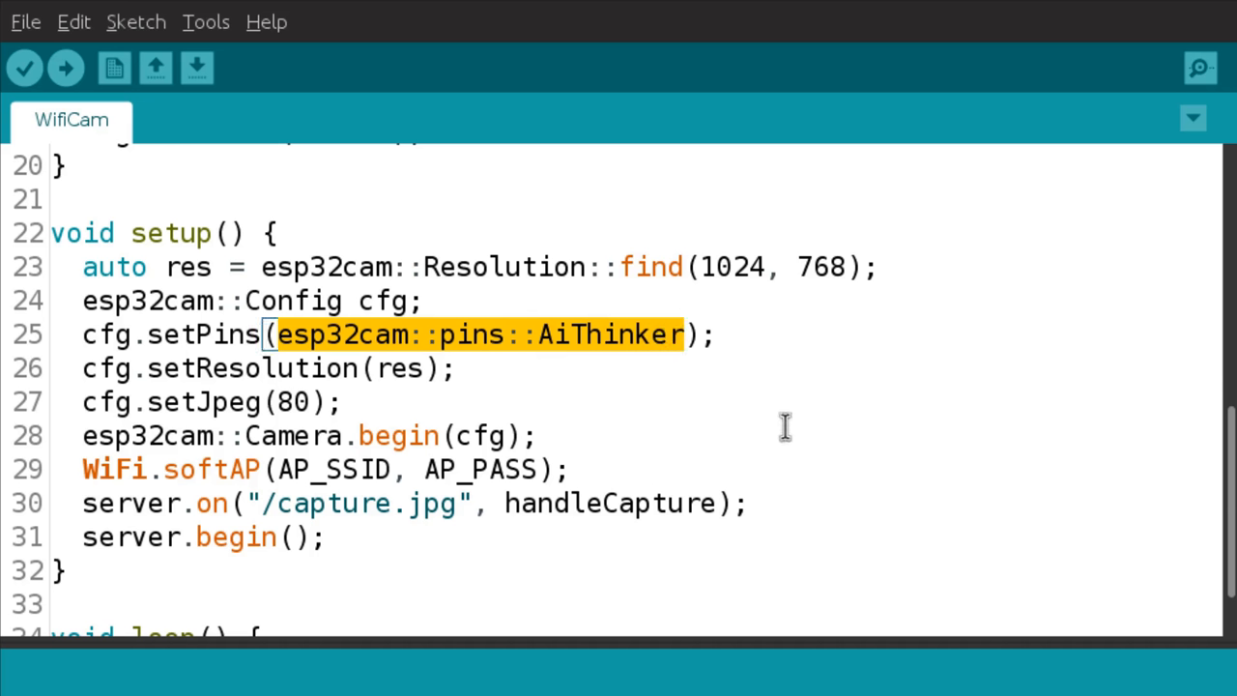
mouse_move(625, 436)
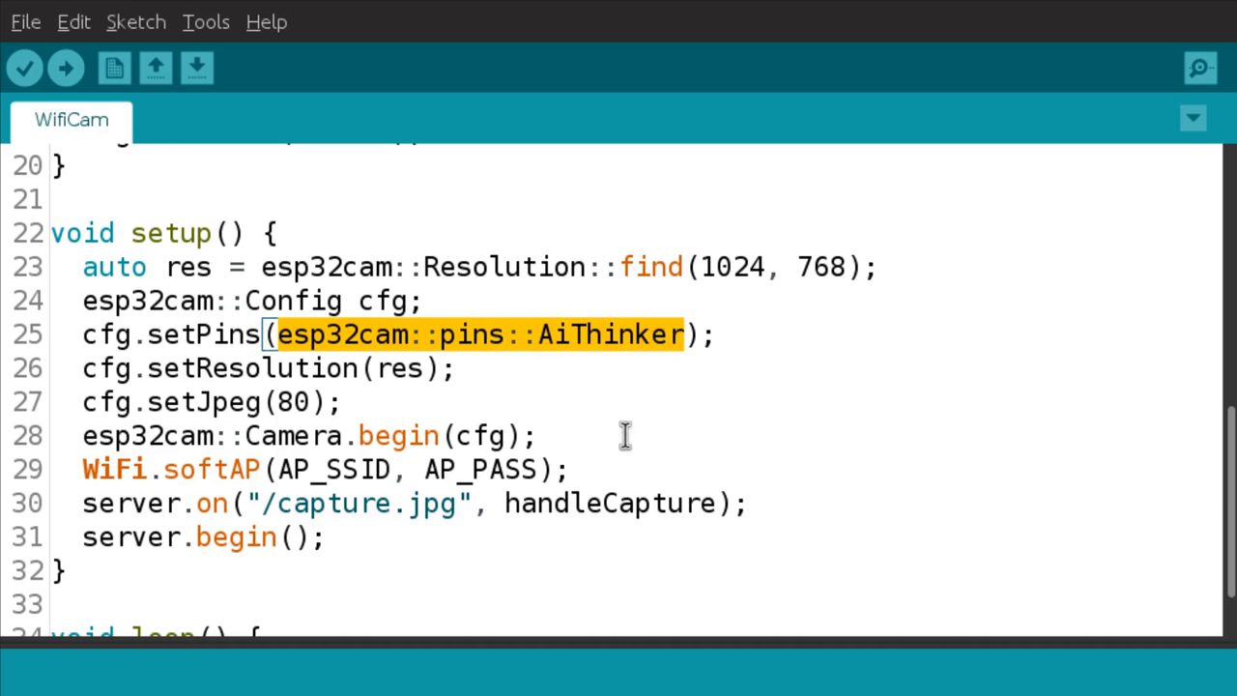
mouse_move(380, 403)
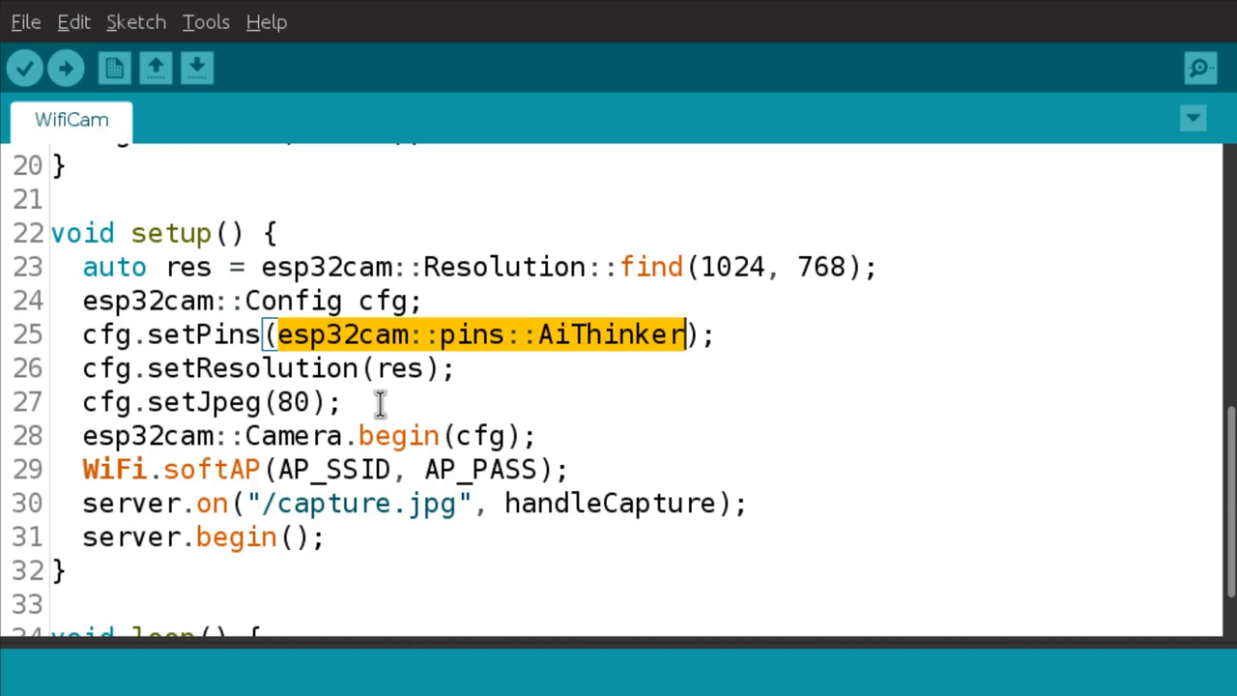
mouse_move(169, 336)
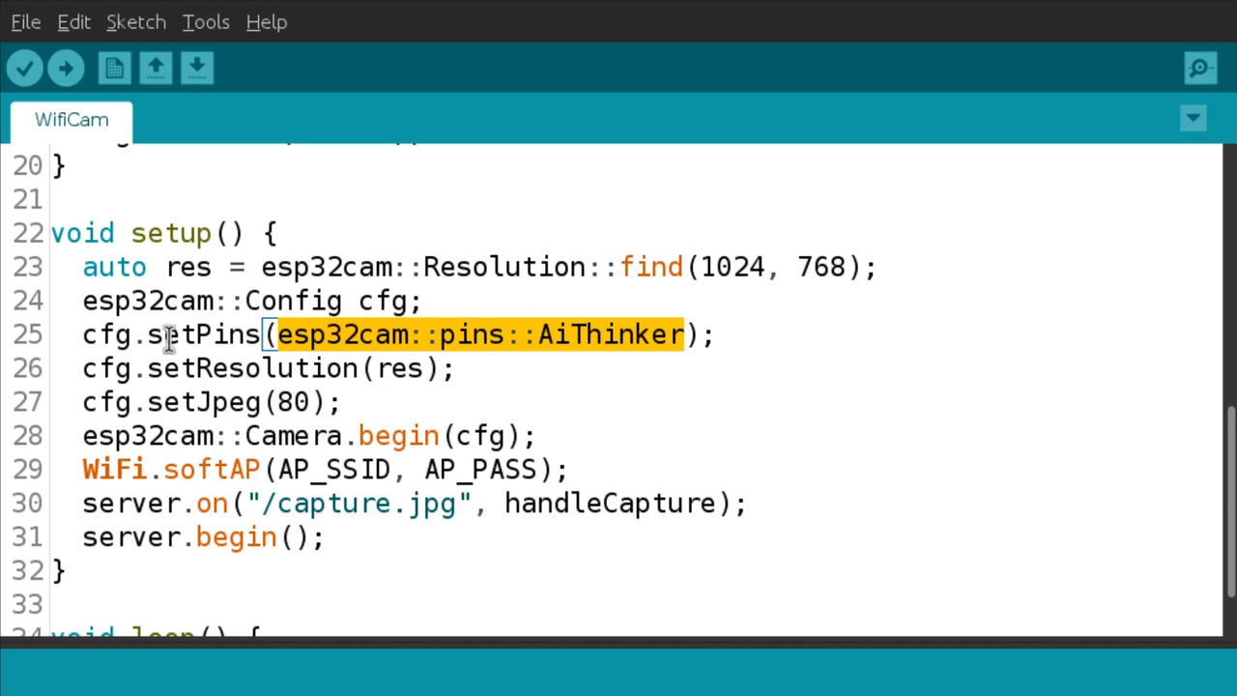
mouse_move(565, 335)
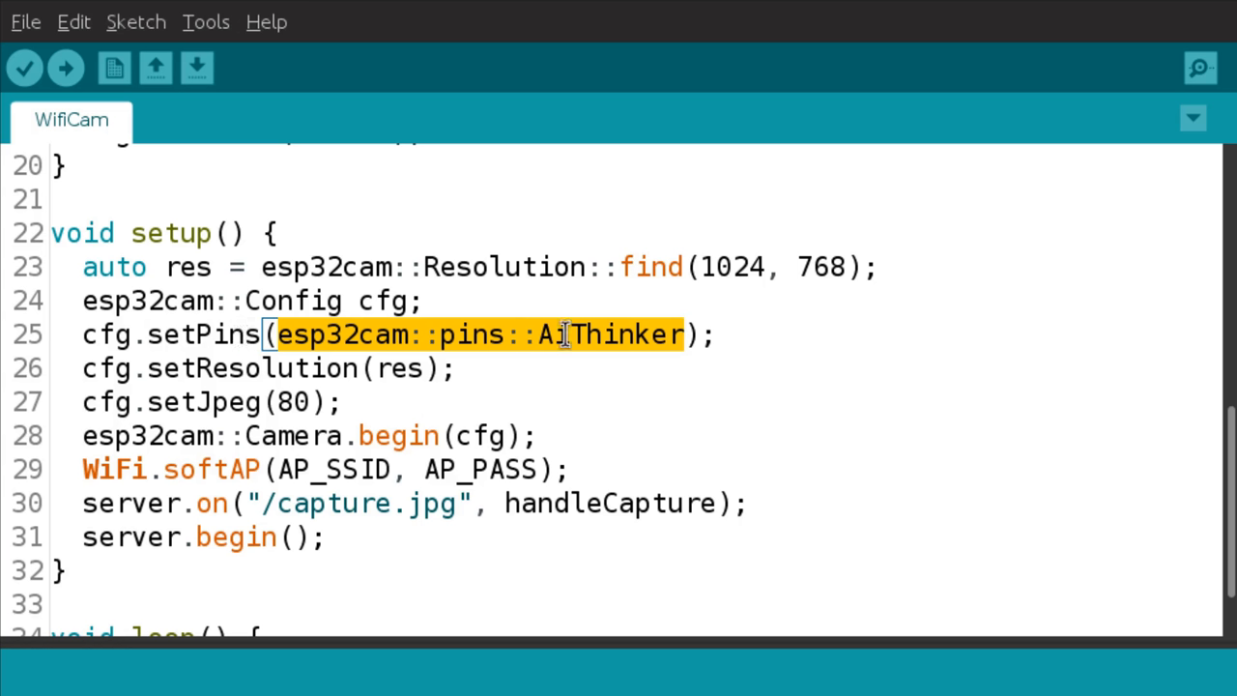
mouse_move(609, 410)
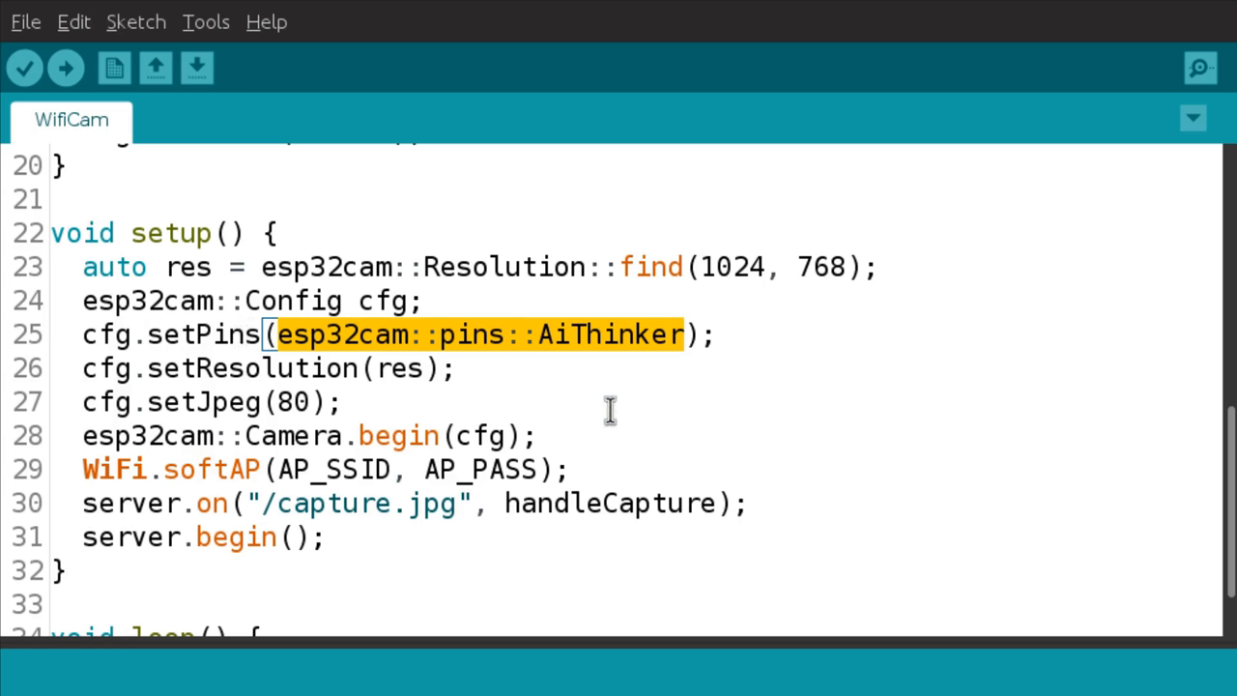
mouse_move(619, 353)
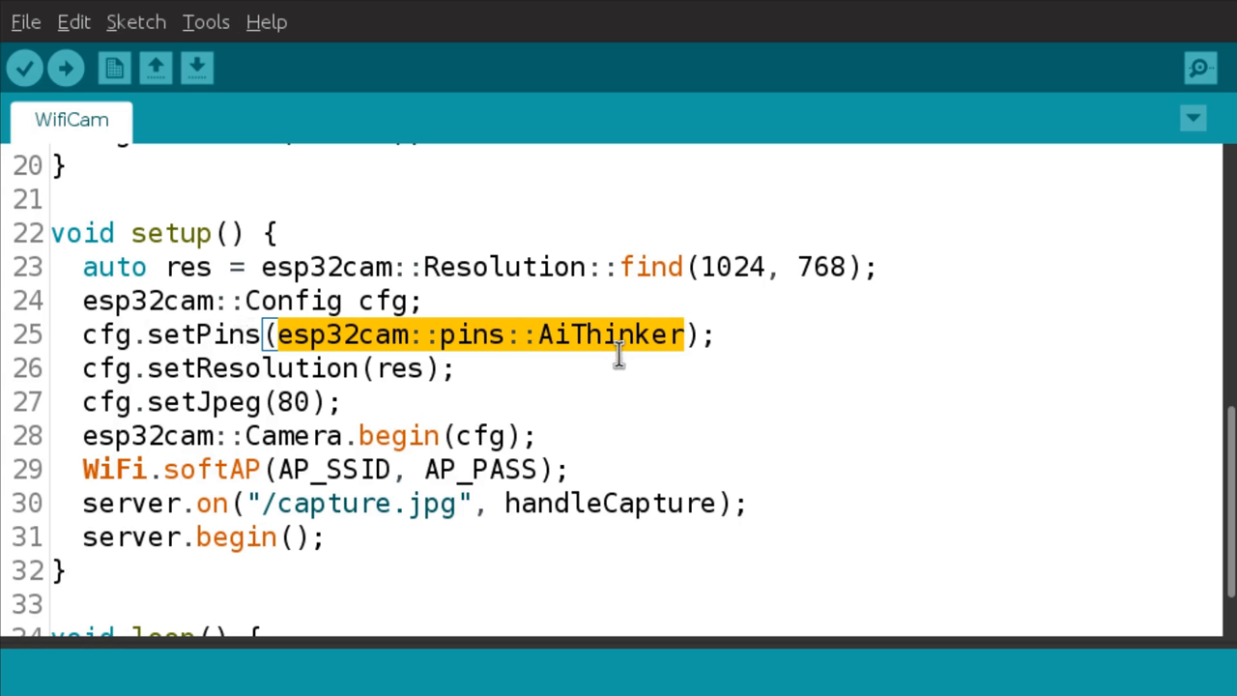
mouse_move(406, 409)
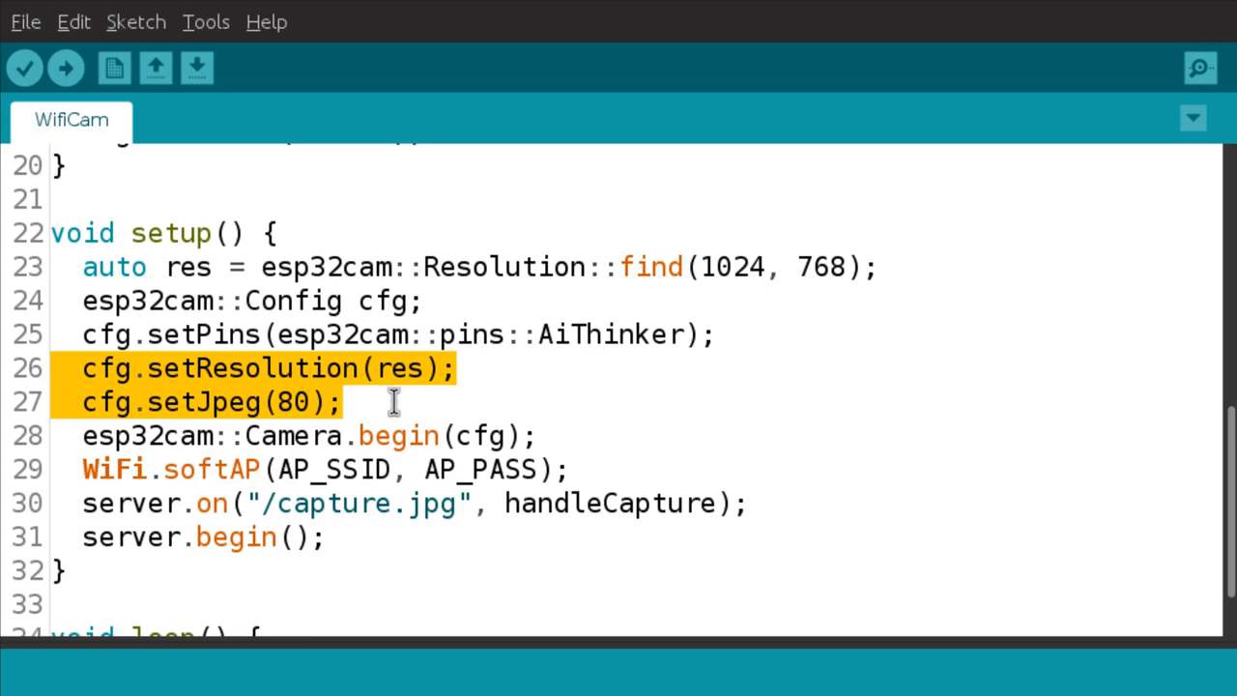
mouse_move(386, 404)
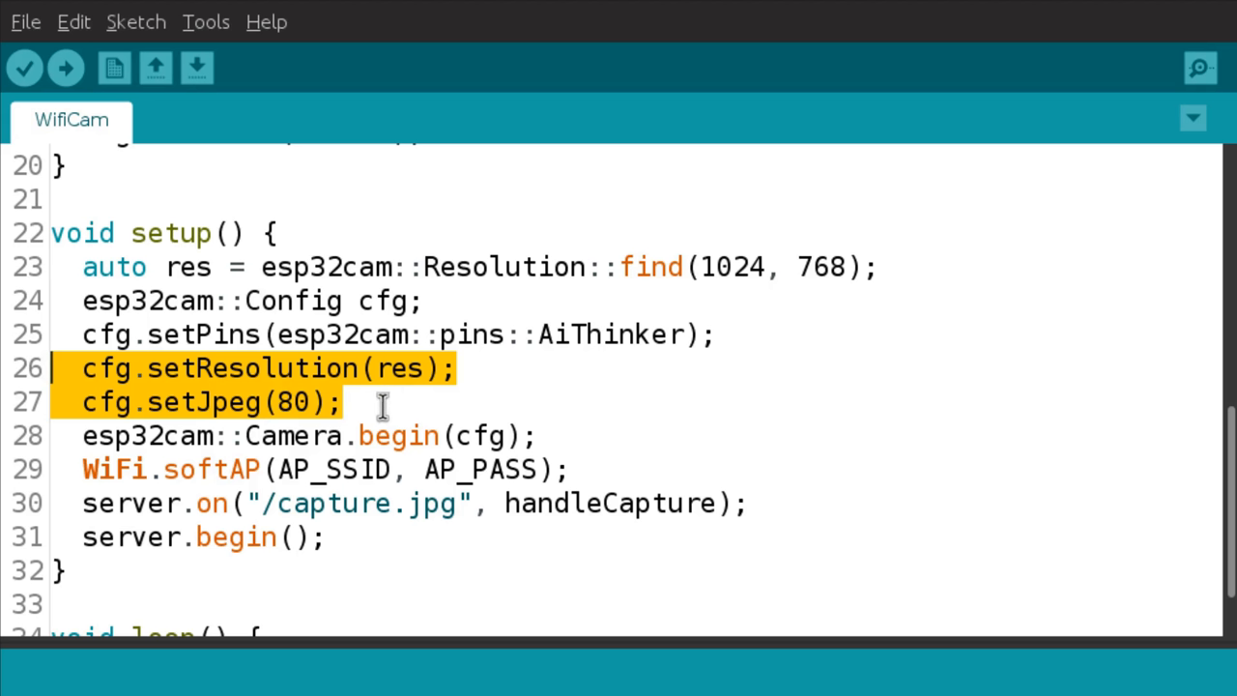
mouse_move(518, 393)
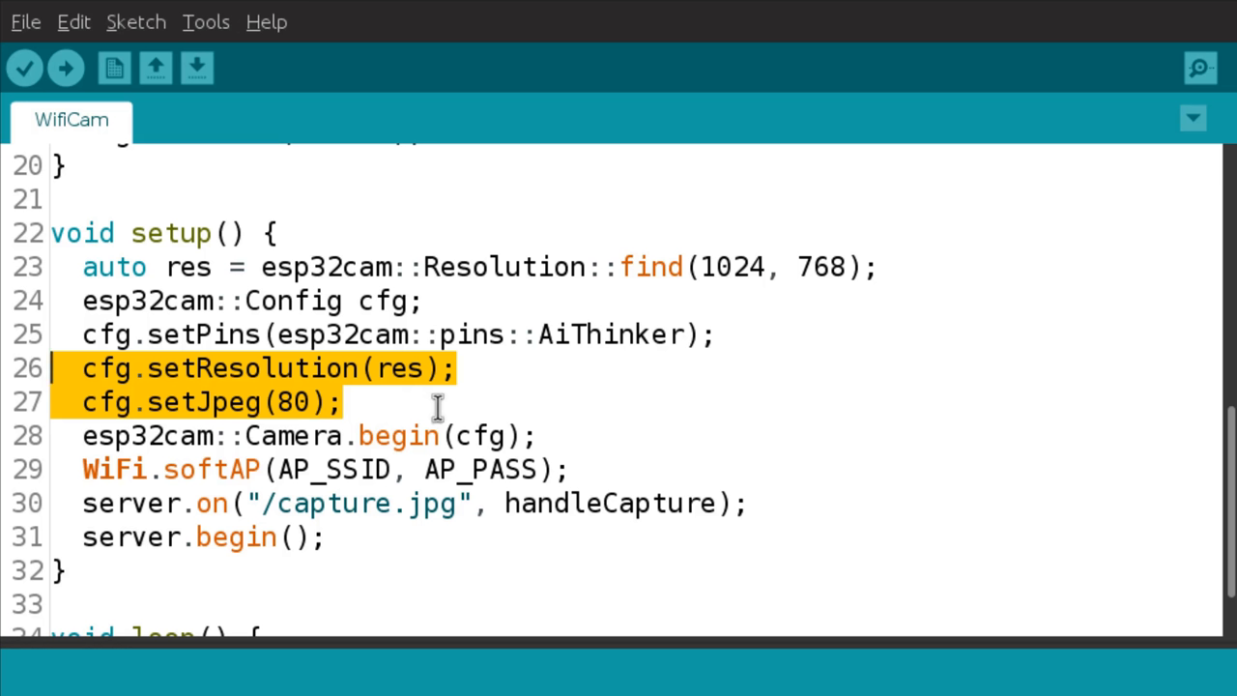
mouse_move(544, 433)
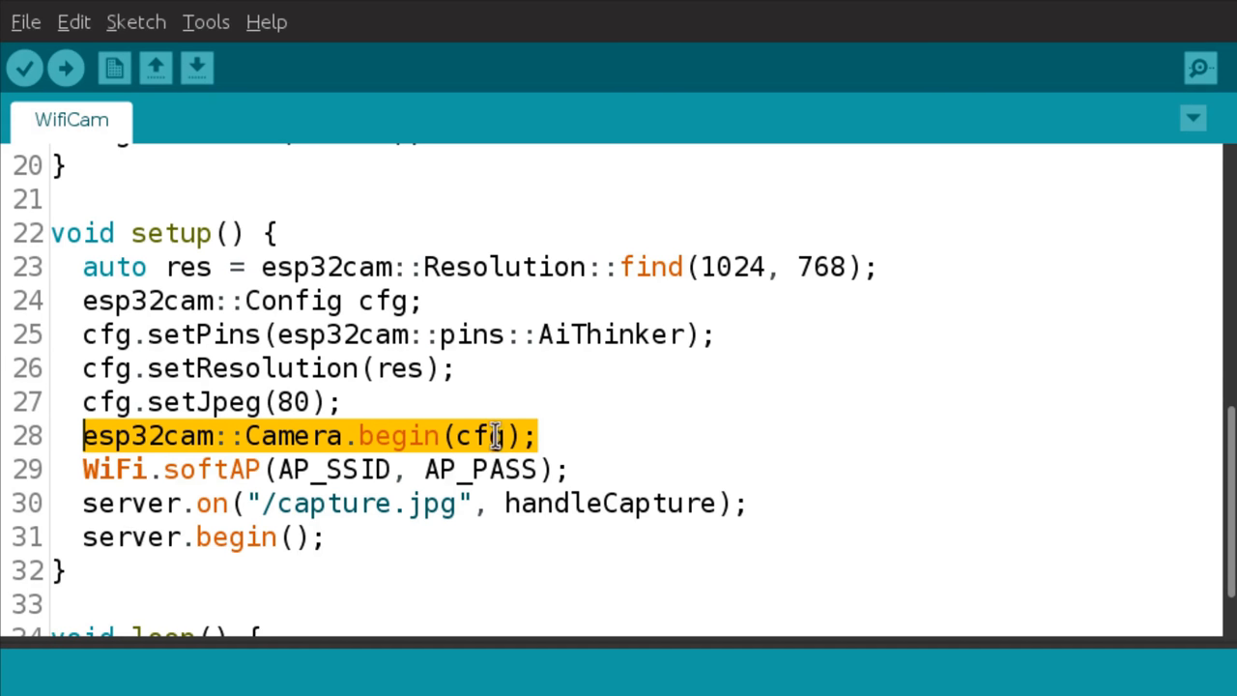
left_click(87, 469)
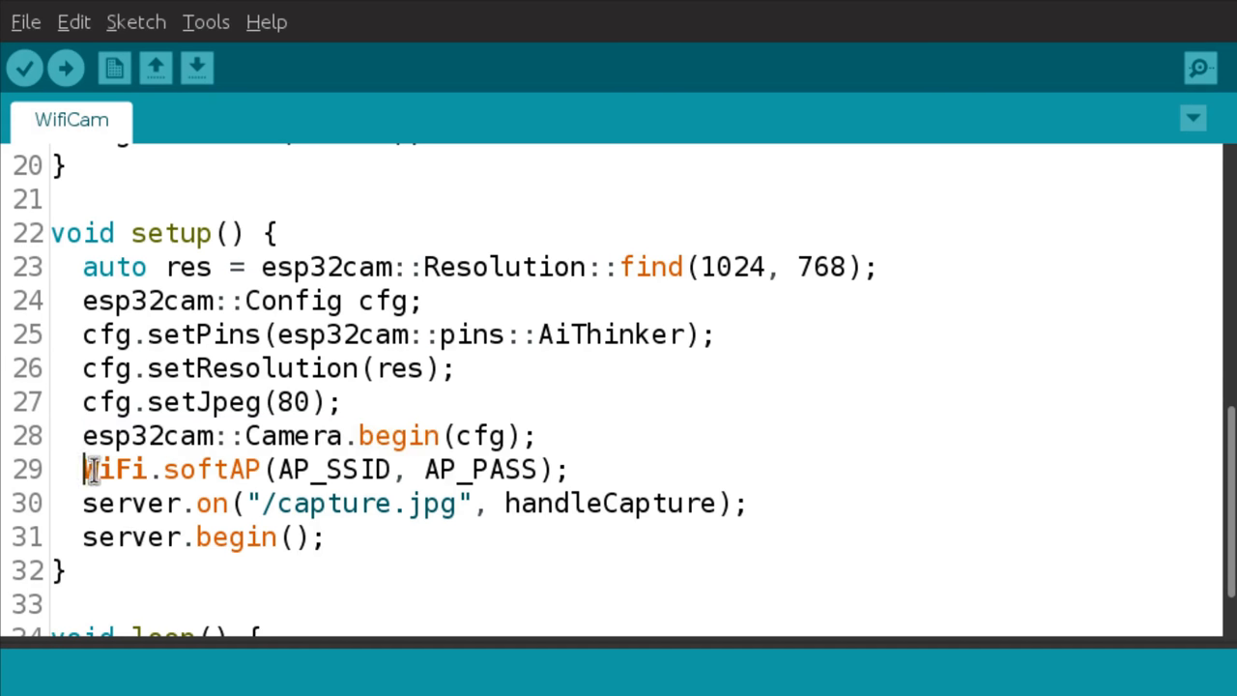
triple_click(318, 468)
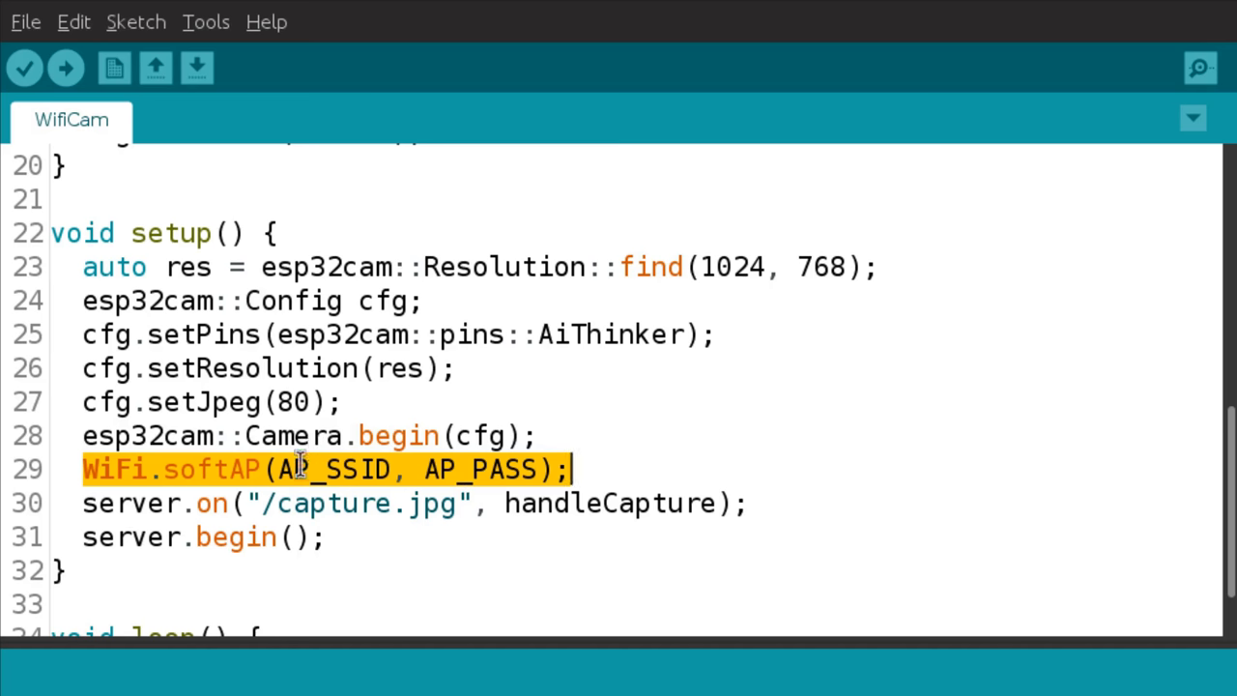
mouse_move(451, 307)
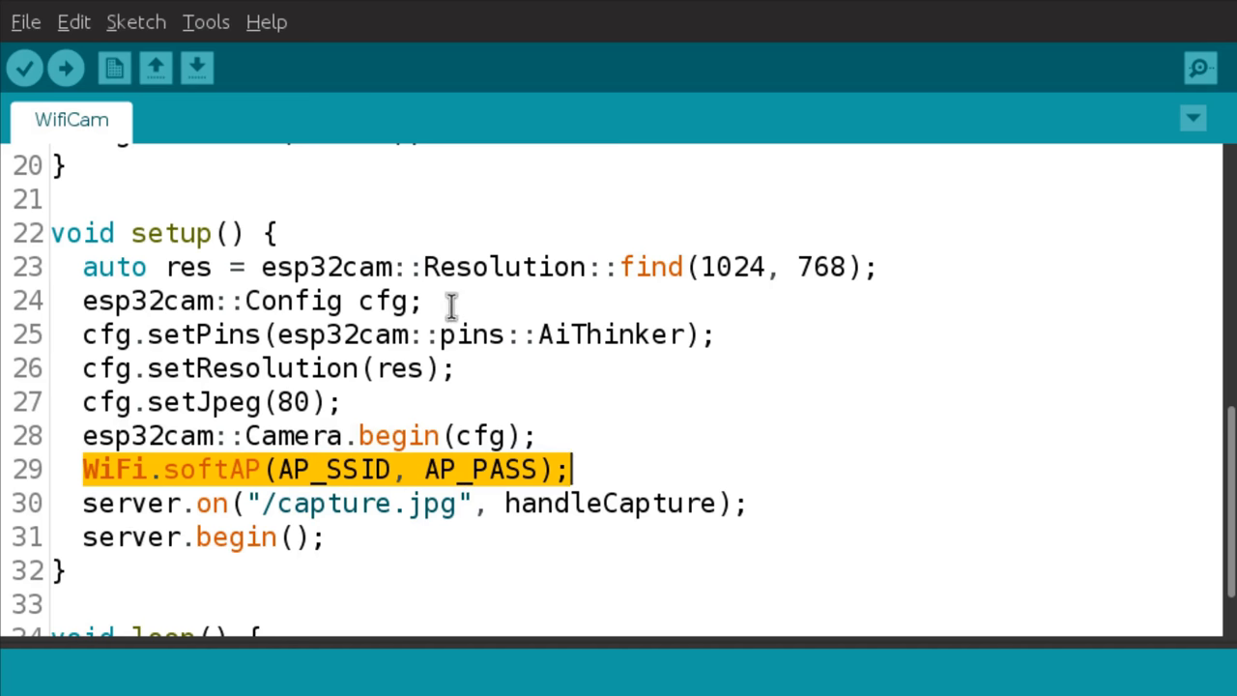
mouse_move(372, 488)
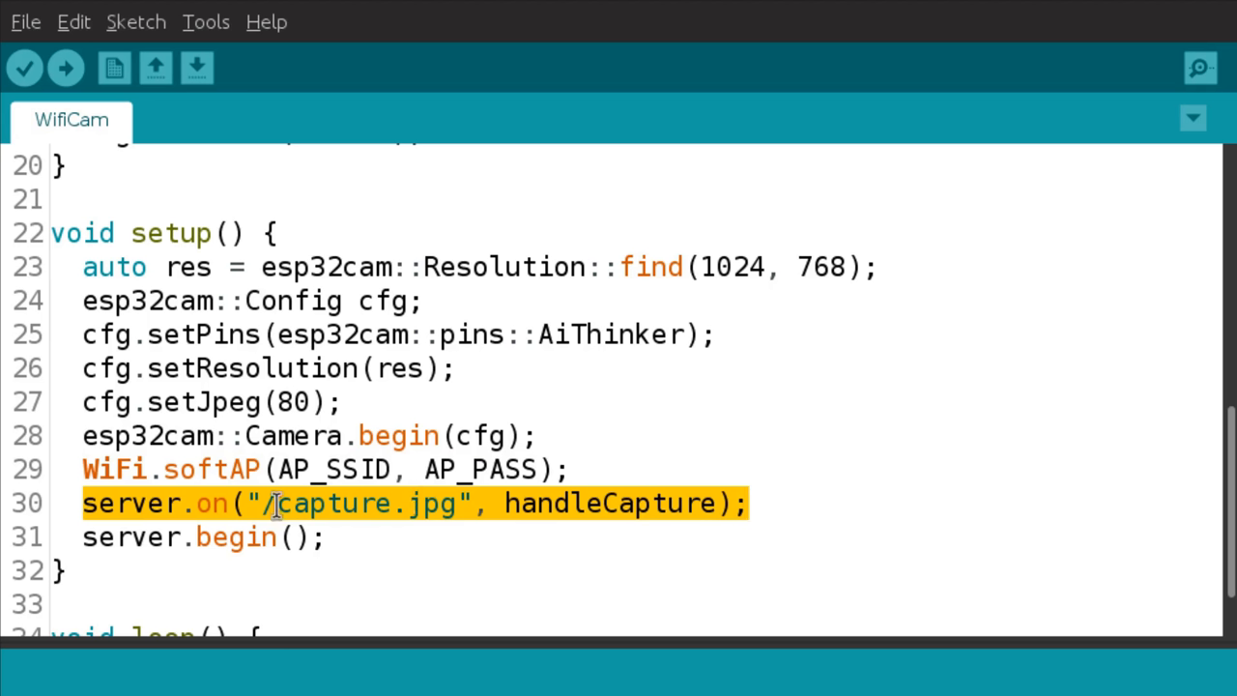
mouse_move(653, 503)
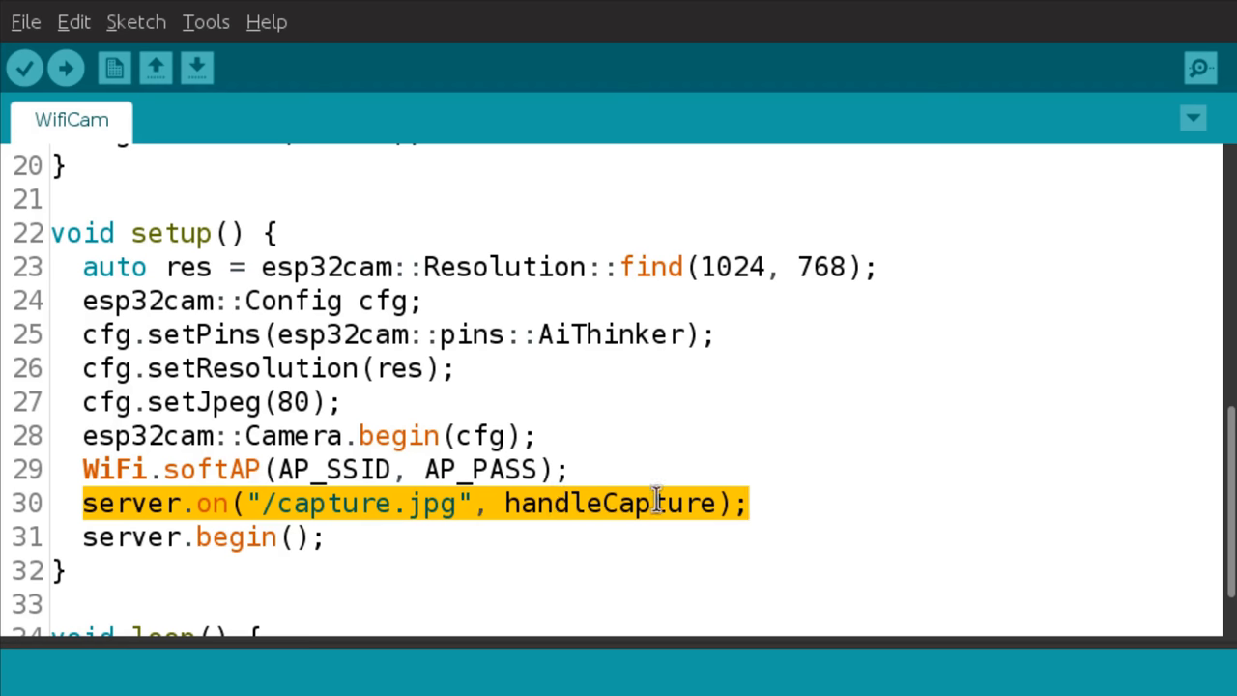
mouse_move(633, 503)
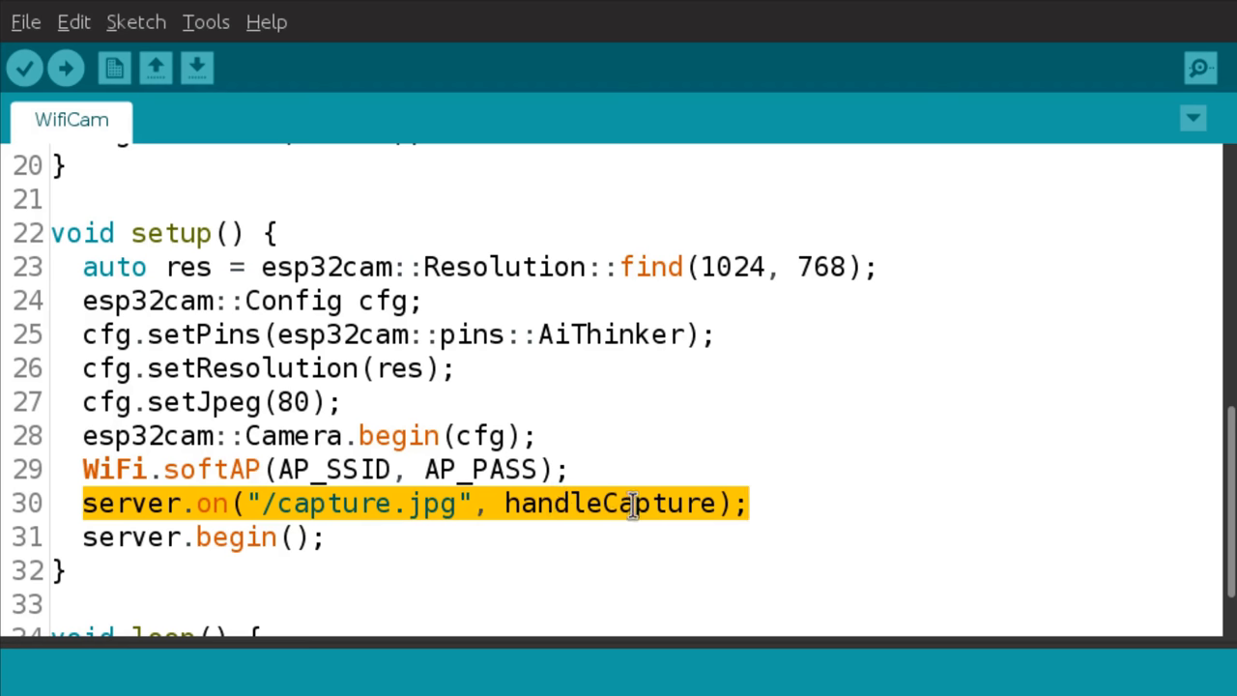
mouse_move(1022, 513)
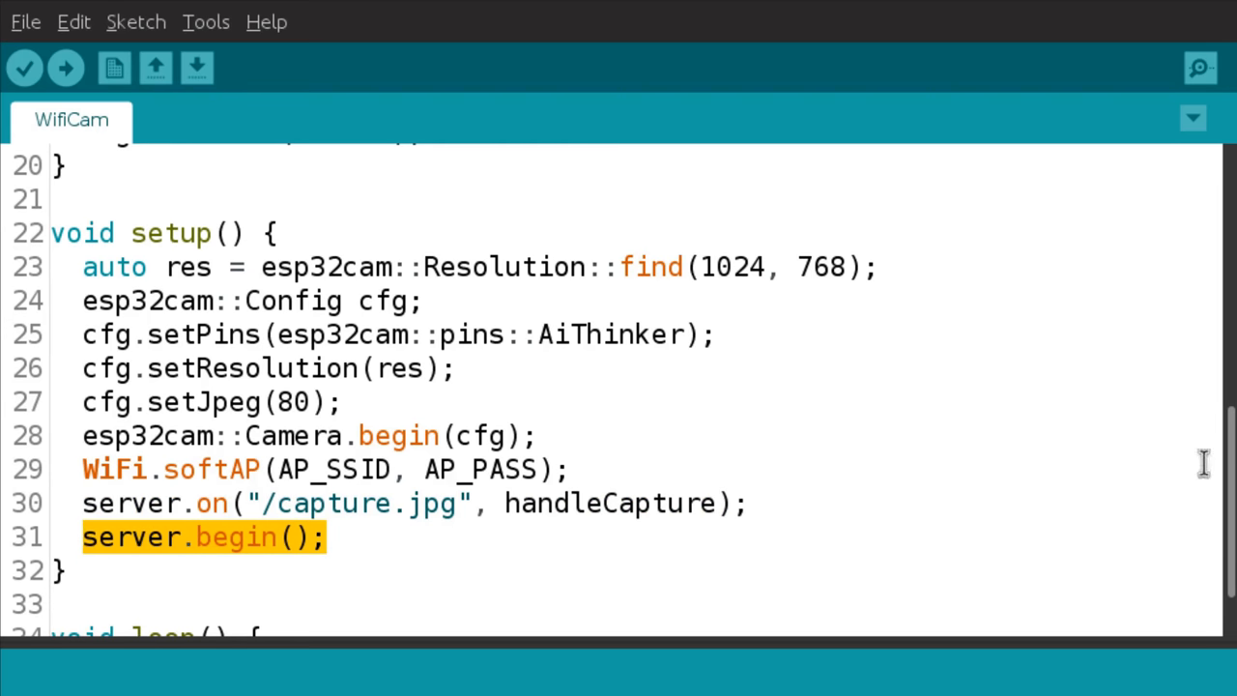
scroll("down", 3)
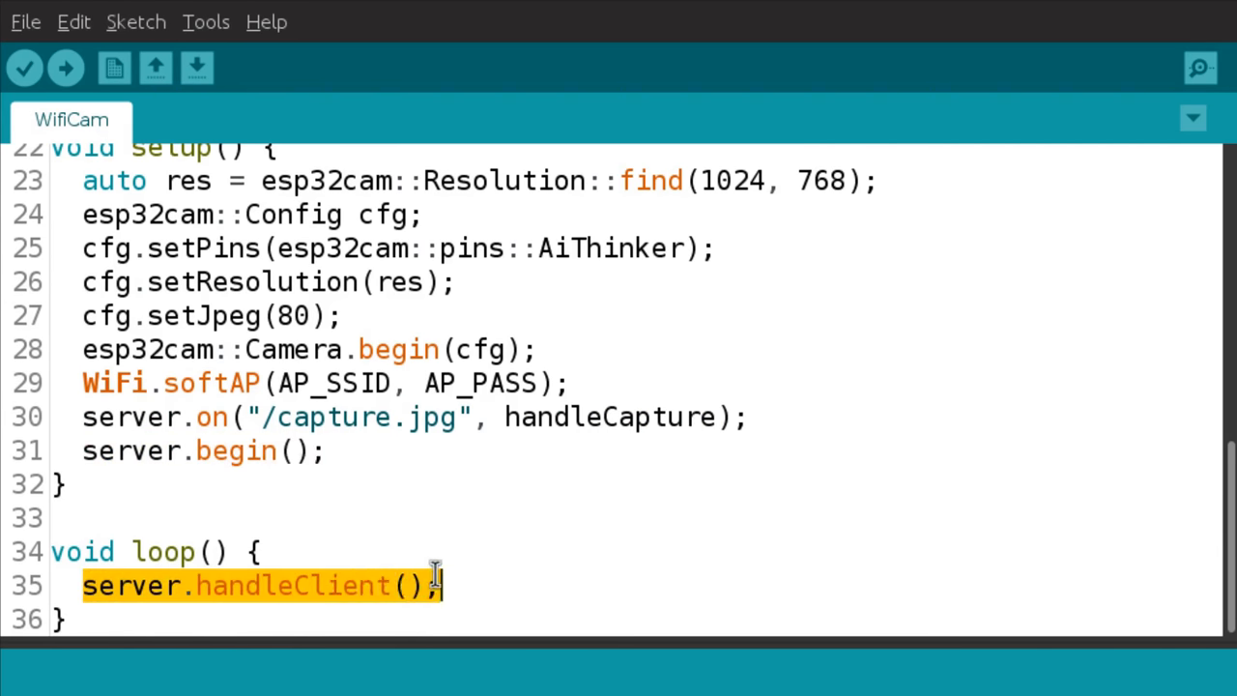
mouse_move(304, 565)
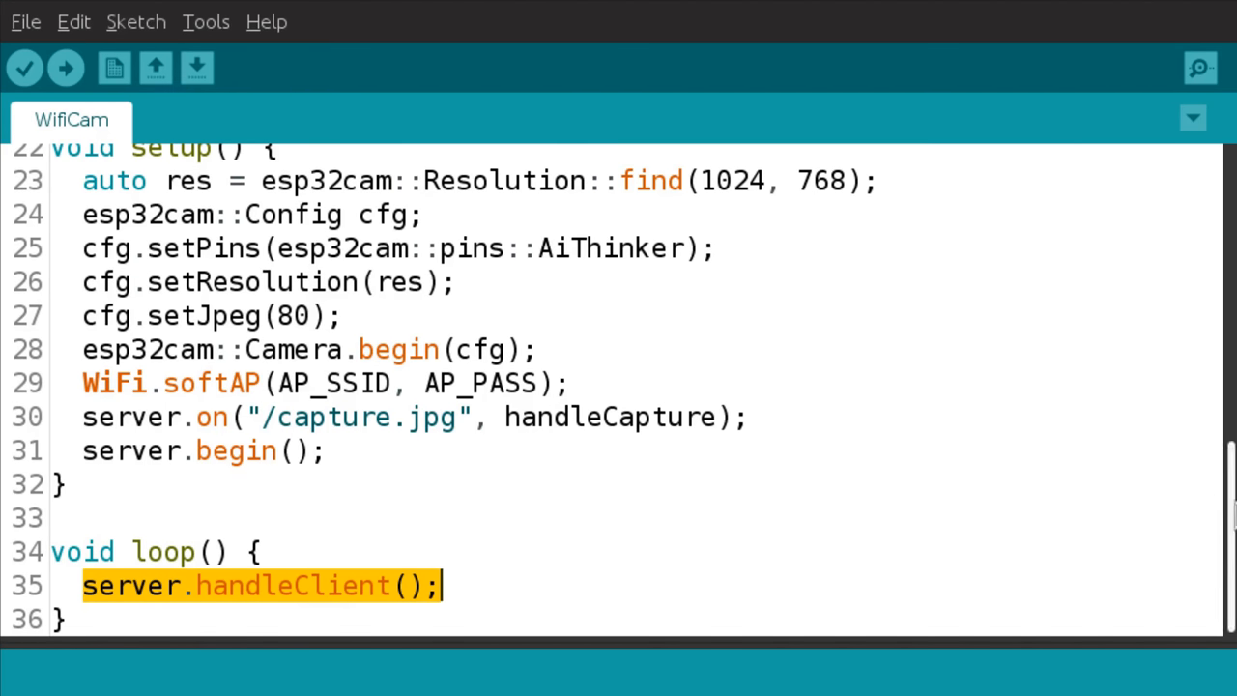
mouse_move(432, 490)
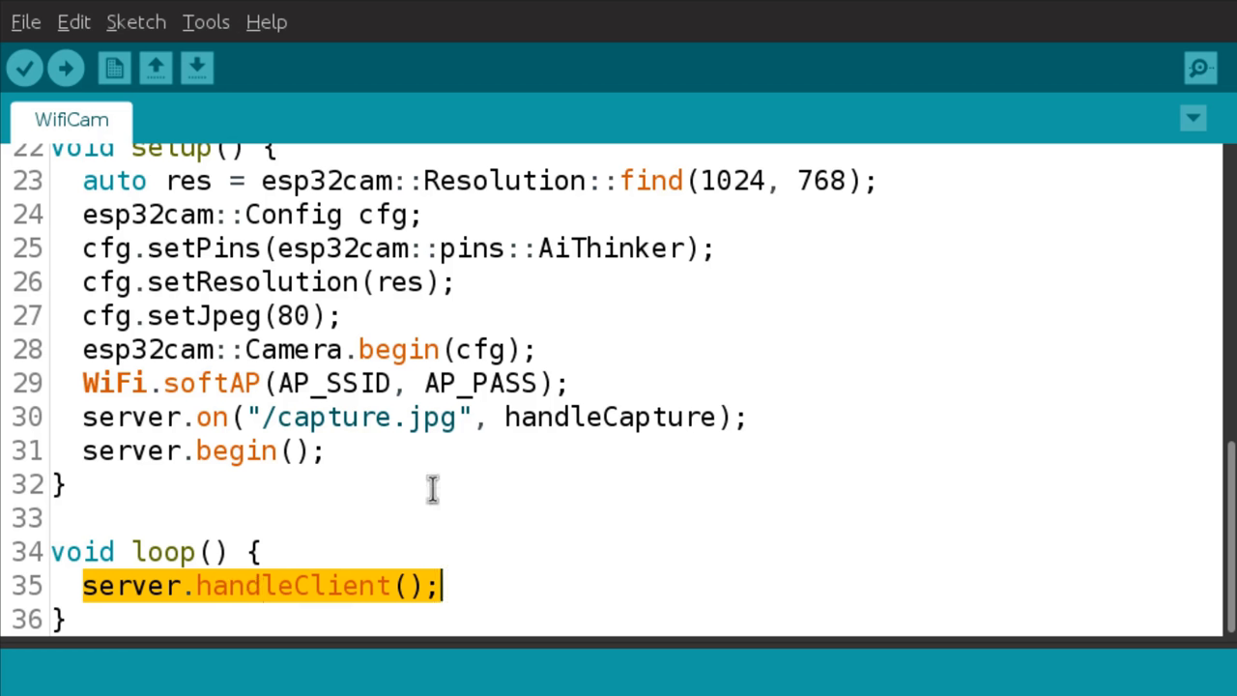
mouse_move(360, 416)
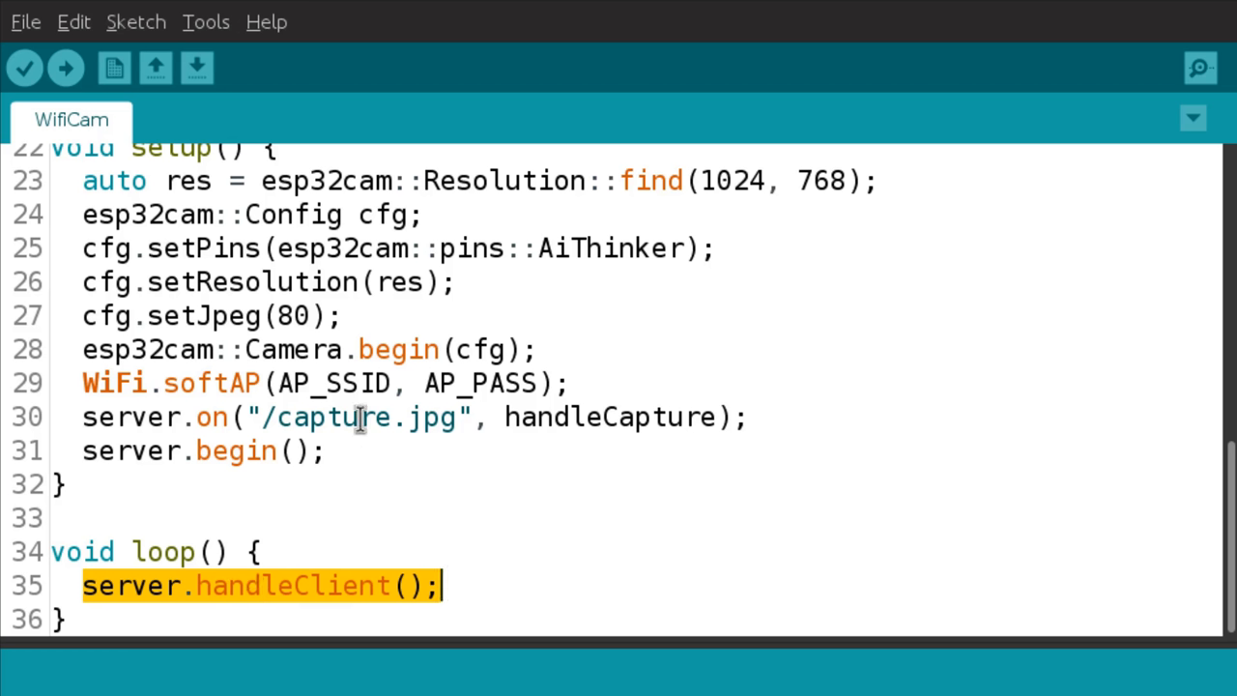
mouse_move(710, 451)
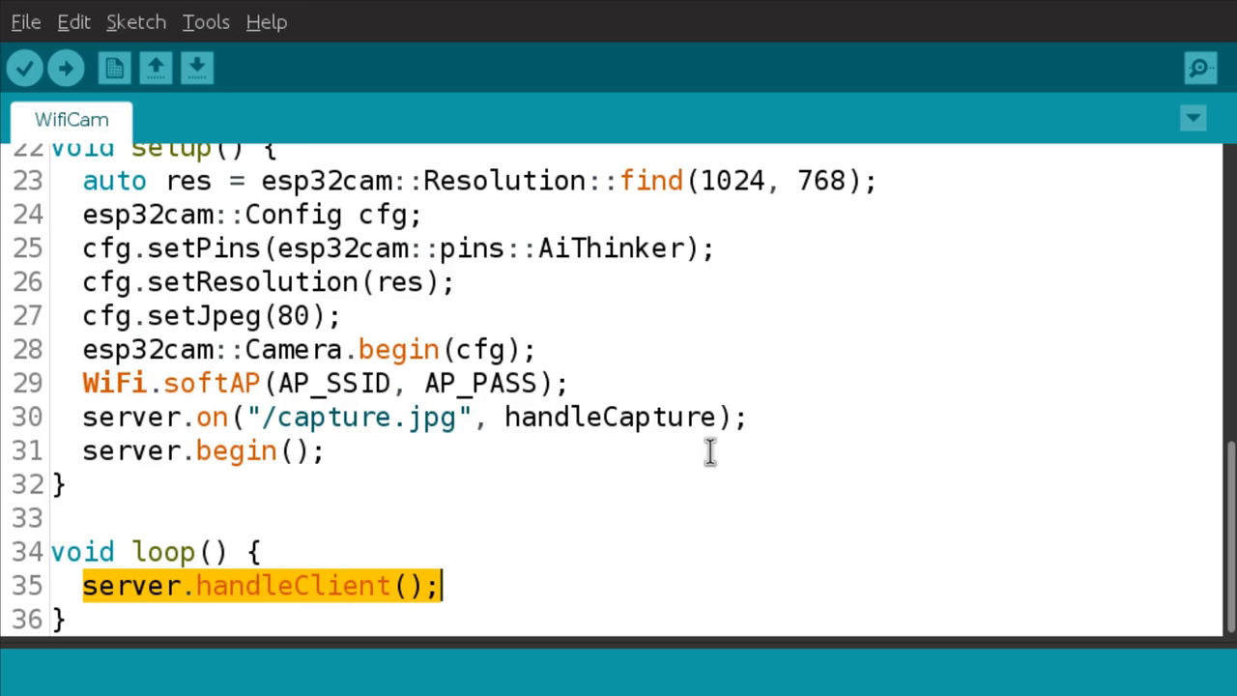
mouse_move(814, 470)
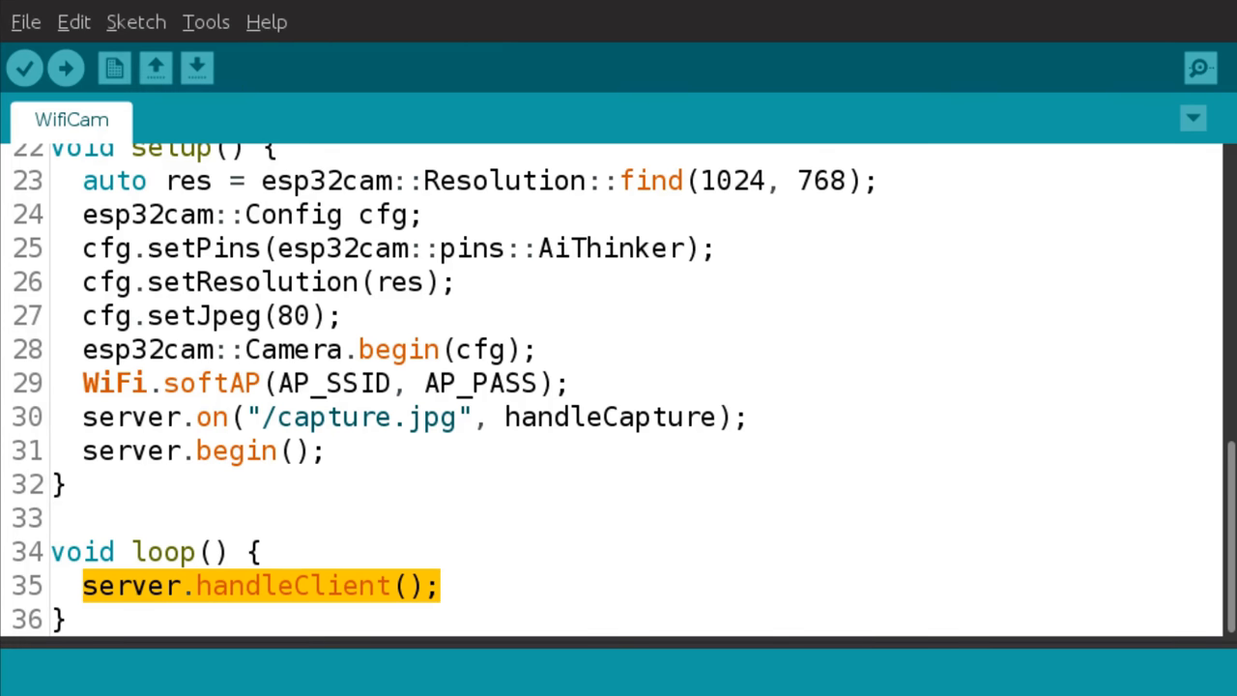
left_click(205, 22)
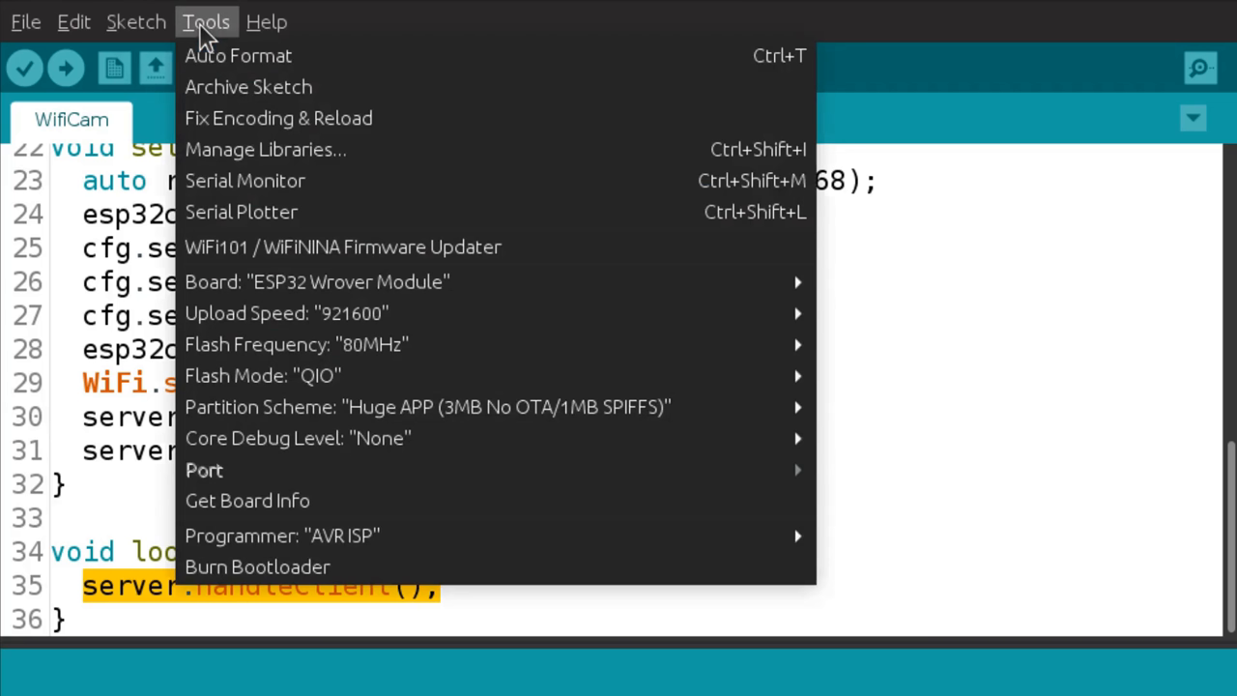
left_click(317, 281)
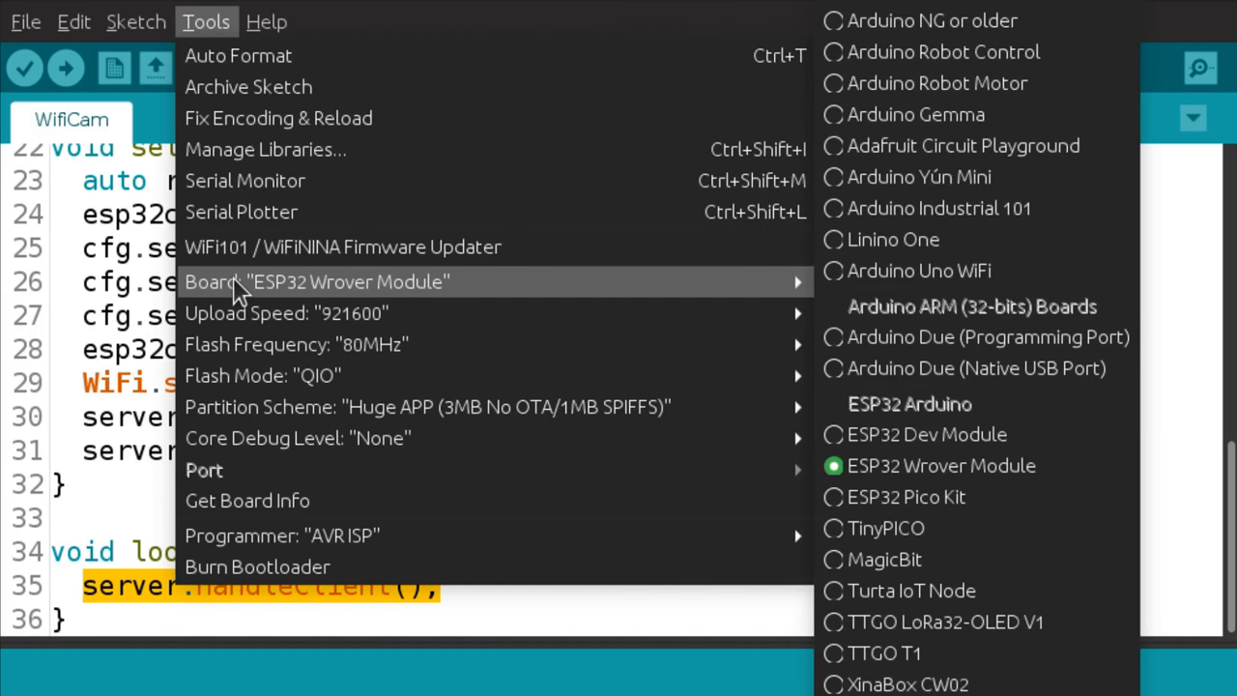
mouse_move(783, 292)
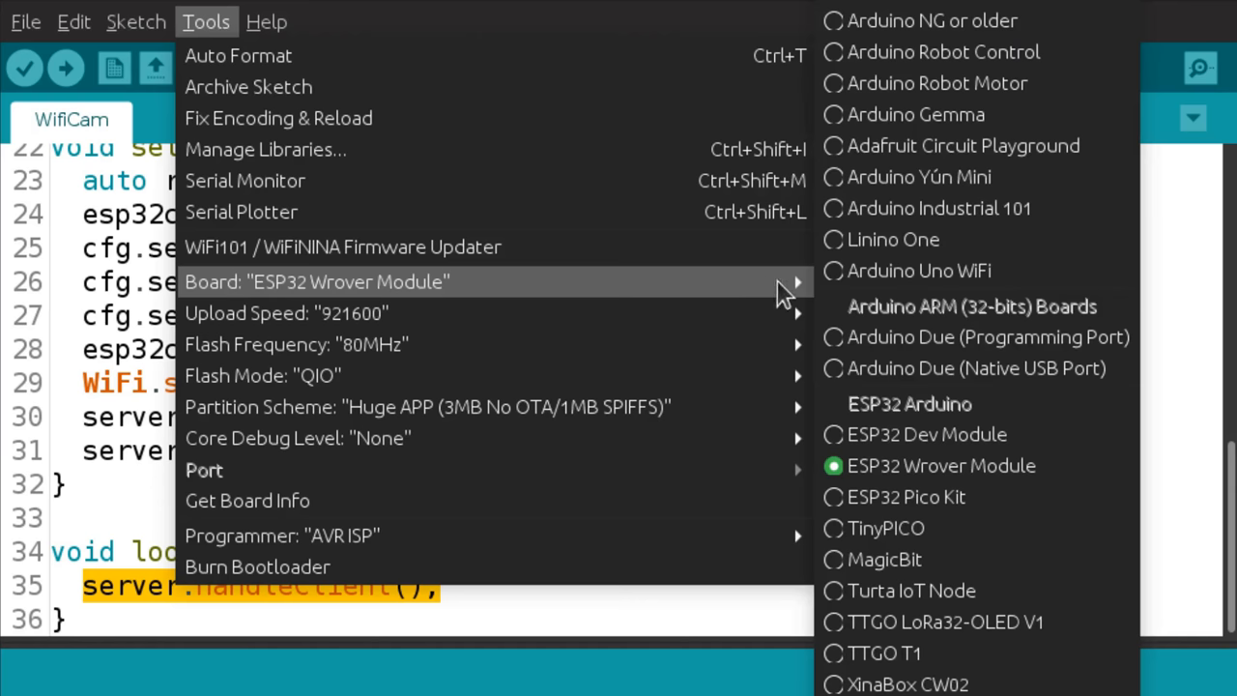
mouse_move(971, 406)
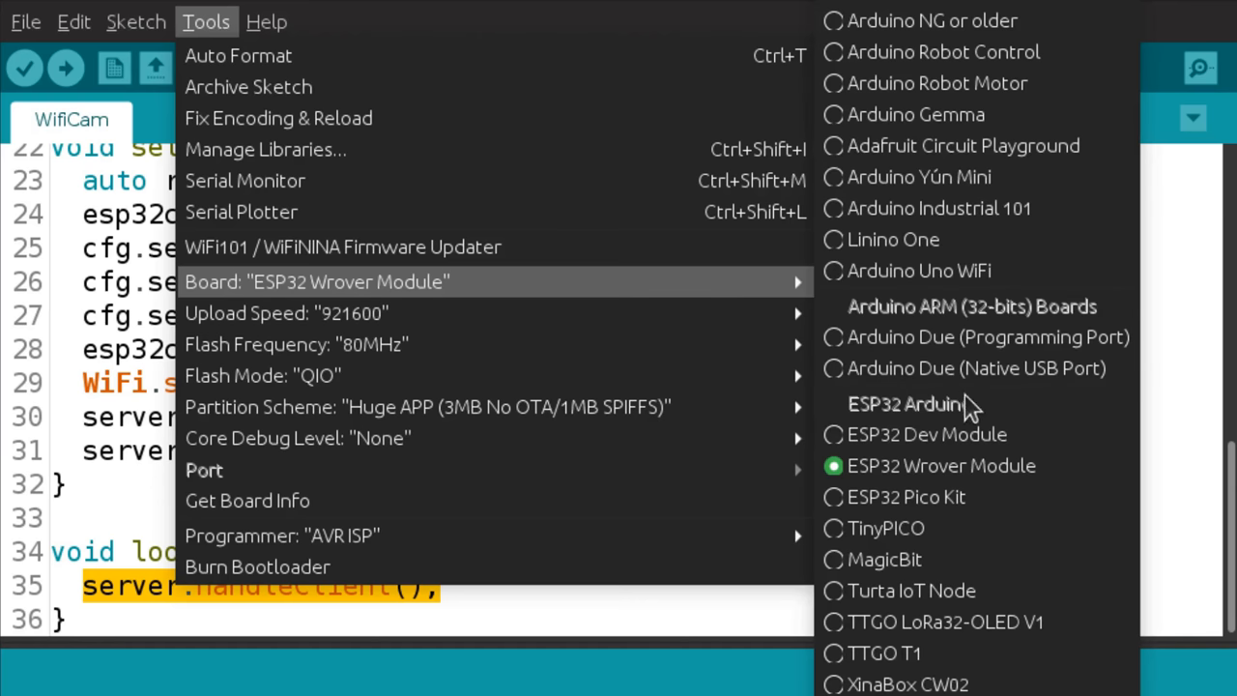
mouse_move(972, 406)
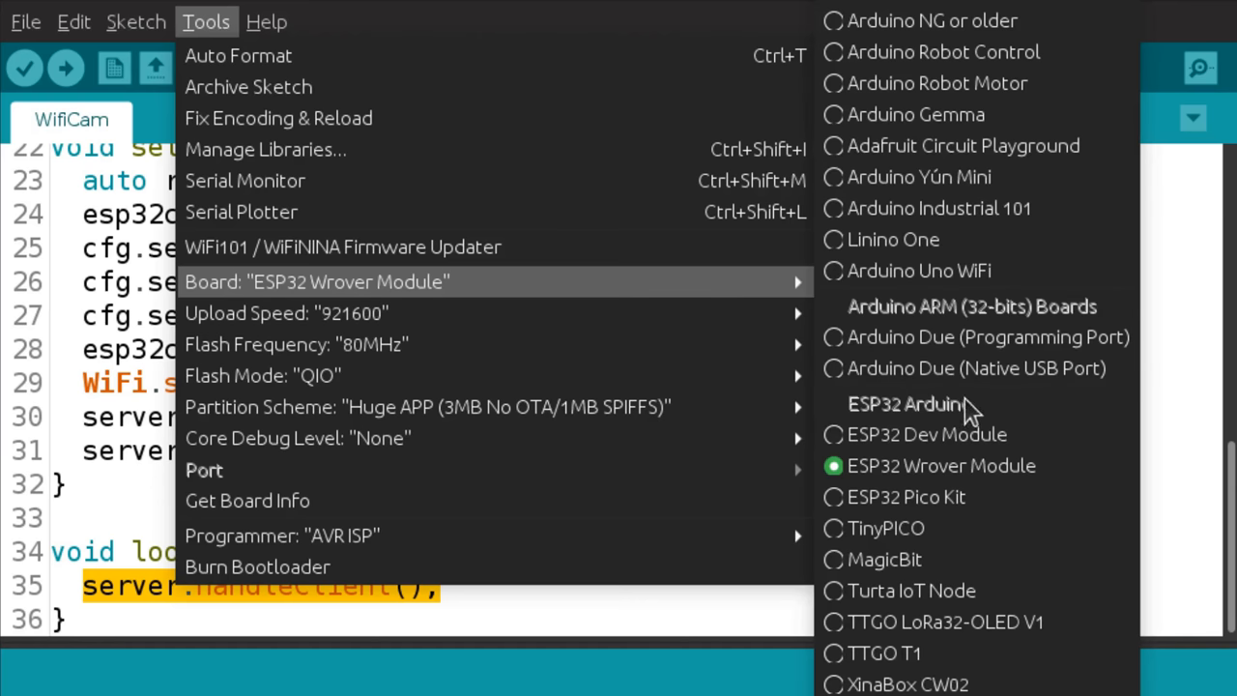
mouse_move(981, 411)
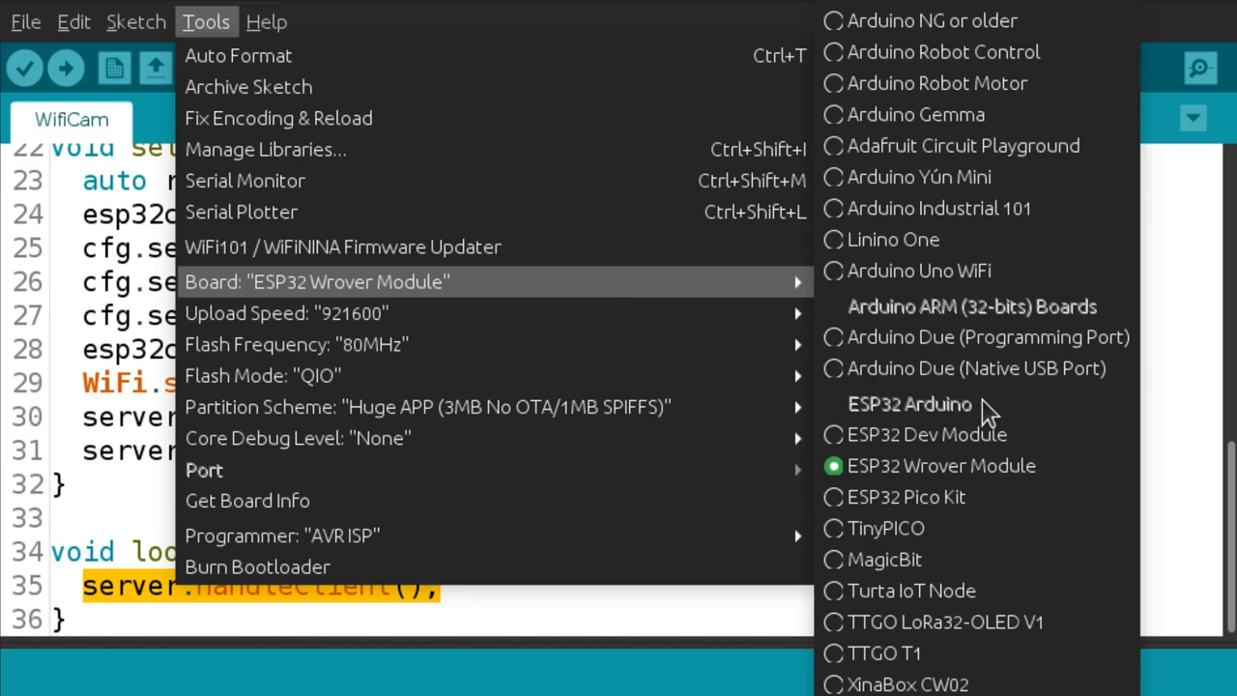
mouse_move(962, 465)
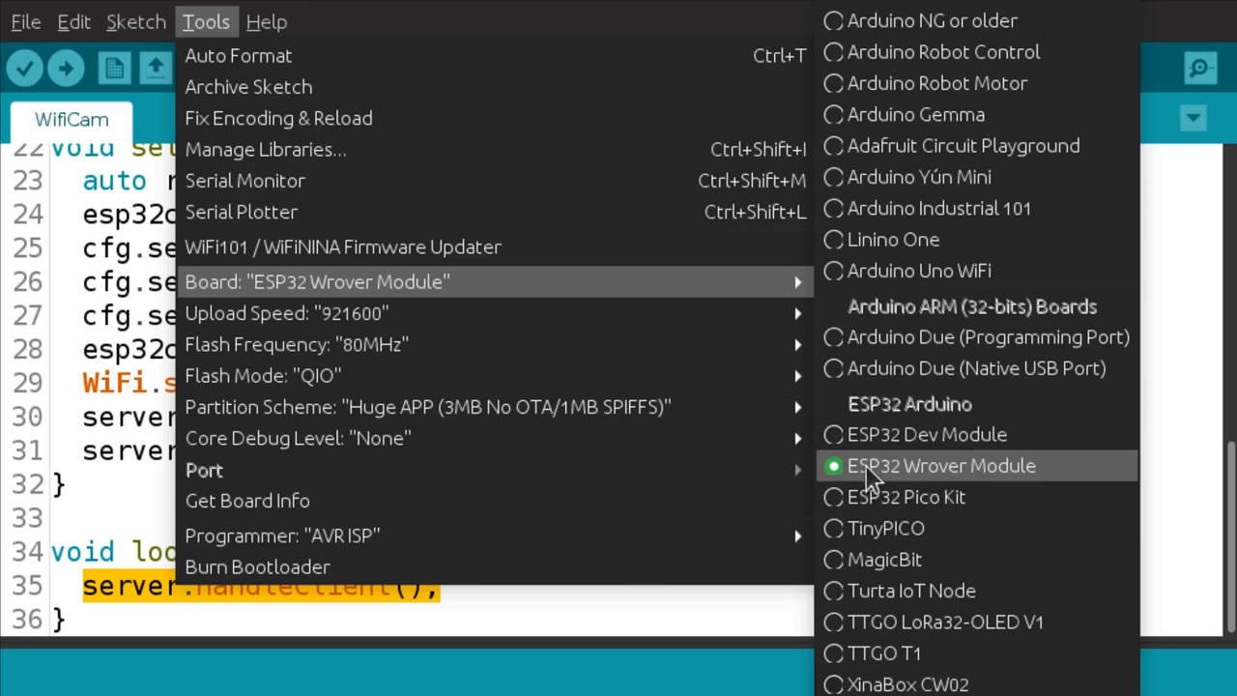
mouse_move(933, 483)
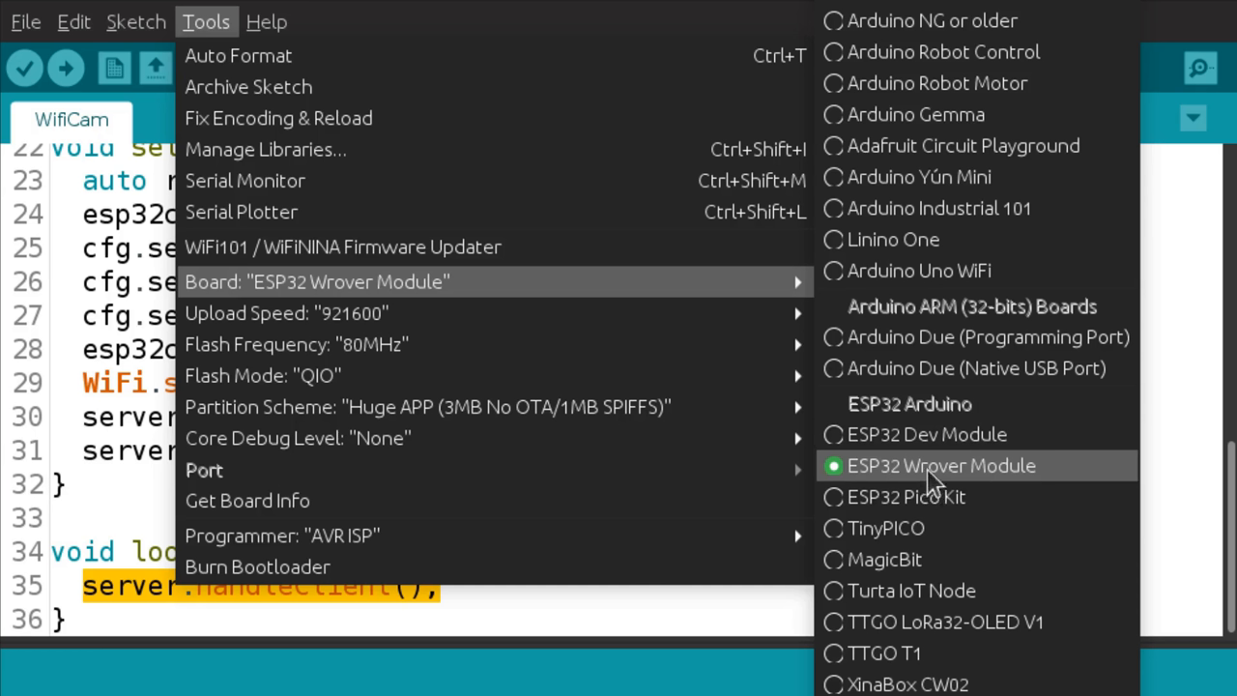
mouse_move(1019, 488)
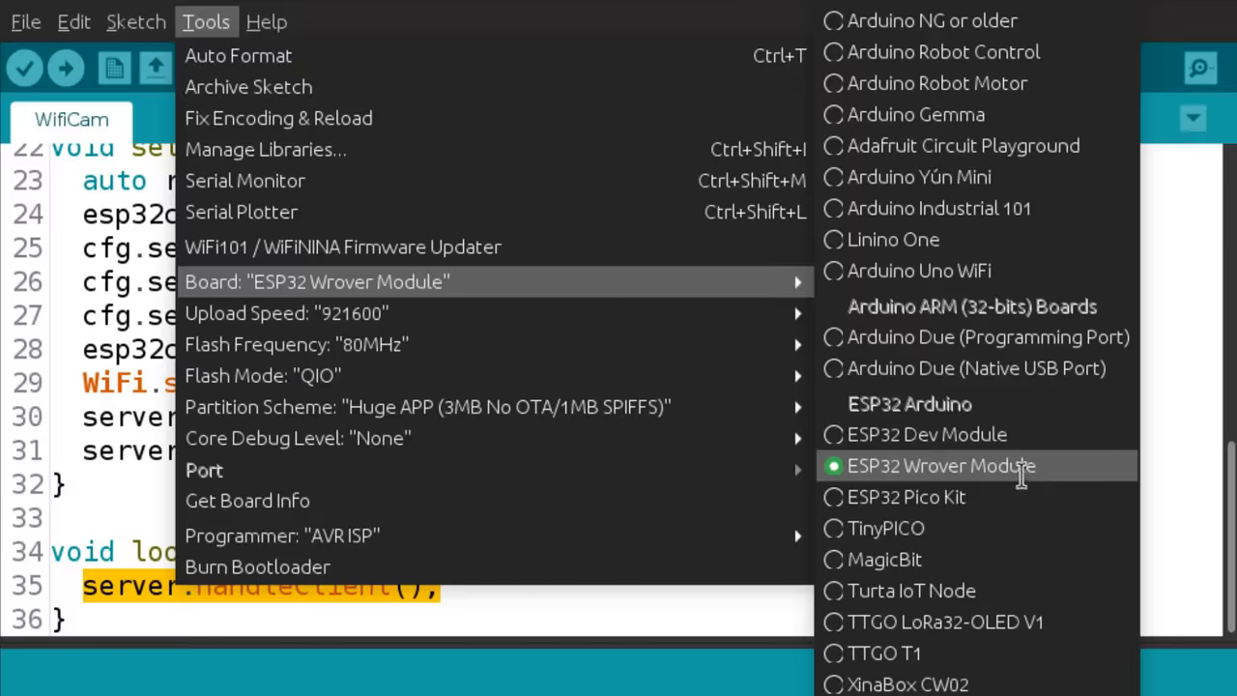
mouse_move(198, 55)
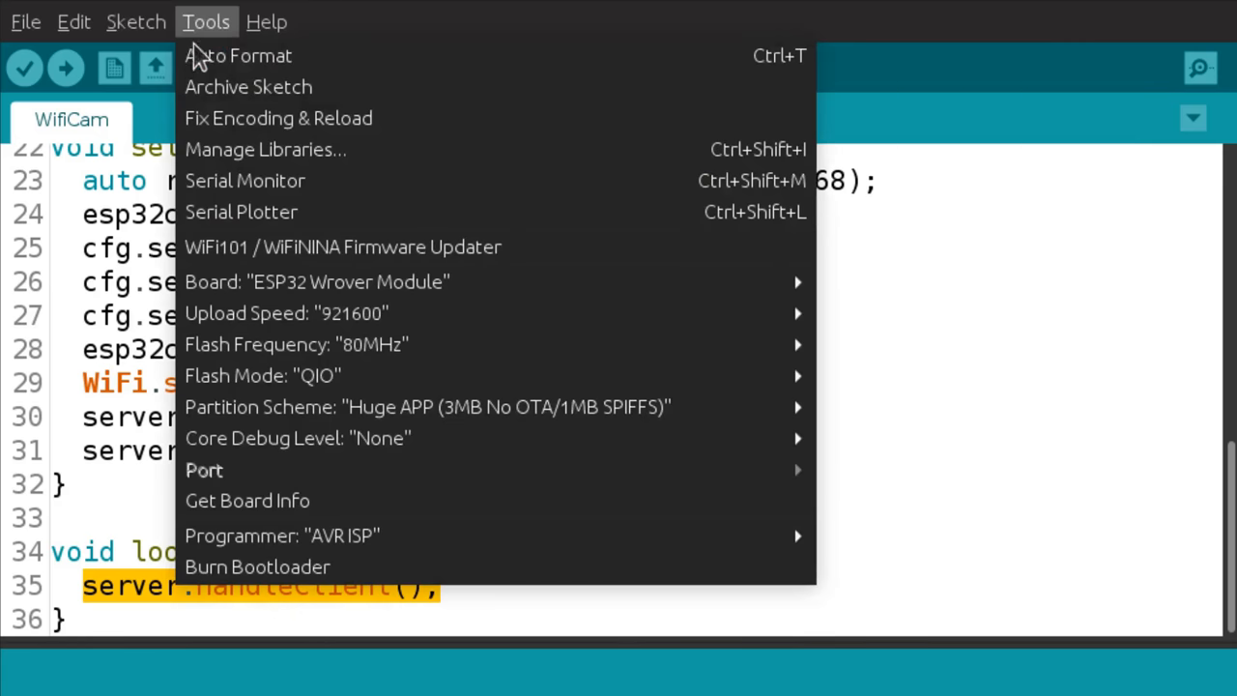
mouse_move(297, 437)
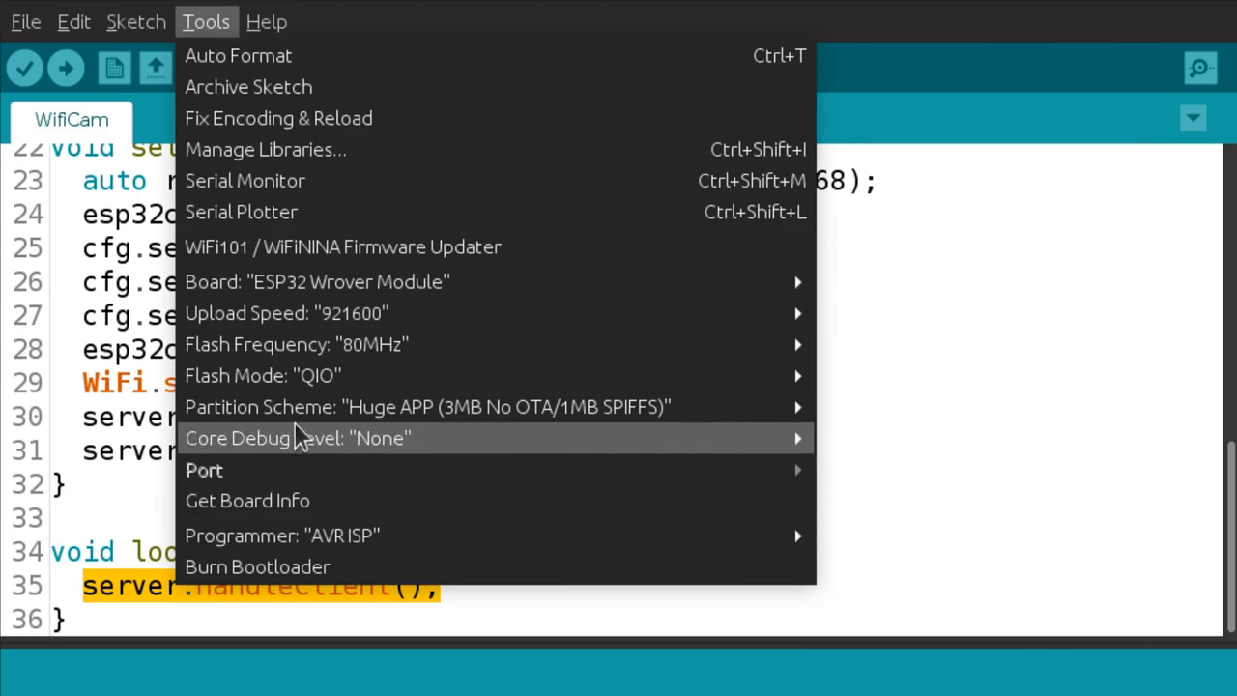
mouse_move(396, 375)
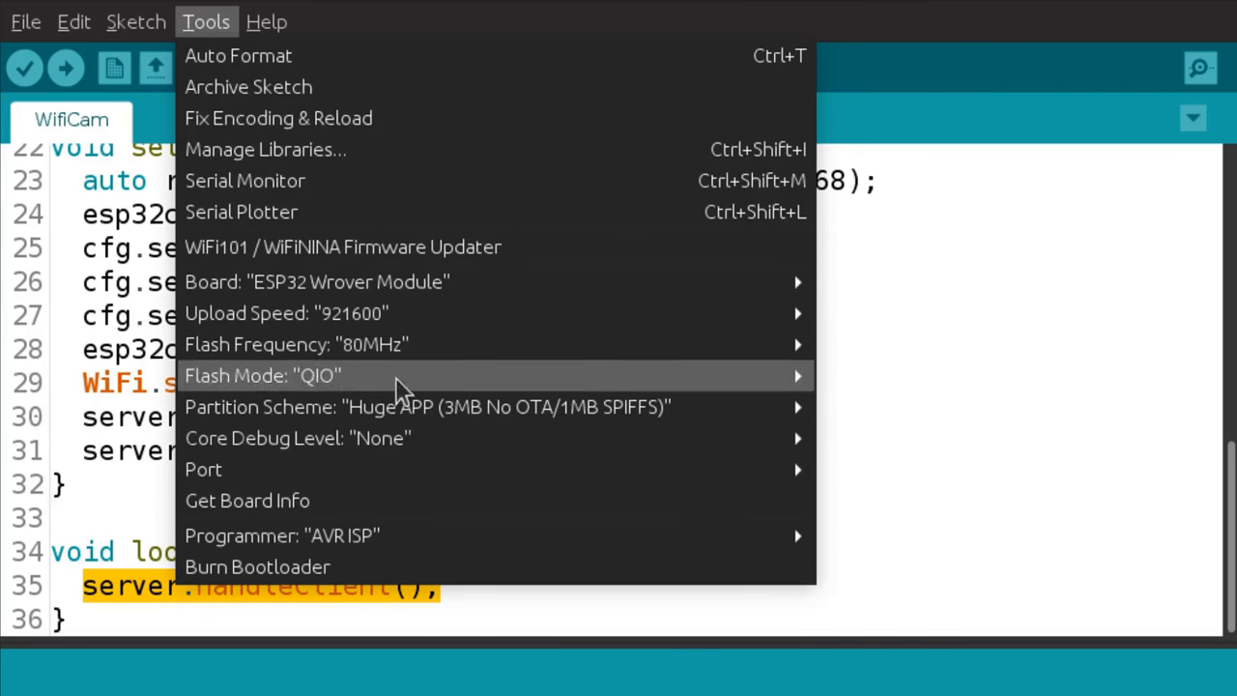
mouse_move(202, 468)
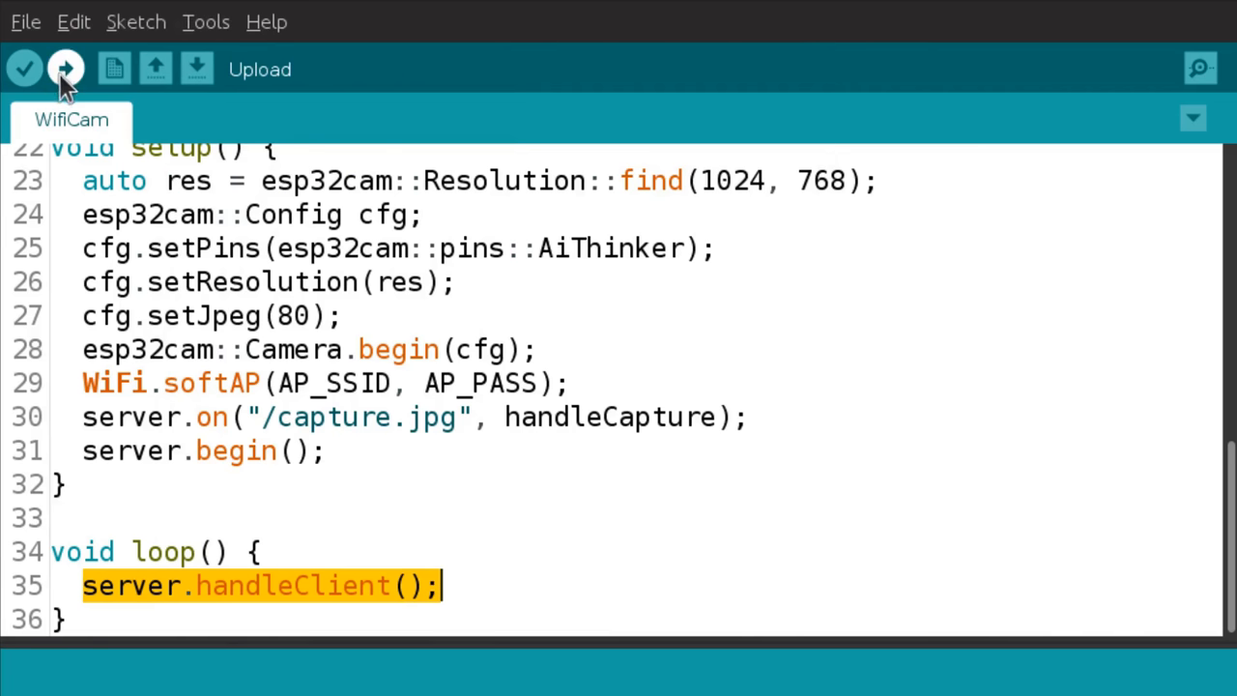
left_click(65, 68)
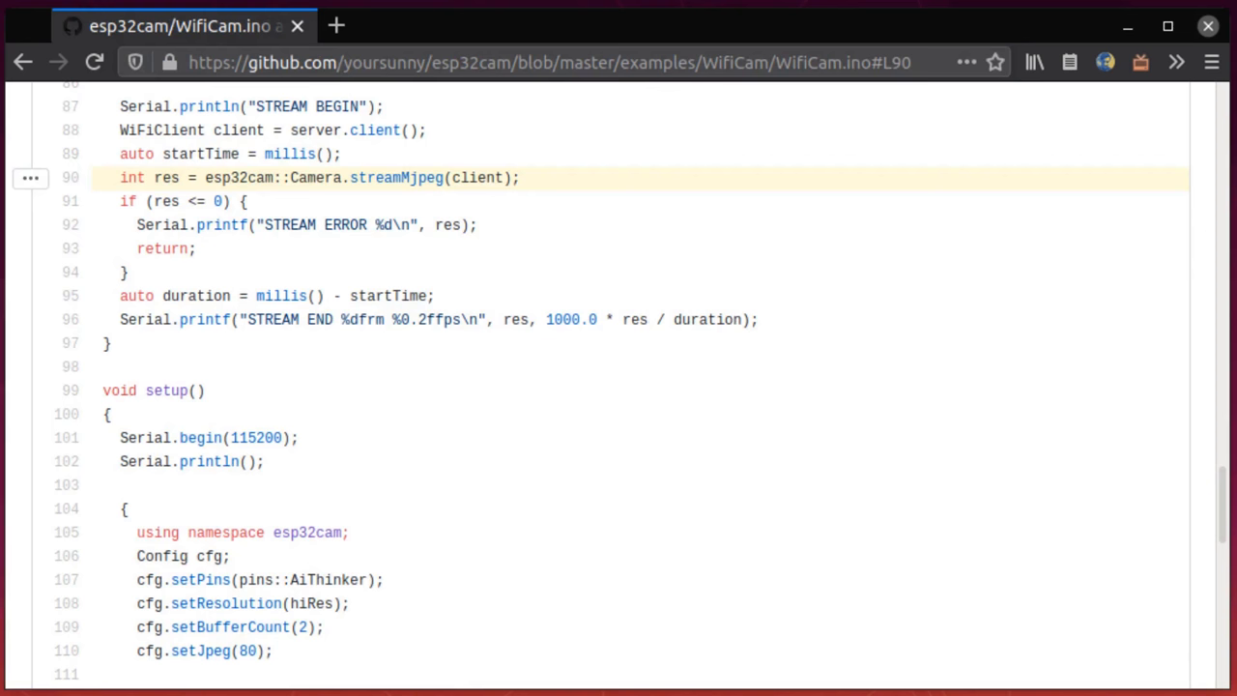
mouse_move(127, 509)
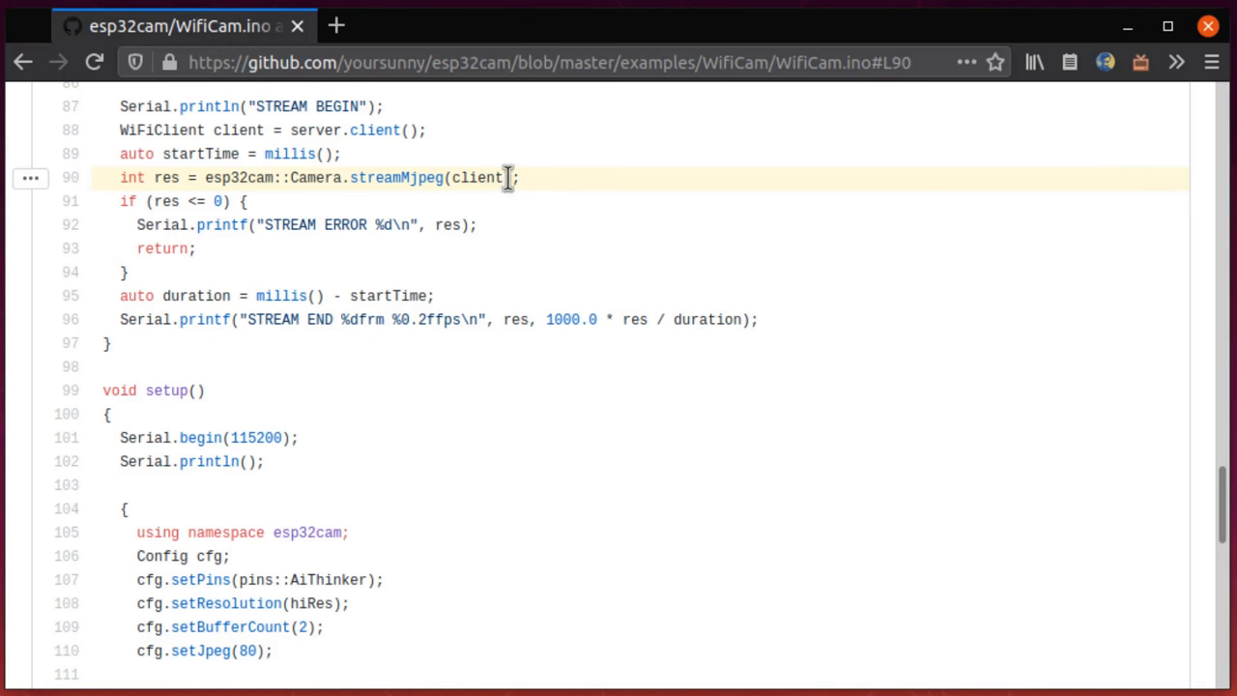
mouse_move(536, 186)
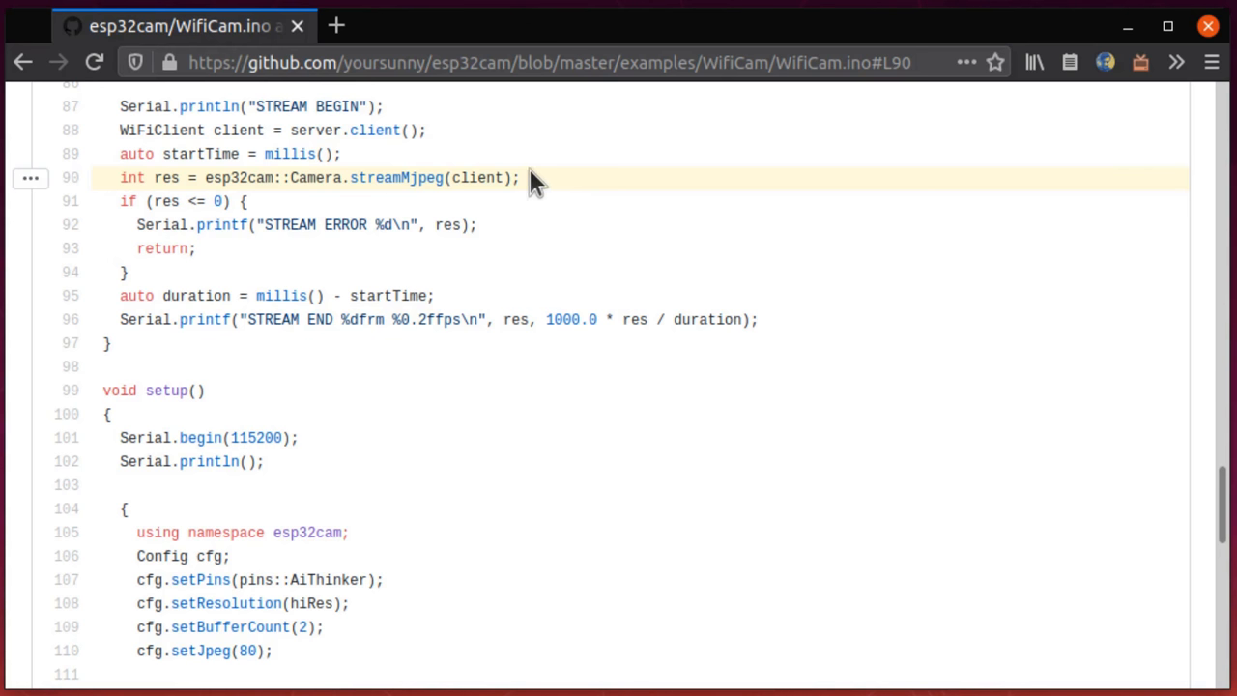
mouse_move(568, 186)
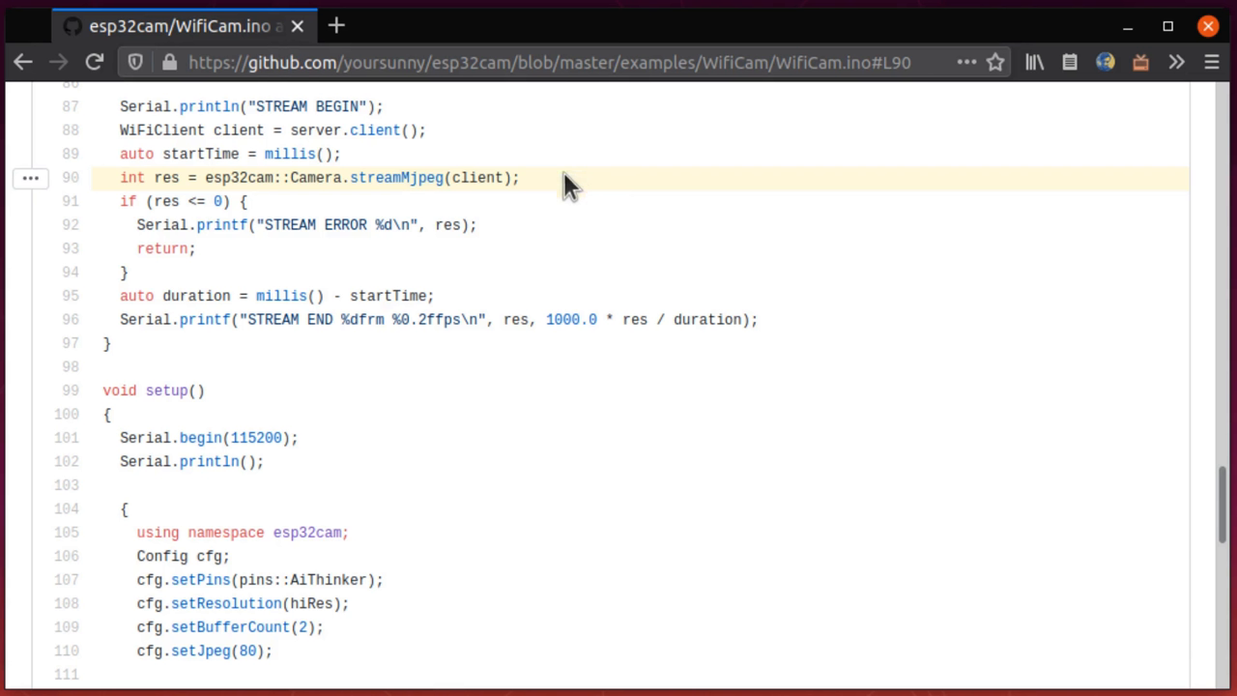
mouse_move(551, 187)
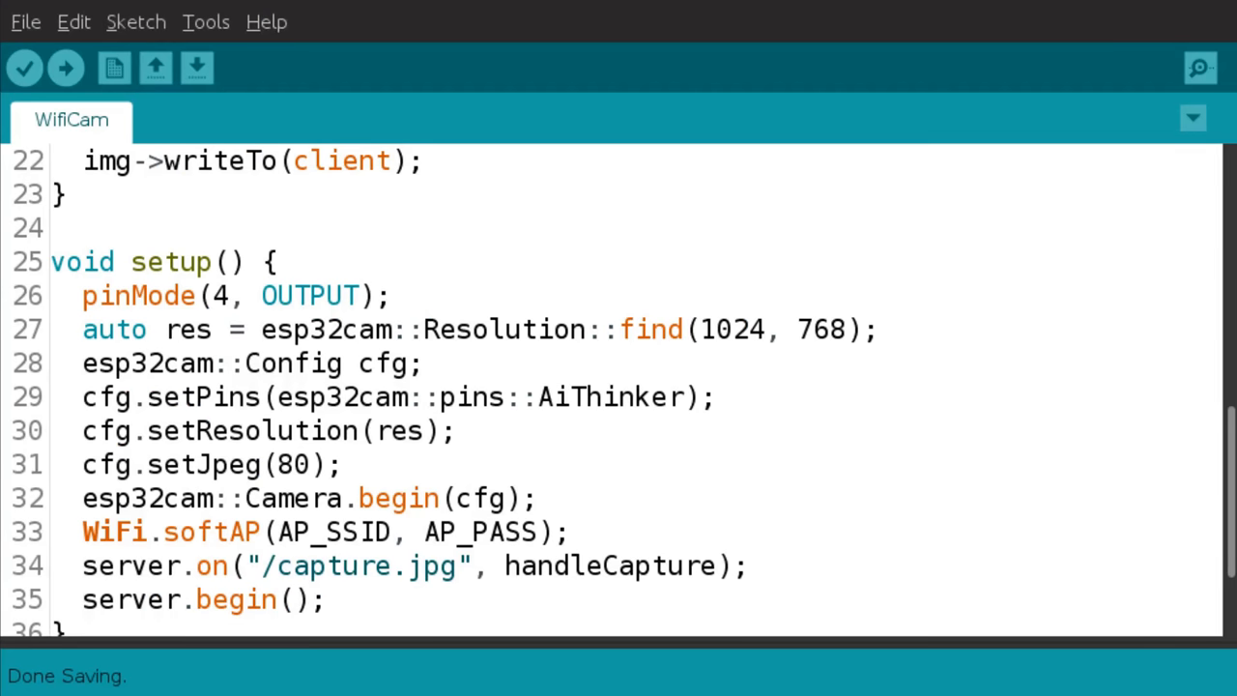
mouse_move(324, 297)
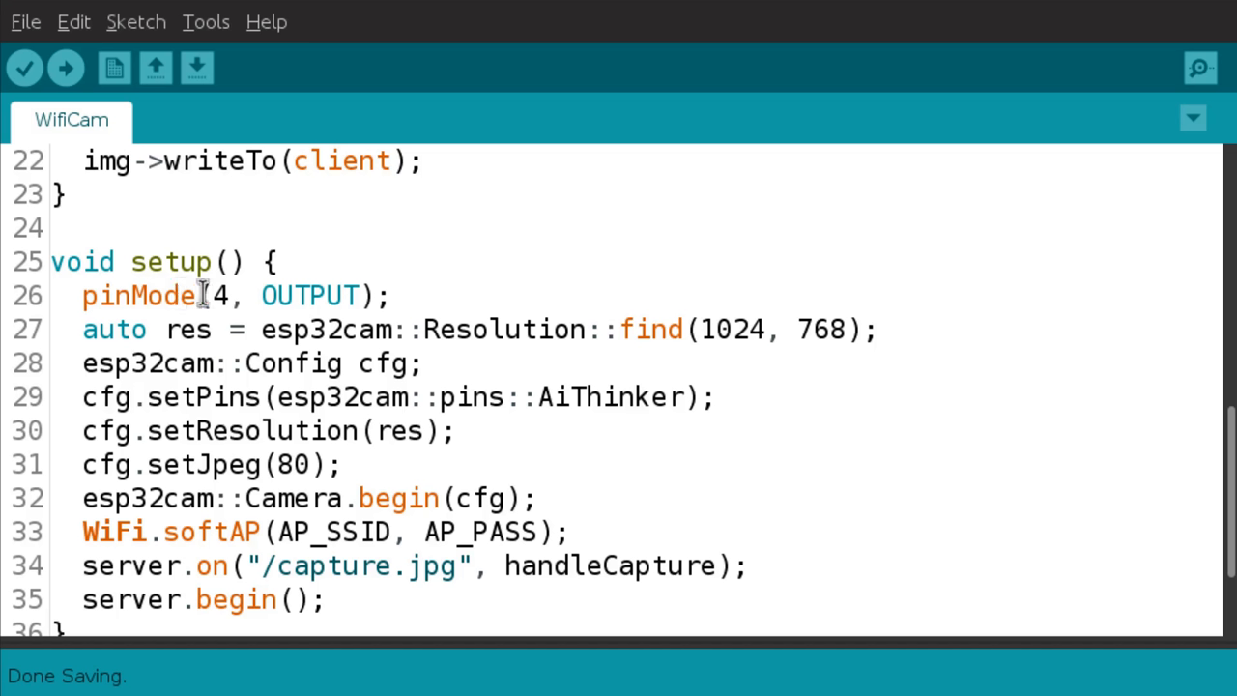
Highlight the pinMode(4, OUTPUT) flash-LED line at the start of setup()
double_click(225, 295)
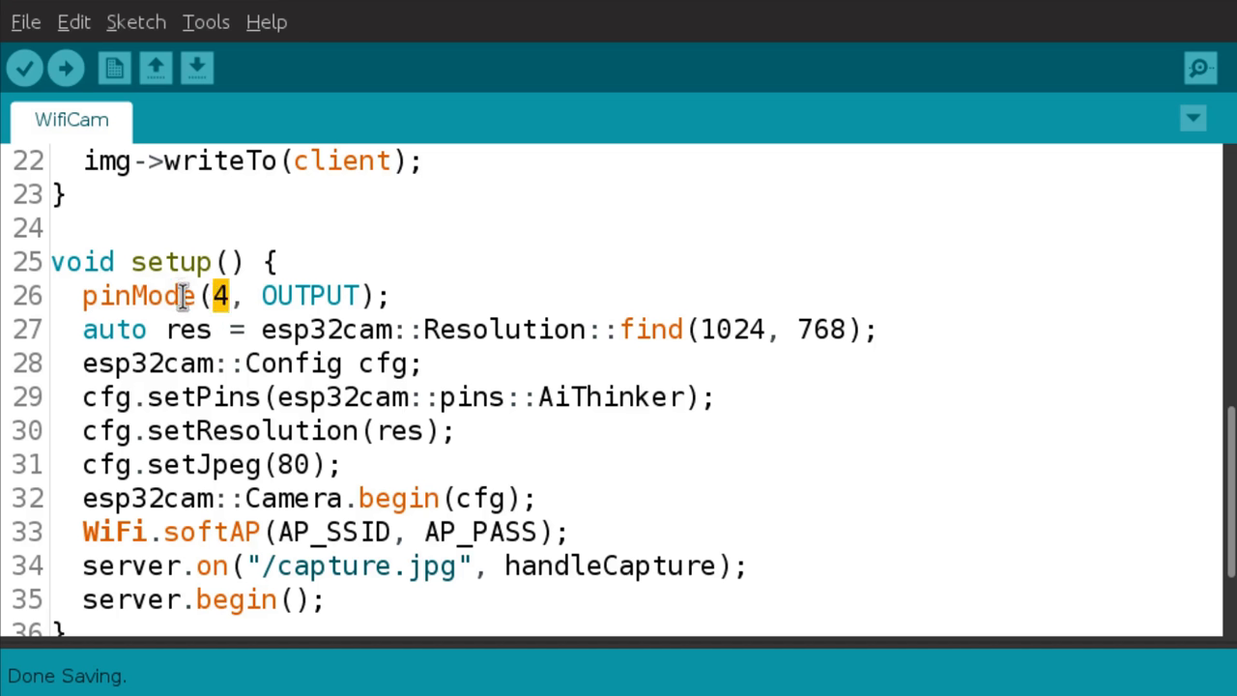
double_click(138, 294)
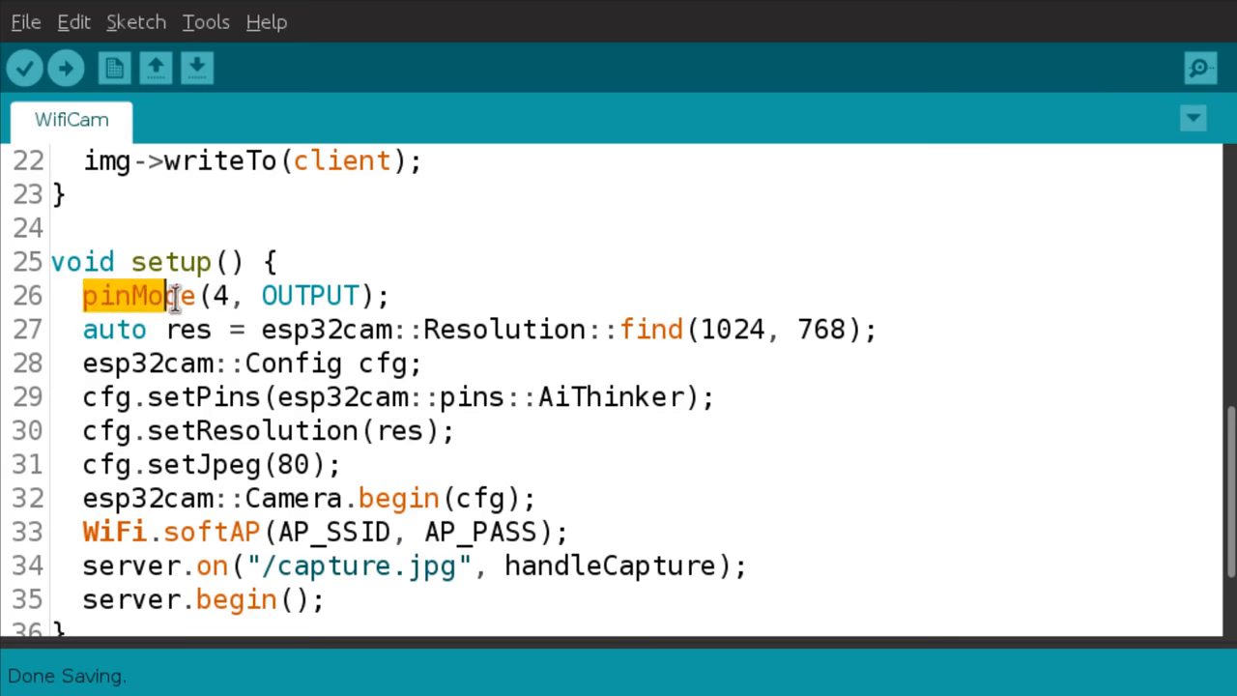
triple_click(232, 295)
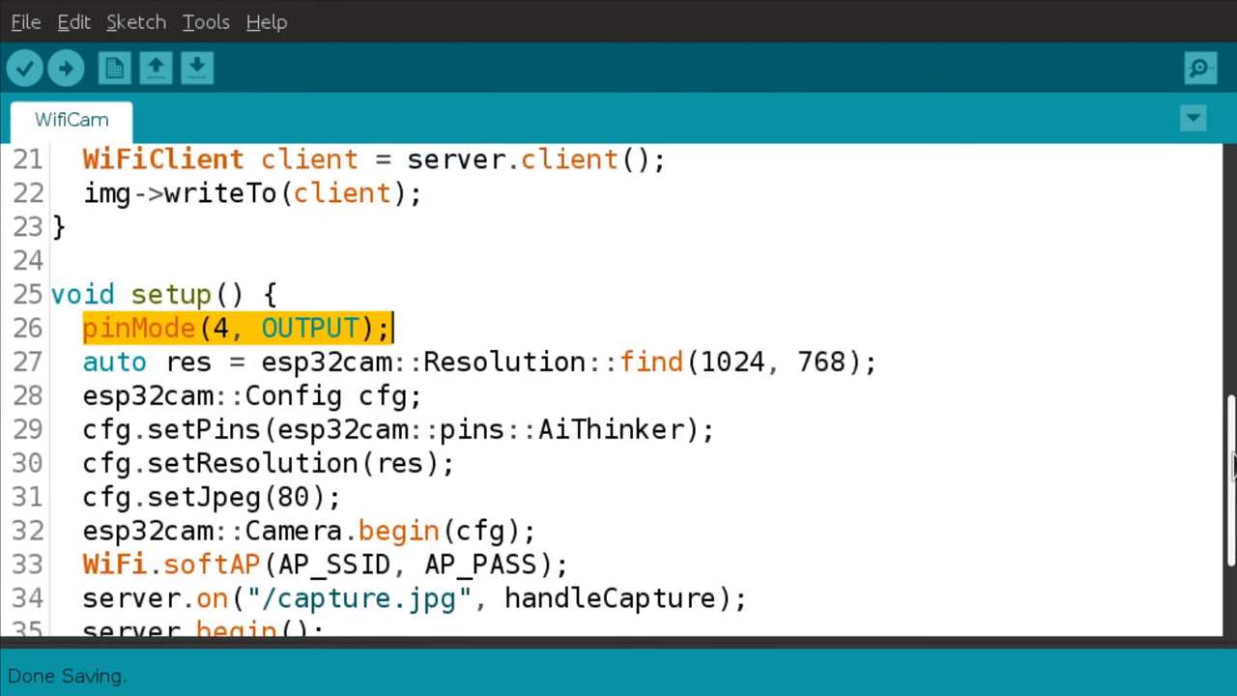
scroll("up", 3)
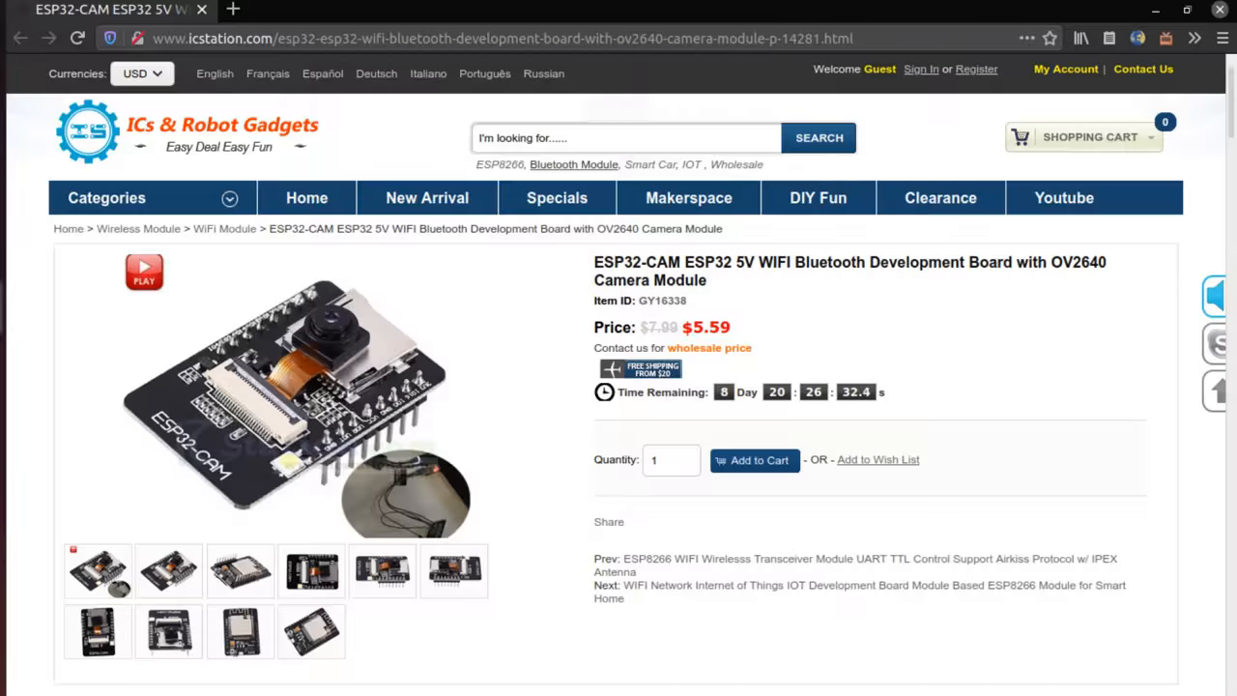
mouse_move(752, 667)
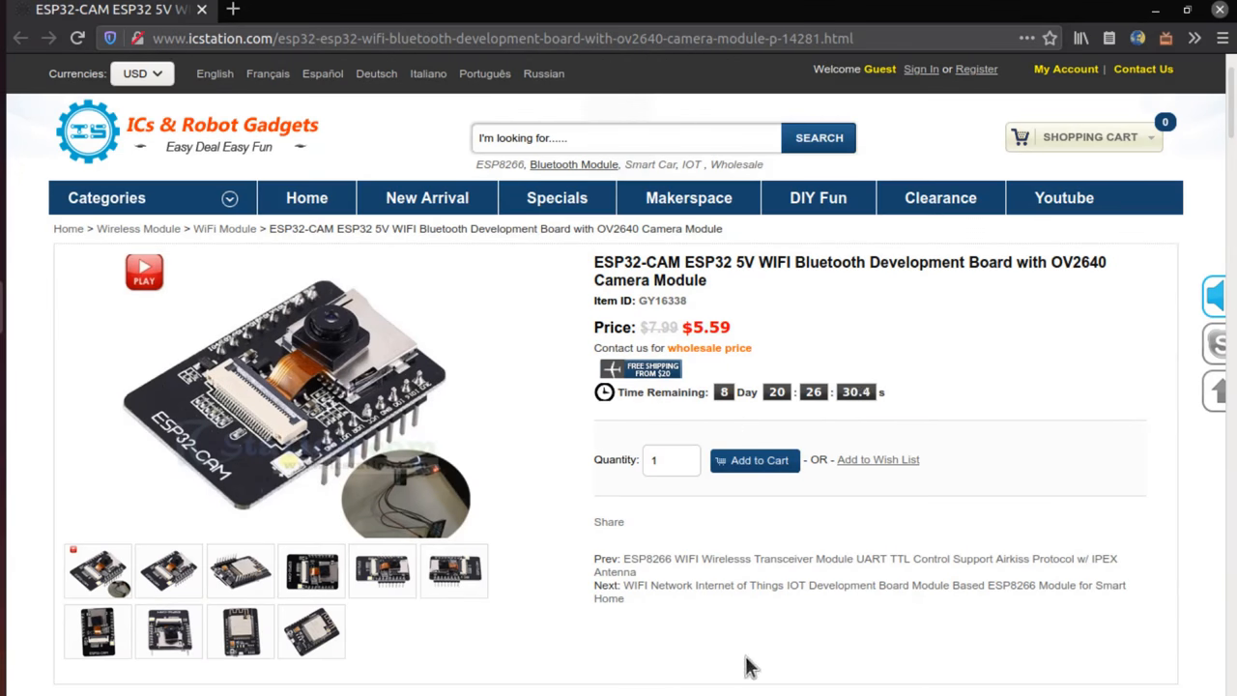
Add one ESP32-CAM board to the ICStation cart
scroll("down", 3)
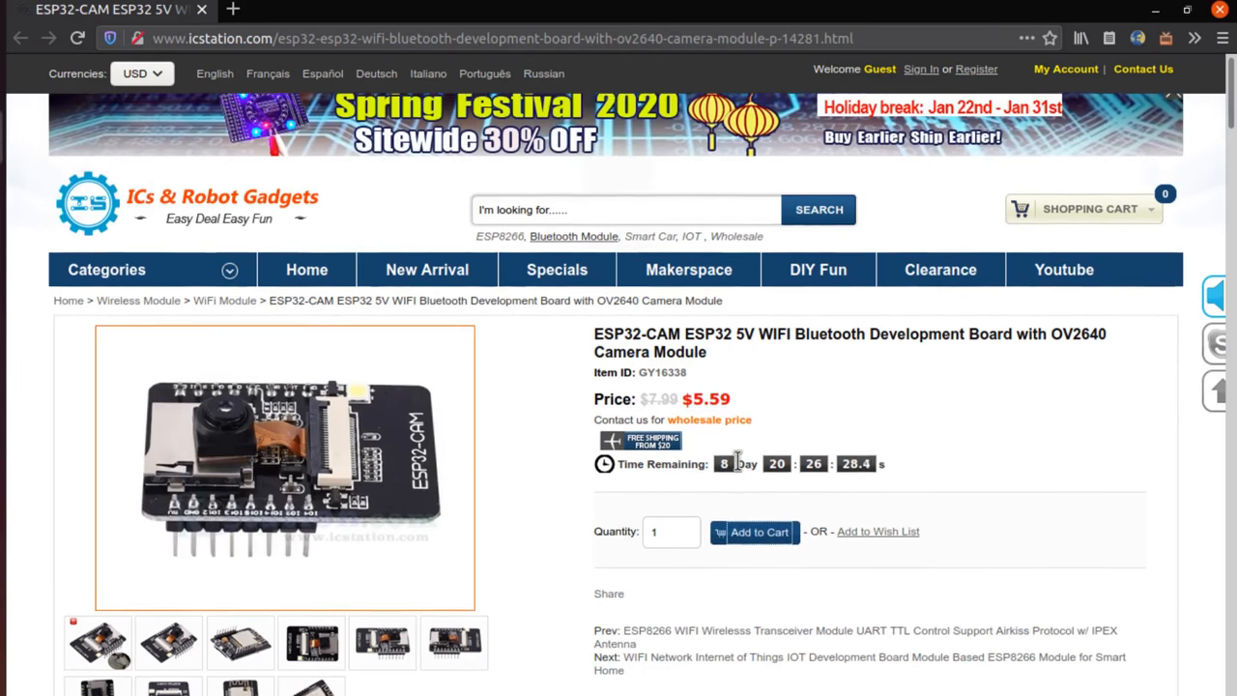
left_click(759, 531)
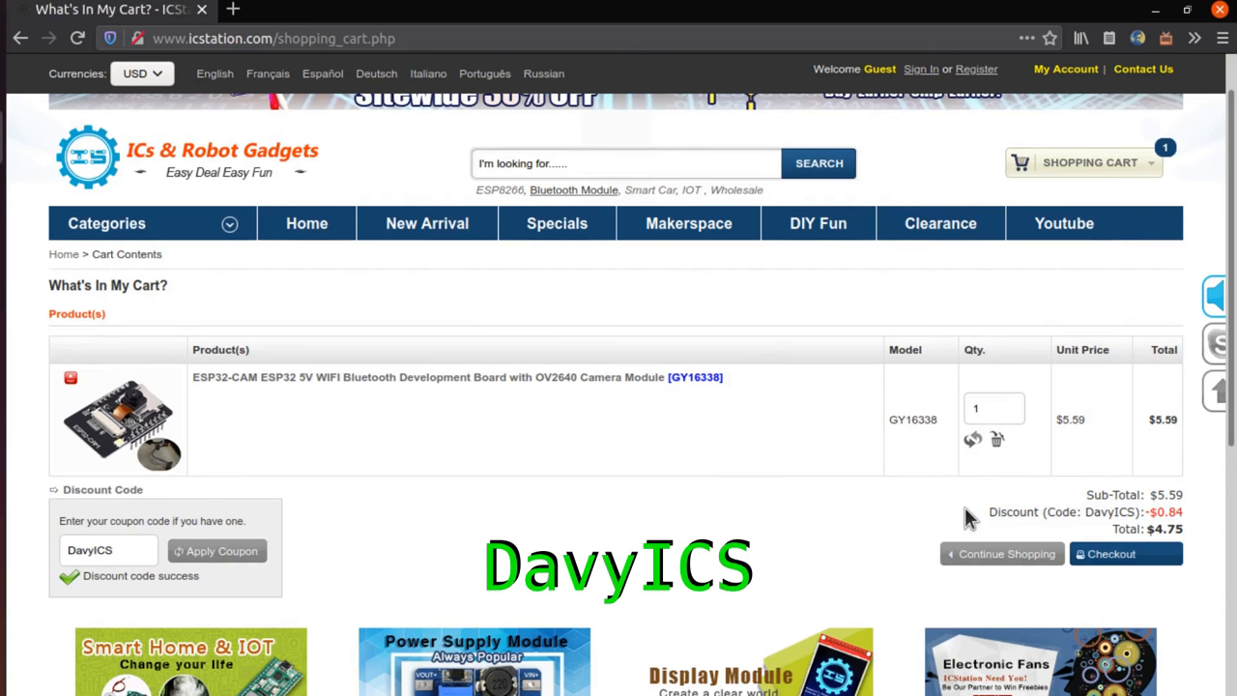
mouse_move(1189, 527)
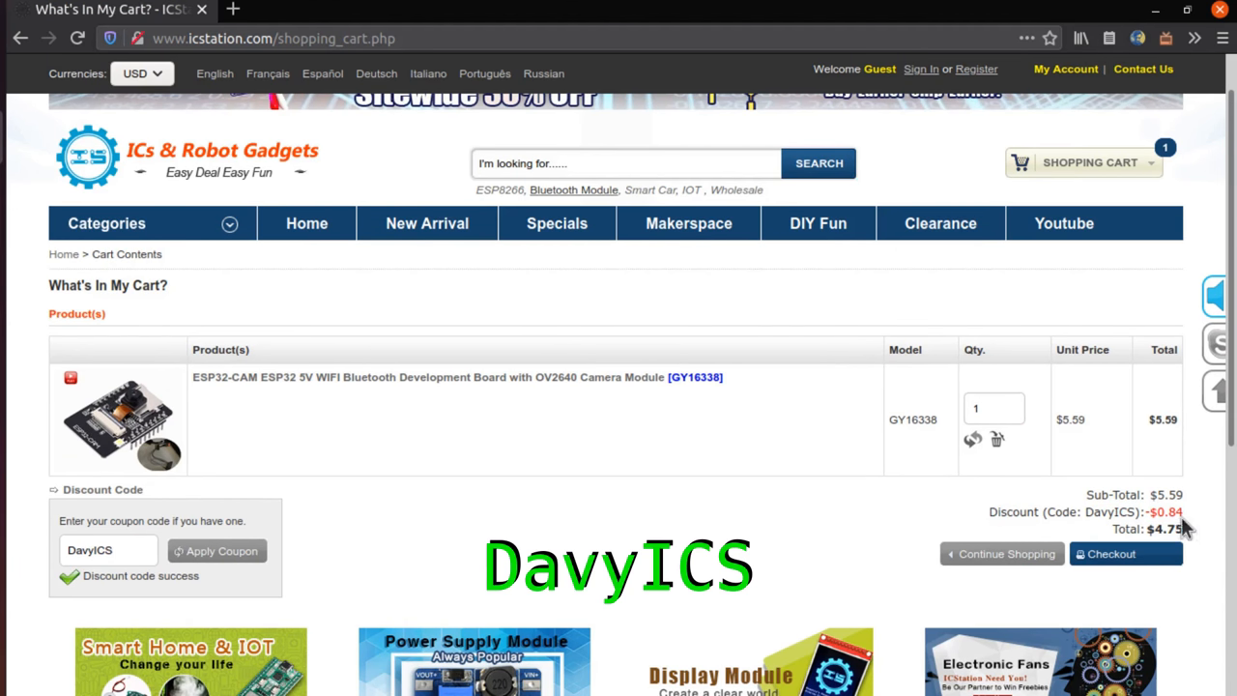
mouse_move(768, 543)
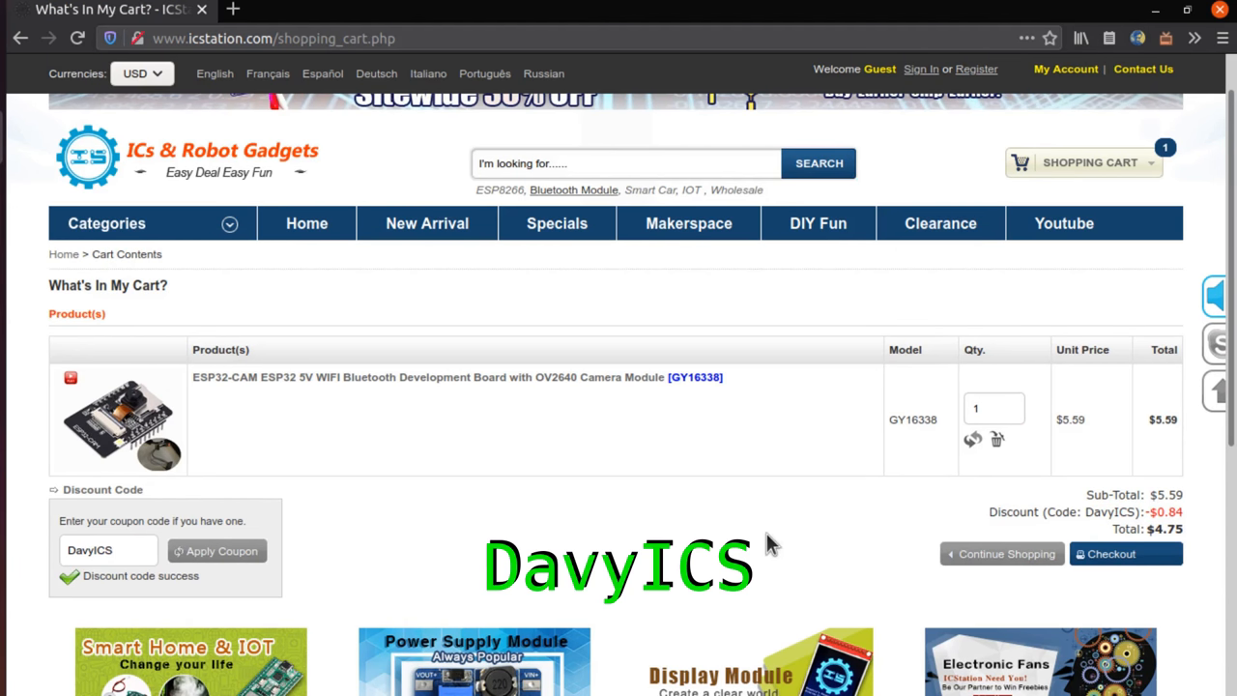
mouse_move(802, 517)
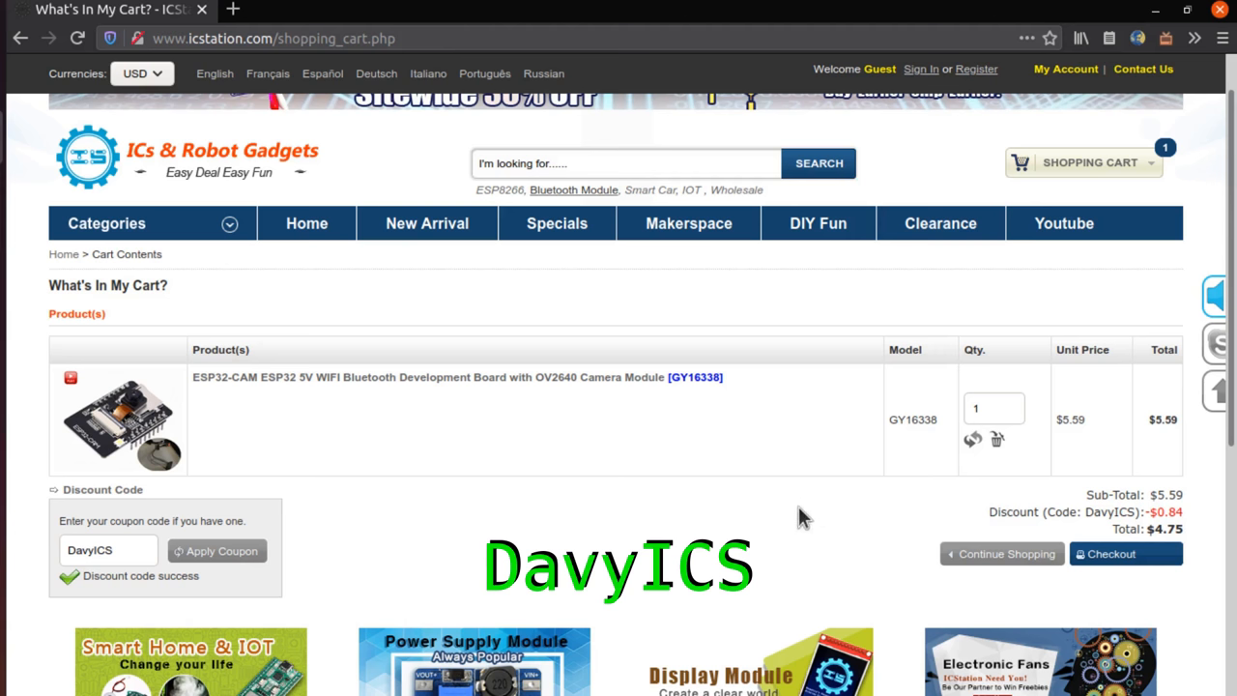
mouse_move(849, 563)
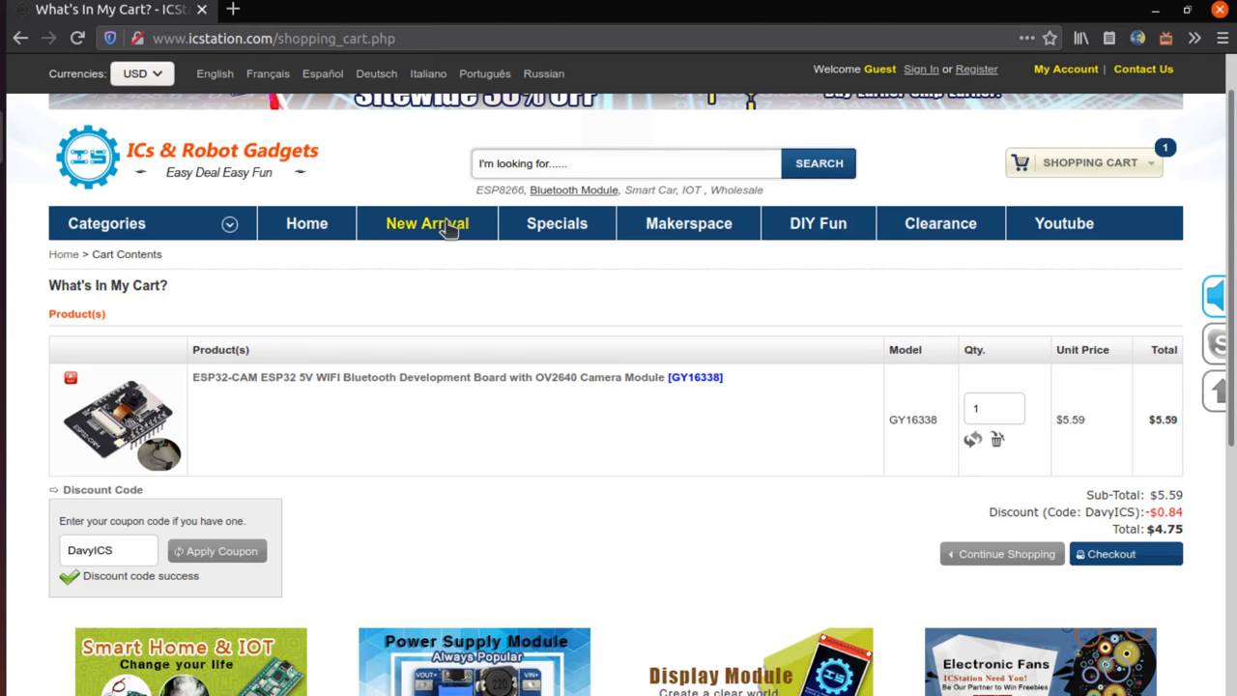
Browse ICStation's New Arrival products listing in a second tab
left_click(427, 223)
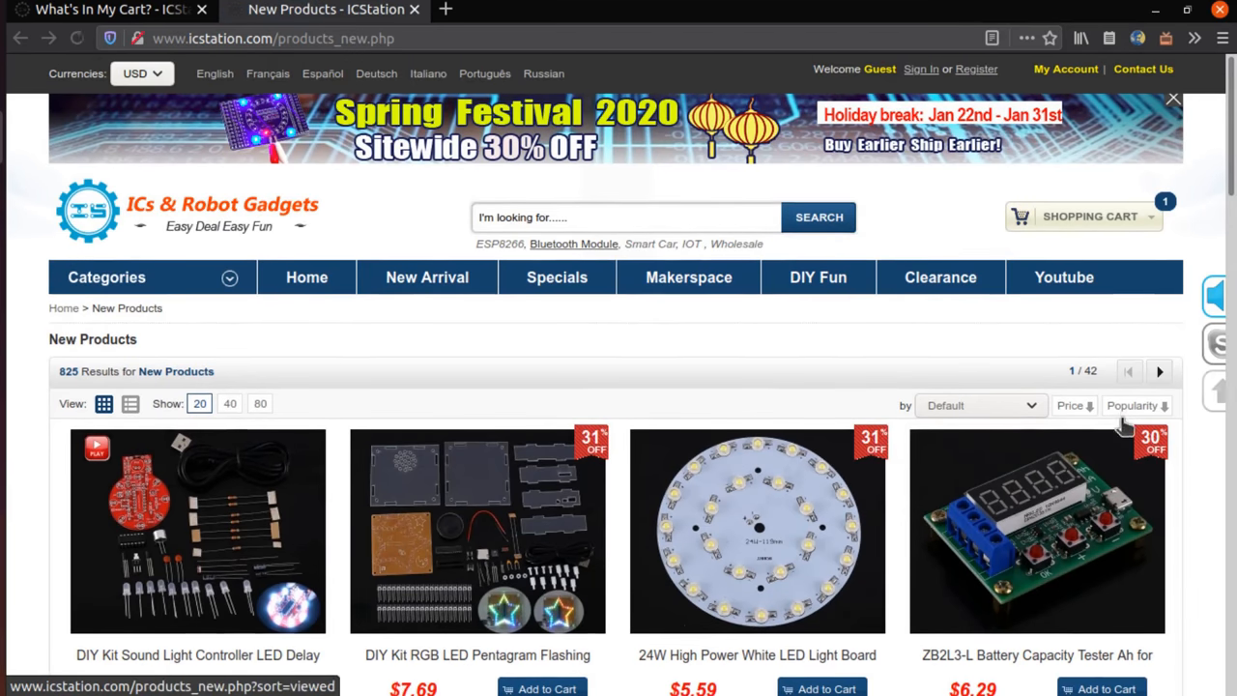
scroll("down", 3)
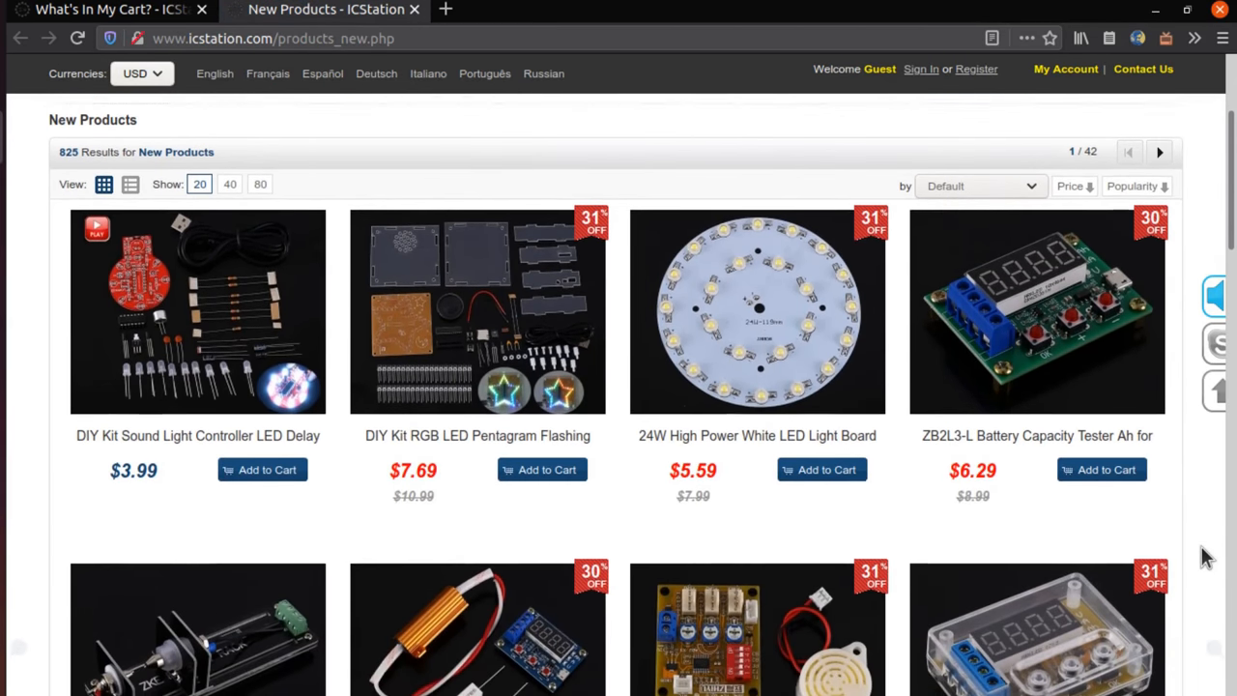
scroll("down", 3)
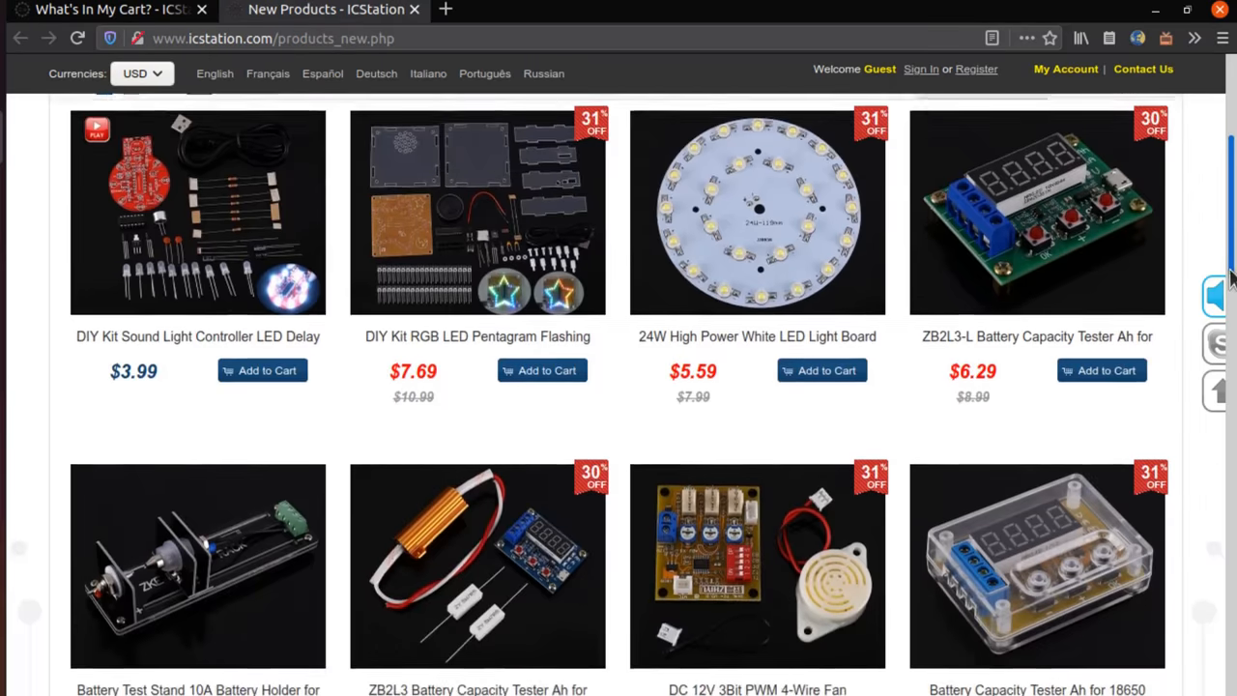
scroll("down", 3)
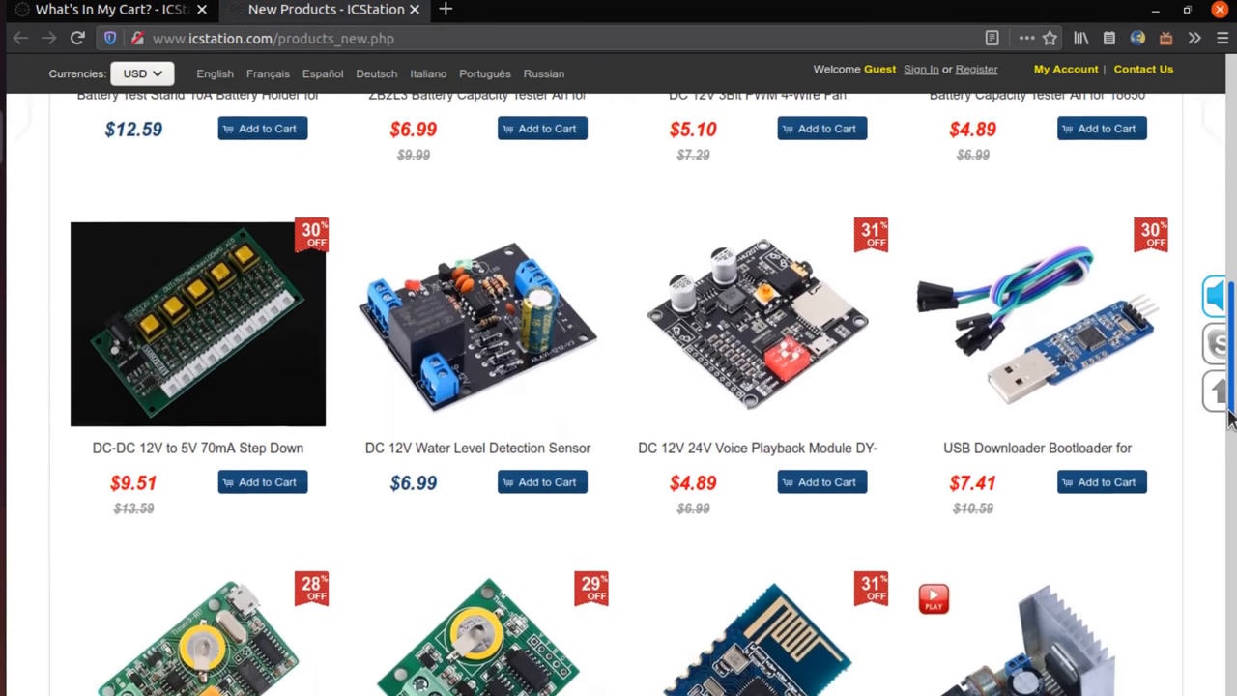